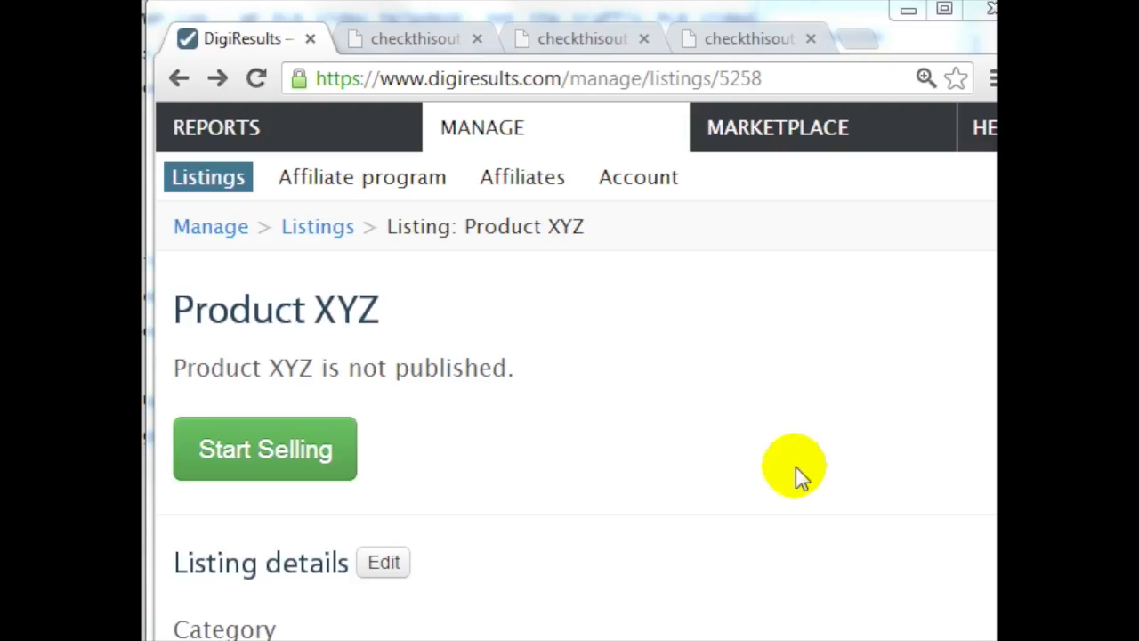
{"action": "mouse_move", "coordinate": [555, 312]}
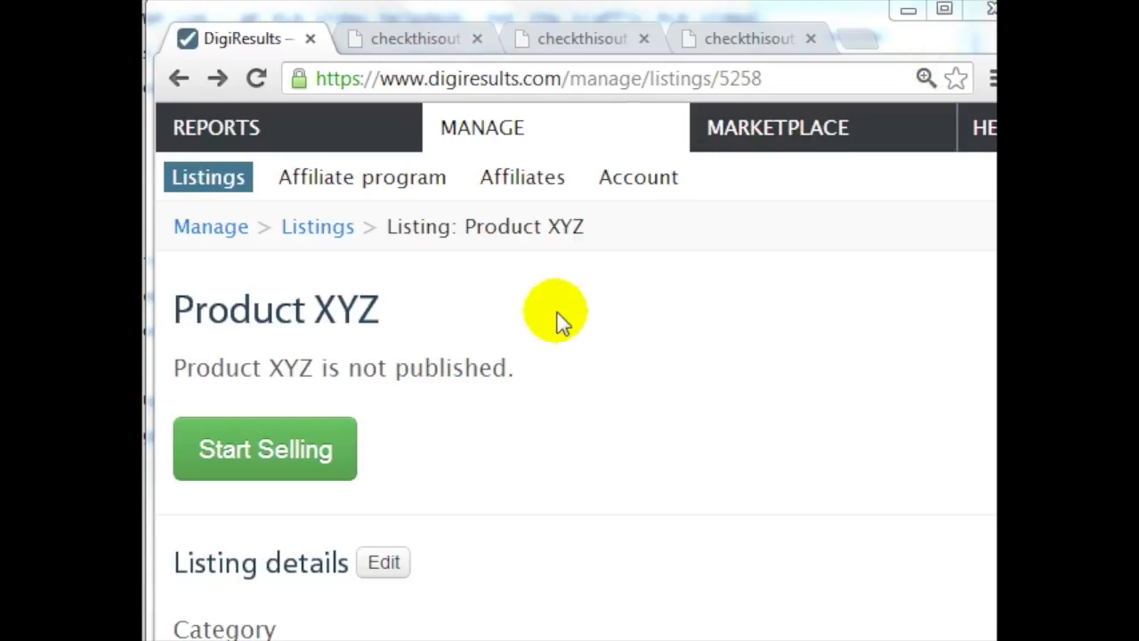
{"action": "mouse_move", "coordinate": [436, 221]}
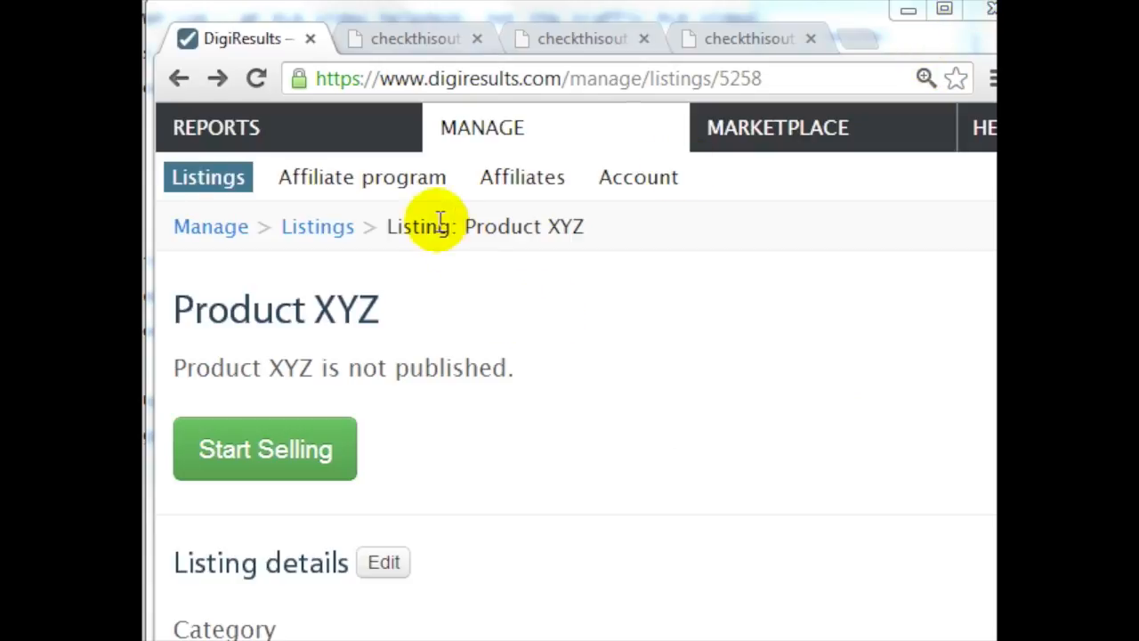
{"action": "mouse_move", "coordinate": [406, 231]}
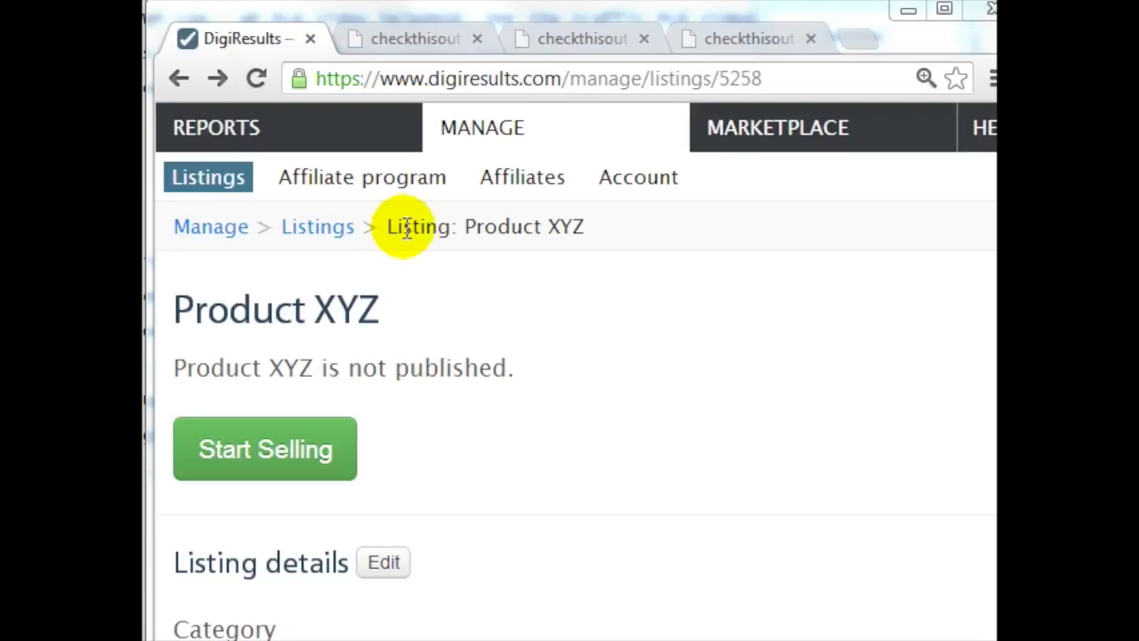
Open Product XYZ's settings page and its Discount codes link in a new tab.
{"action": "scroll", "scroll_direction": "down", "scroll_amount": 3}
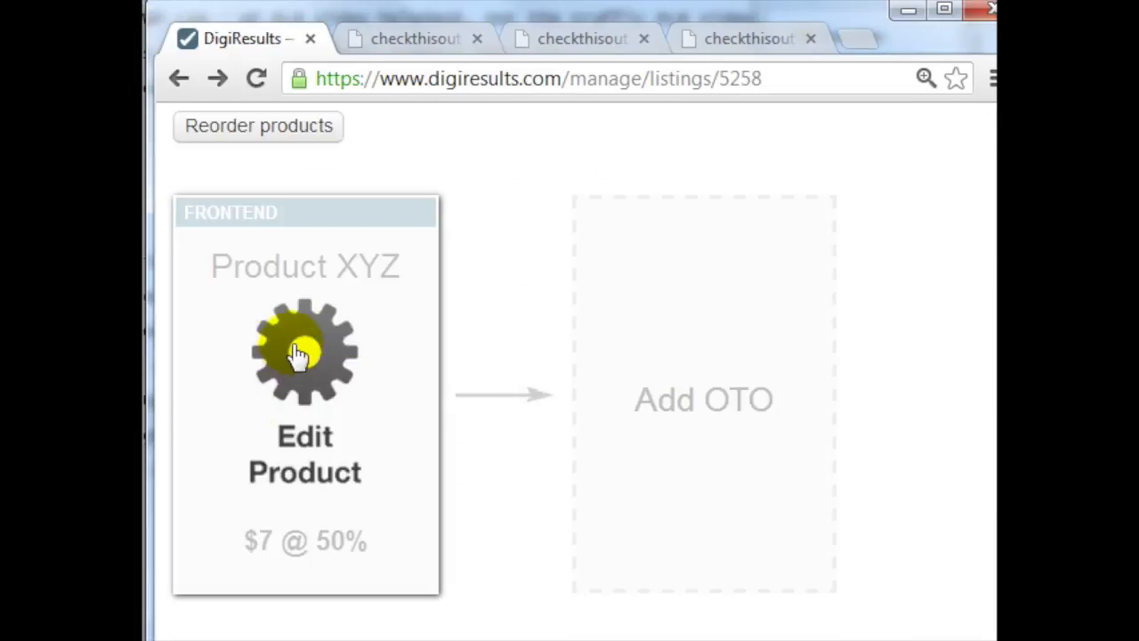
{"action": "mouse_move", "coordinate": [367, 319]}
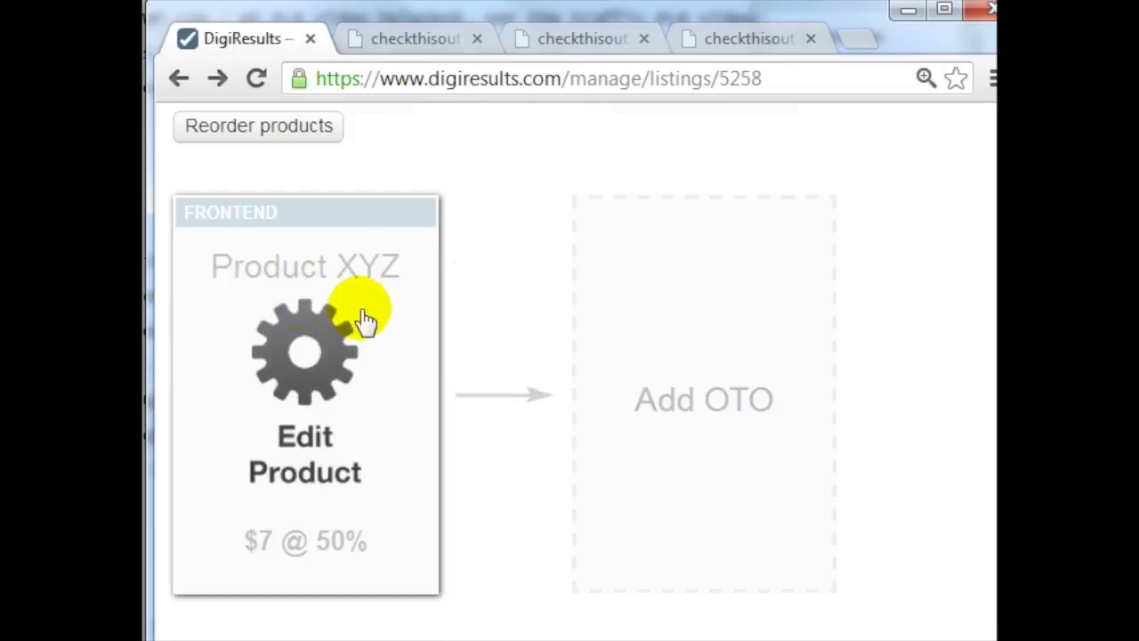
{"action": "mouse_move", "coordinate": [660, 409]}
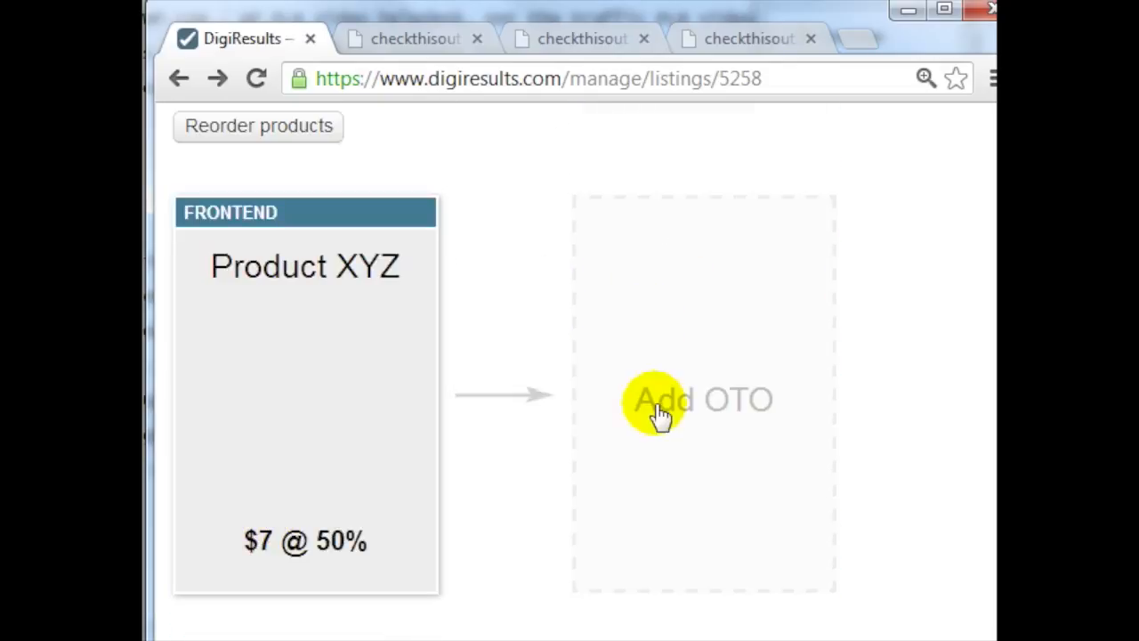
{"action": "mouse_move", "coordinate": [703, 454]}
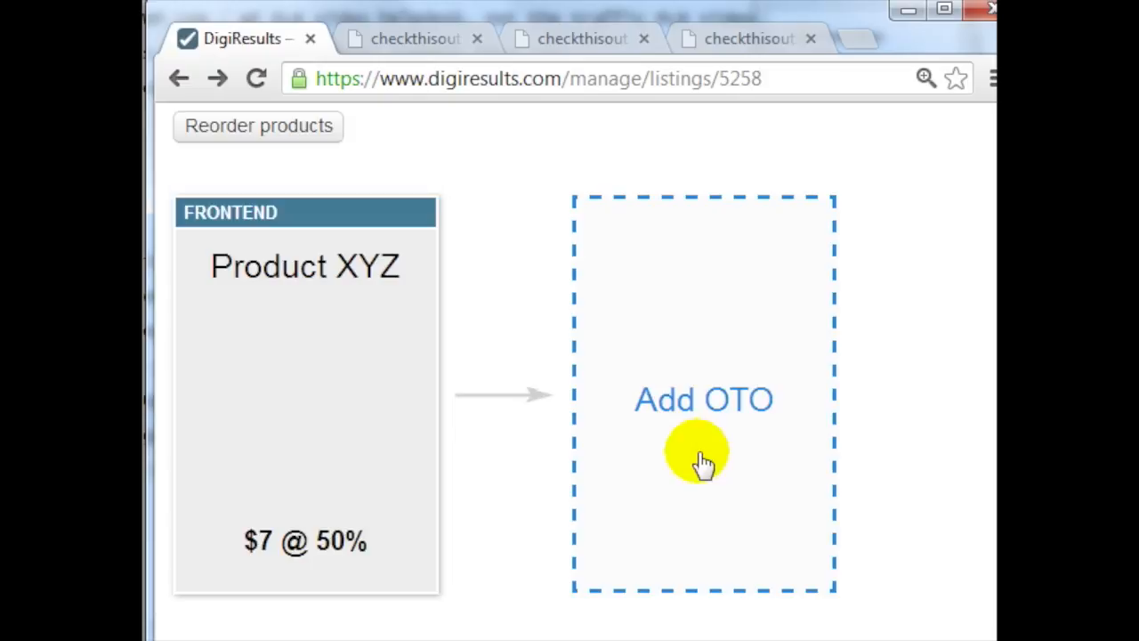
{"action": "mouse_move", "coordinate": [459, 365]}
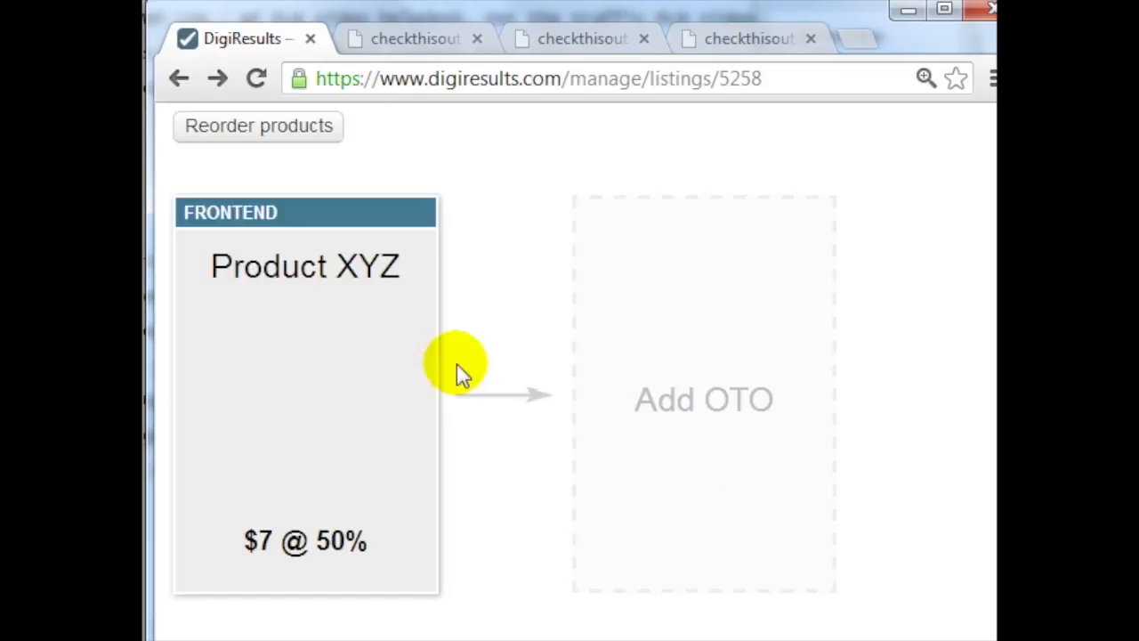
{"action": "mouse_move", "coordinate": [246, 390]}
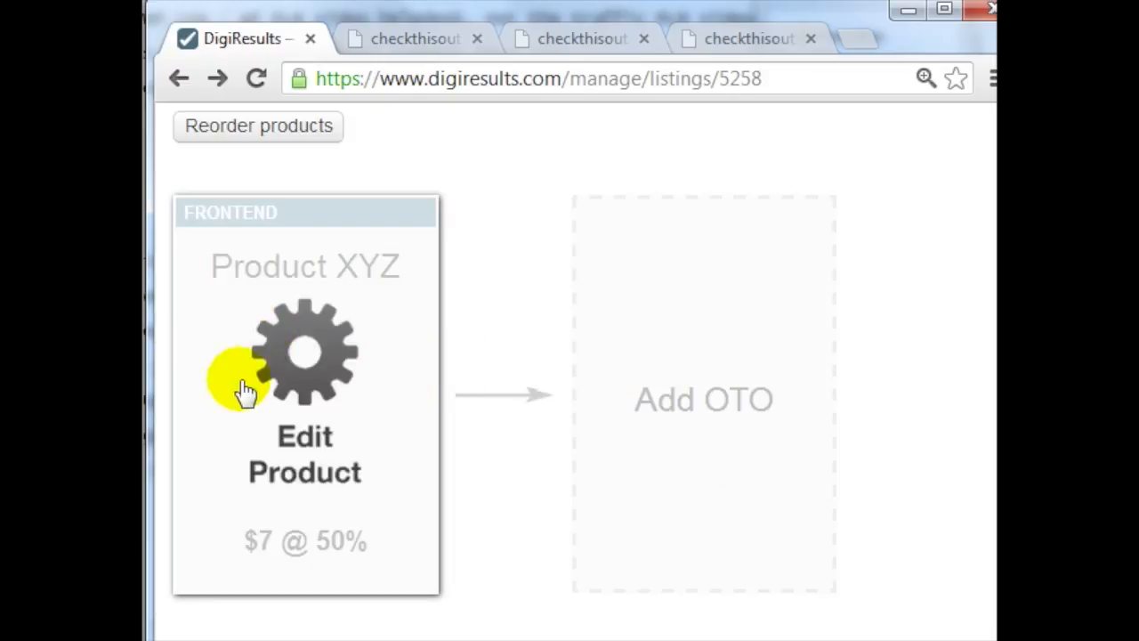
{"action": "mouse_move", "coordinate": [317, 360]}
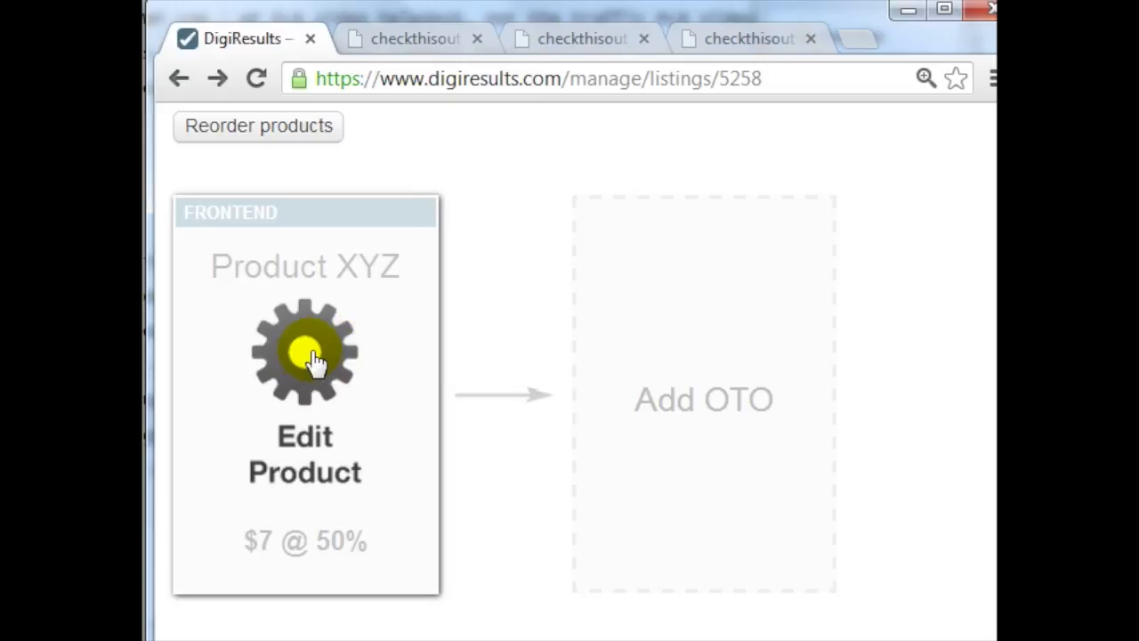
{"action": "left_click", "coordinate": [304, 352]}
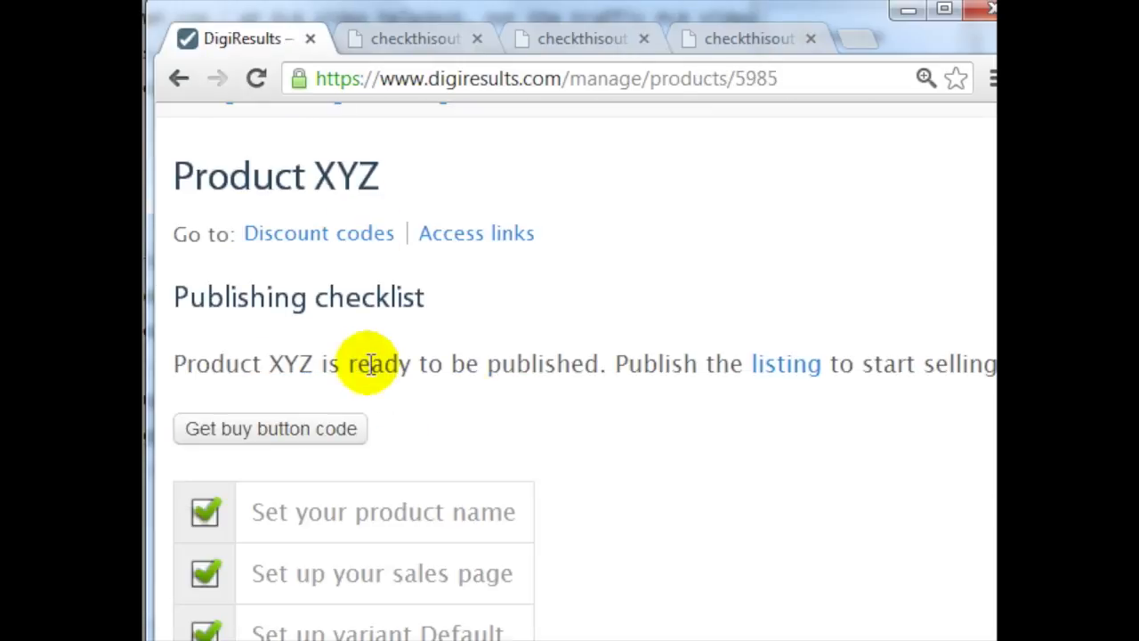
{"action": "mouse_move", "coordinate": [230, 445]}
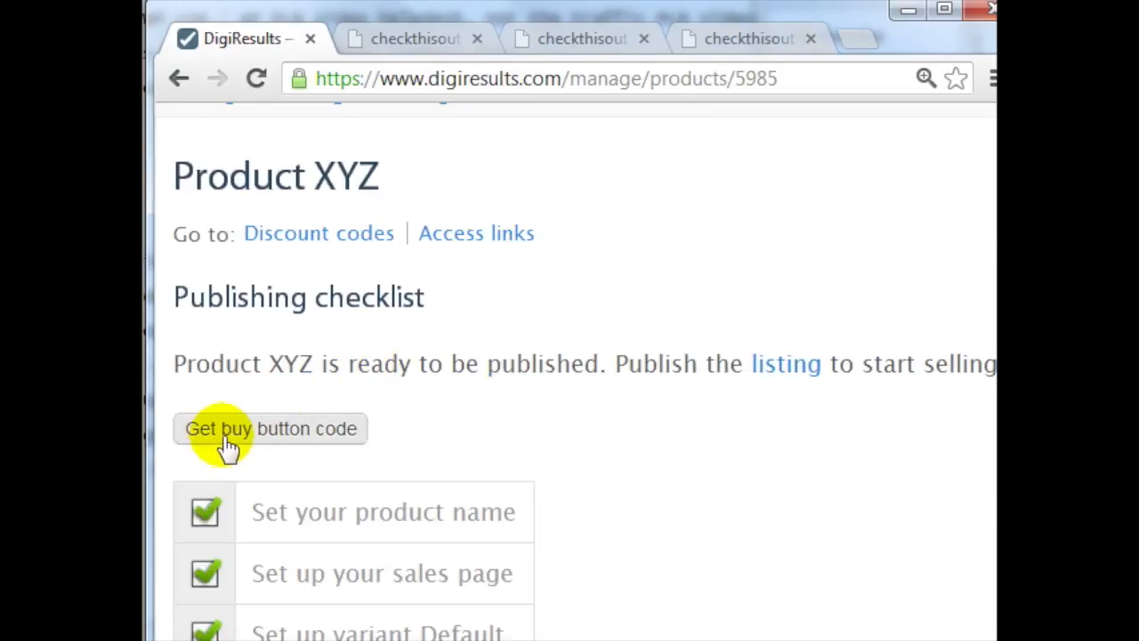
{"action": "mouse_move", "coordinate": [335, 442]}
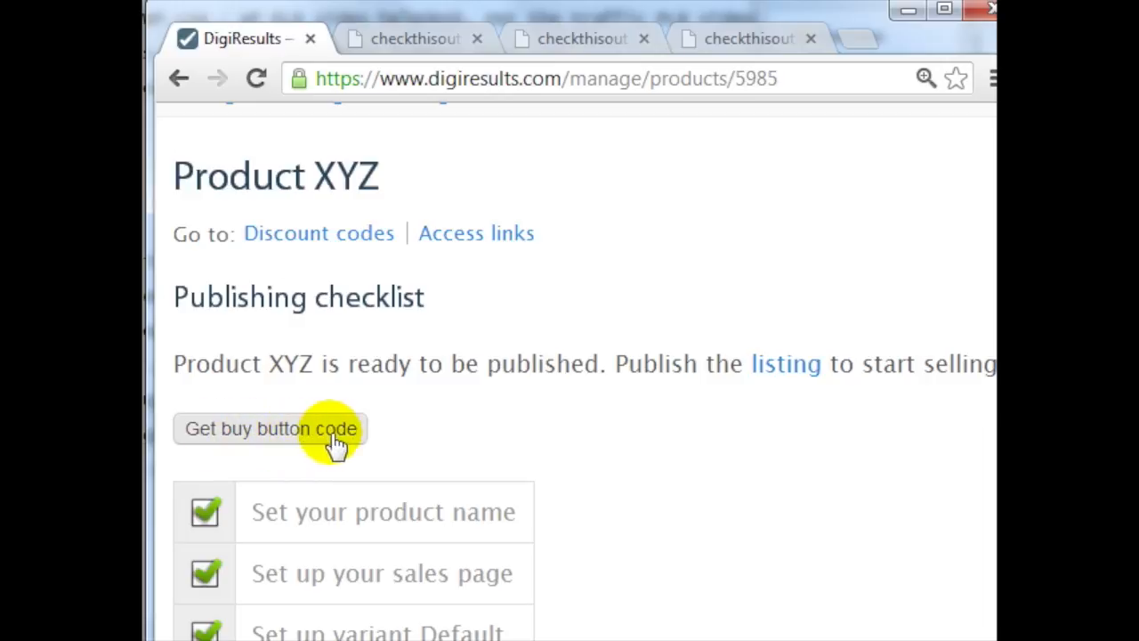
{"action": "mouse_move", "coordinate": [267, 436]}
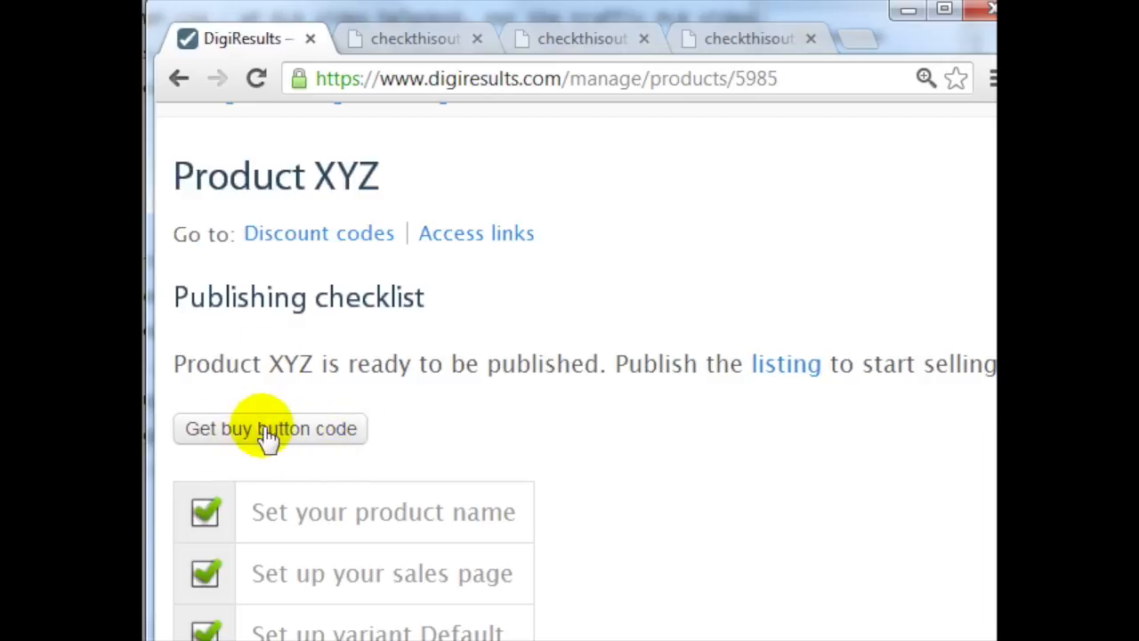
{"action": "mouse_move", "coordinate": [318, 233]}
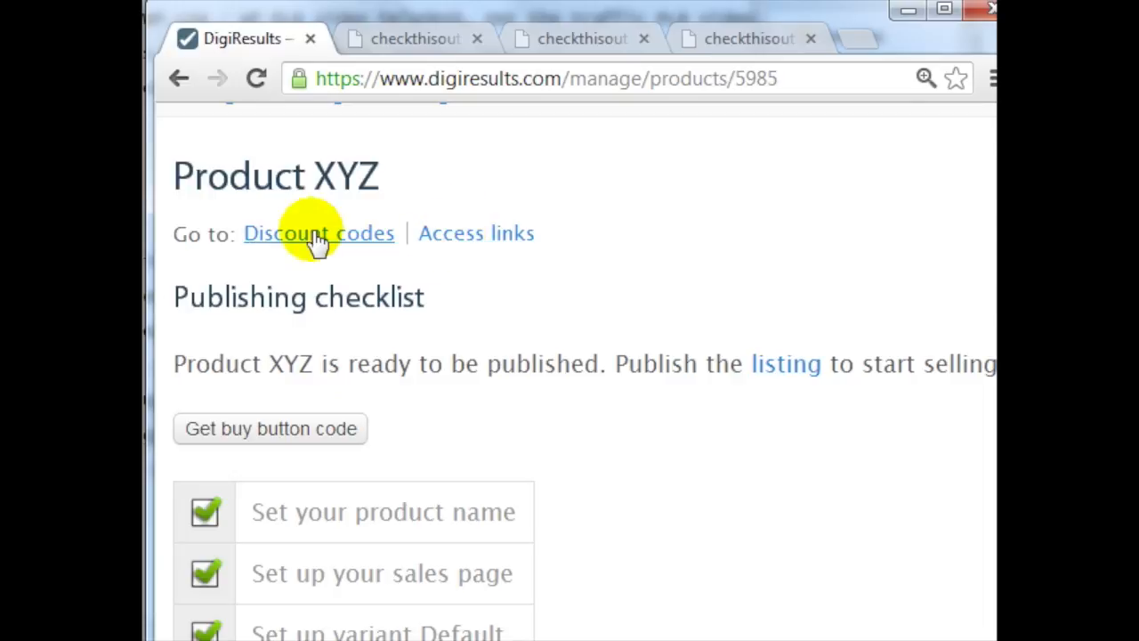
{"action": "left_click", "coordinate": [317, 234]}
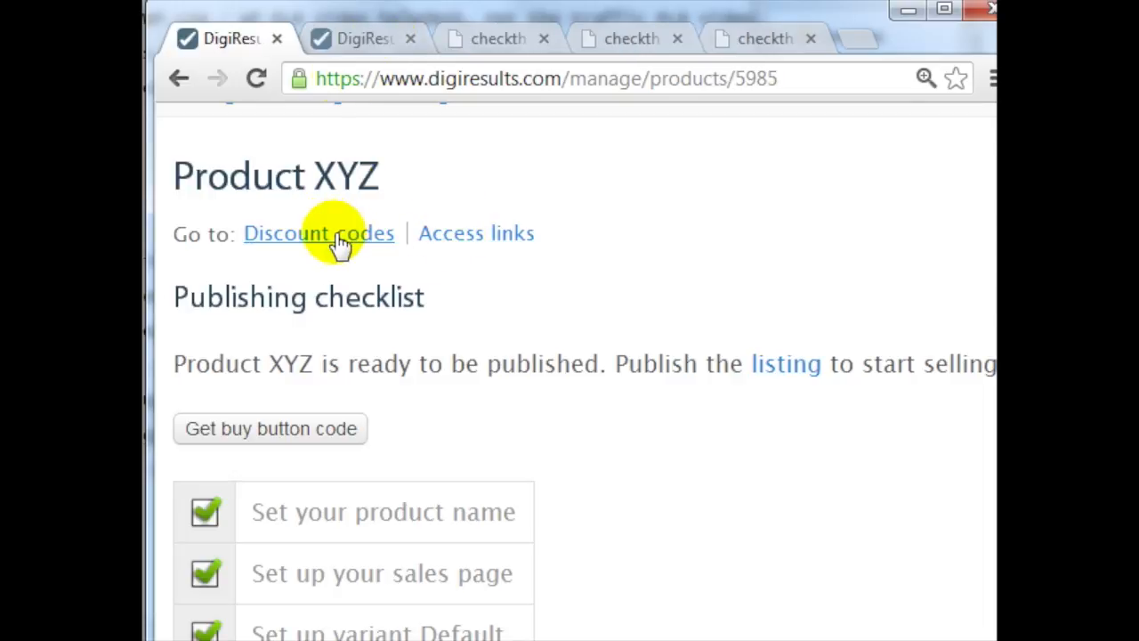
Switch to the discount codes page and review the new-code form.
{"action": "left_click", "coordinate": [317, 233]}
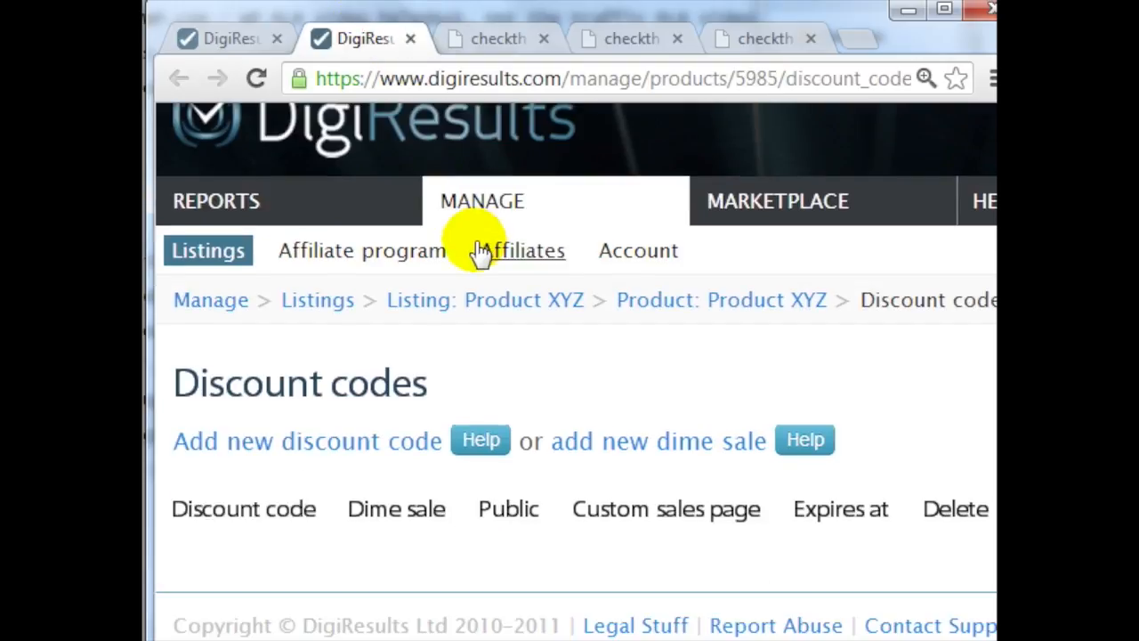
{"action": "mouse_move", "coordinate": [285, 454]}
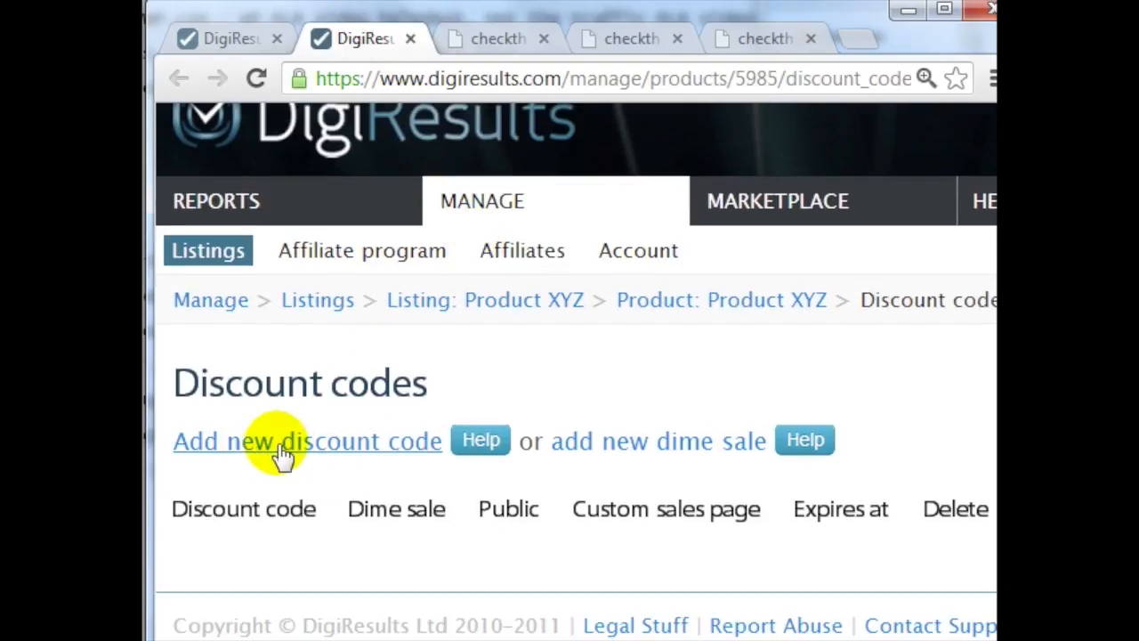
{"action": "left_click", "coordinate": [306, 441]}
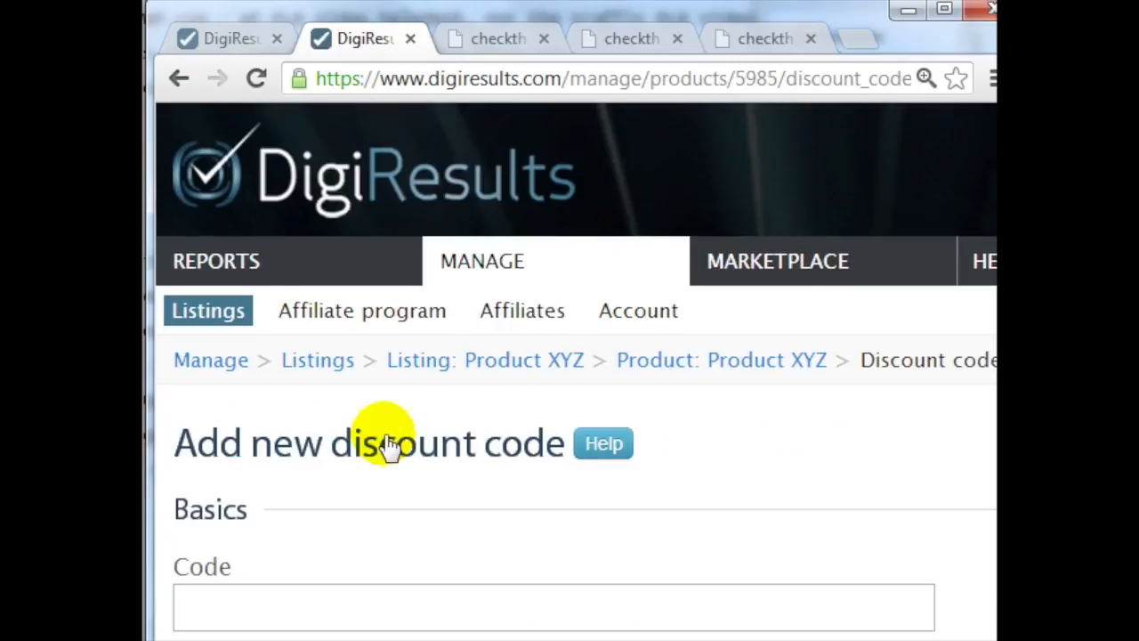
{"action": "scroll", "scroll_direction": "down", "scroll_amount": 3}
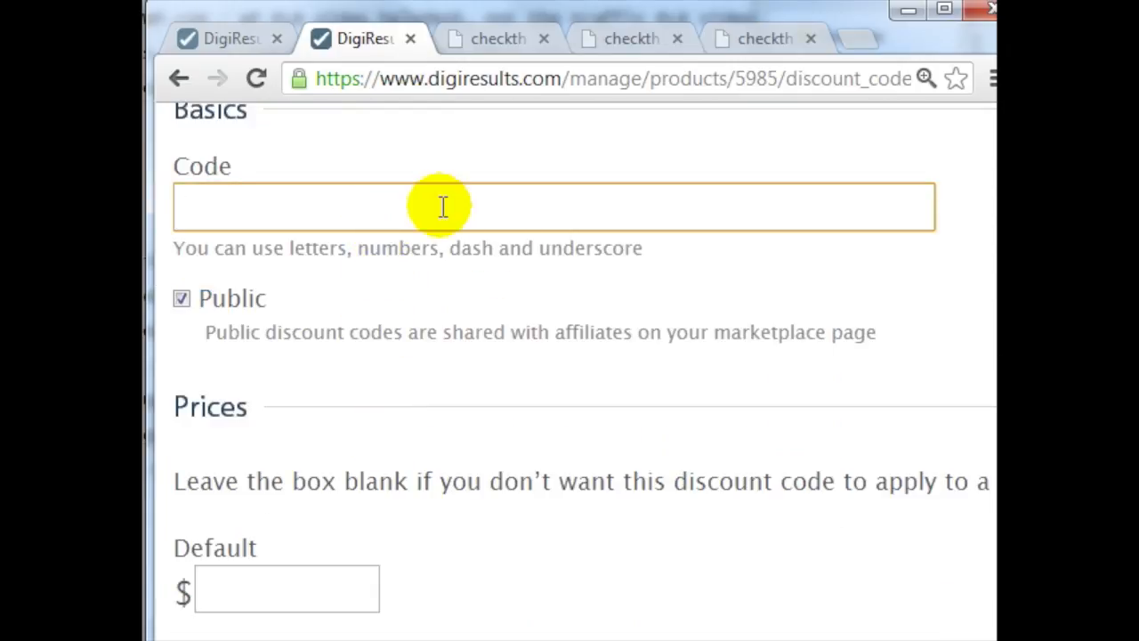
{"action": "scroll", "scroll_direction": "down", "scroll_amount": 3}
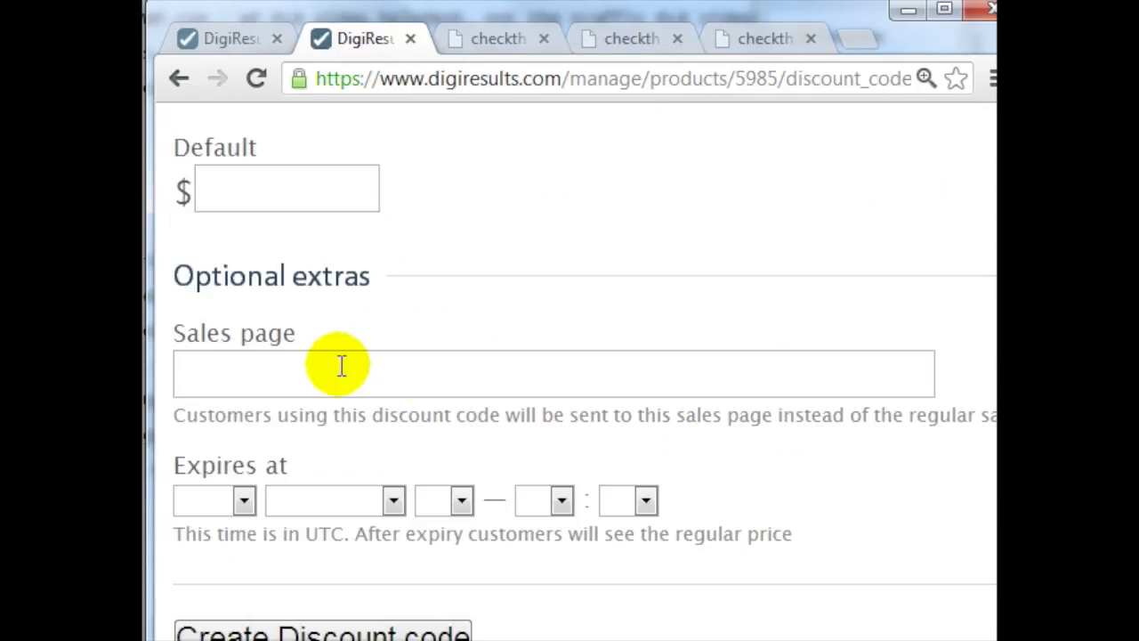
{"action": "scroll", "scroll_direction": "up", "scroll_amount": 3}
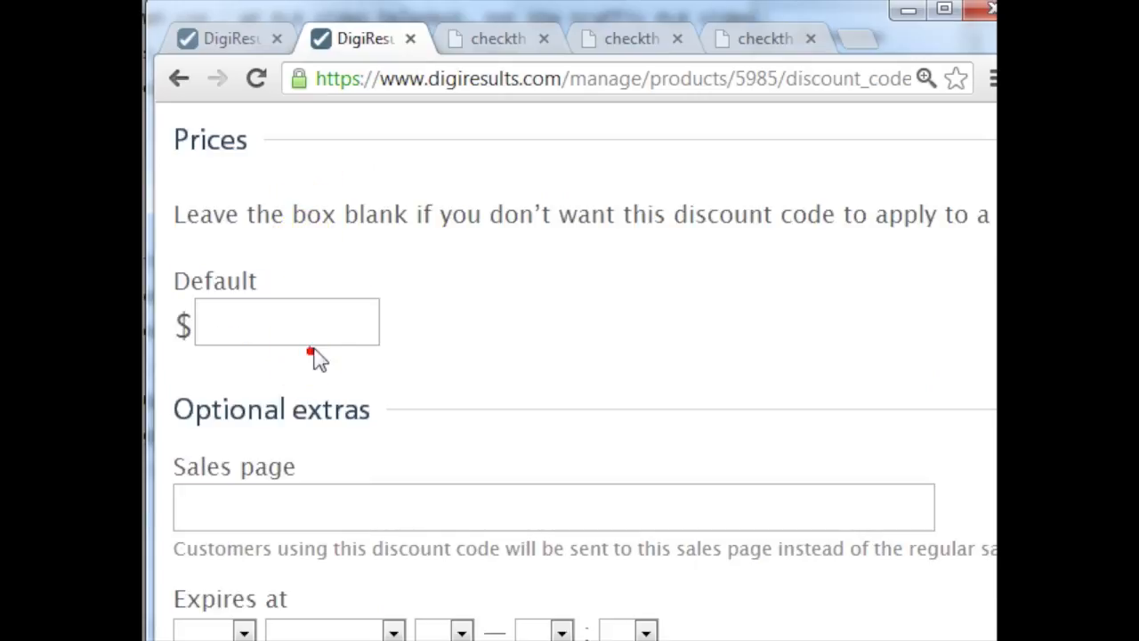
{"action": "scroll", "scroll_direction": "down", "scroll_amount": 3}
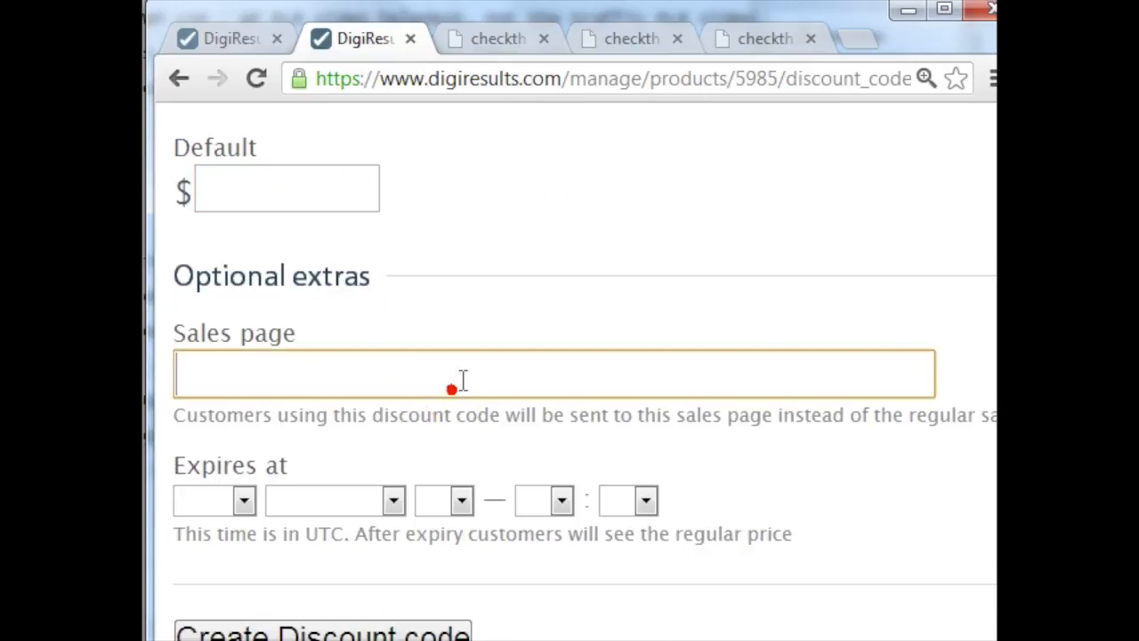
{"action": "scroll", "scroll_direction": "up", "scroll_amount": 3}
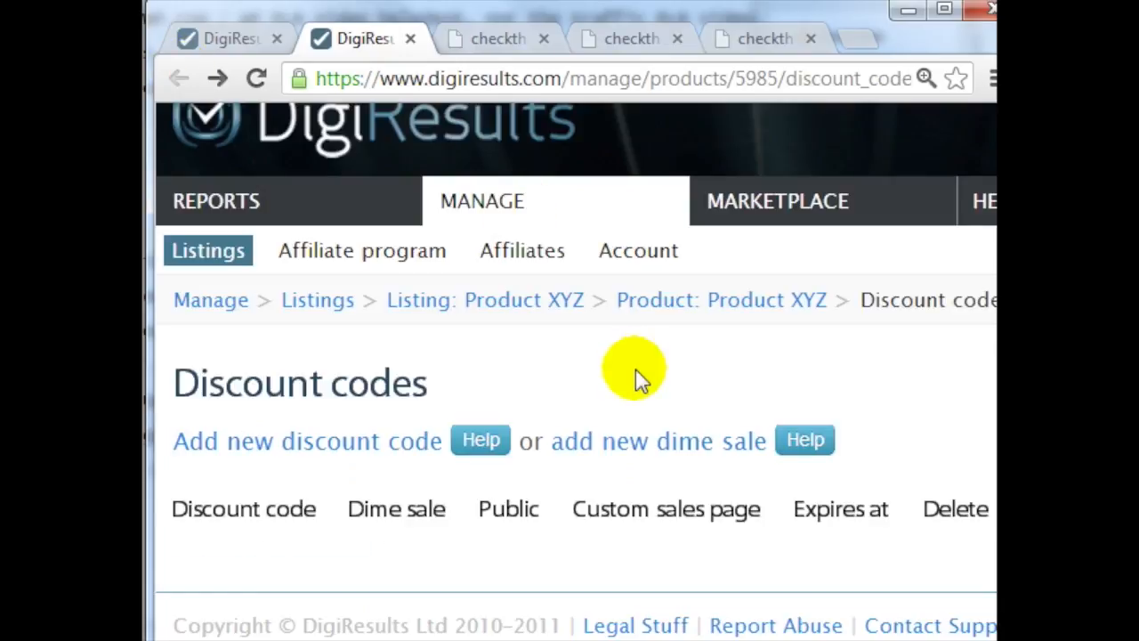
{"action": "mouse_move", "coordinate": [659, 442]}
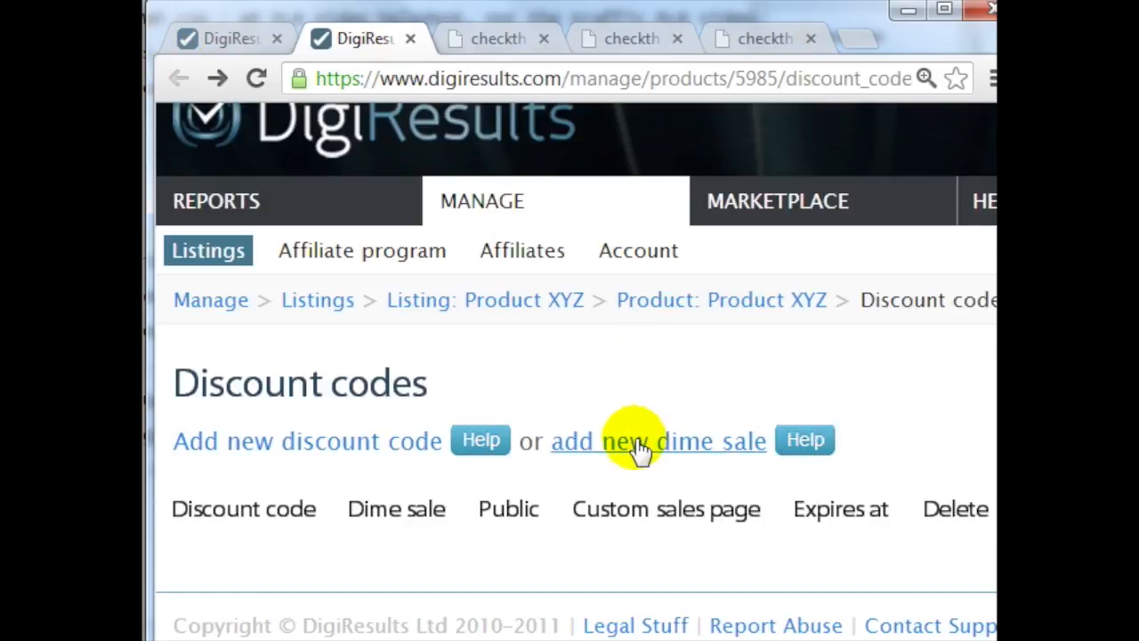
Start a new dime sale and review its code, copies per step and price fields.
{"action": "left_click", "coordinate": [659, 442]}
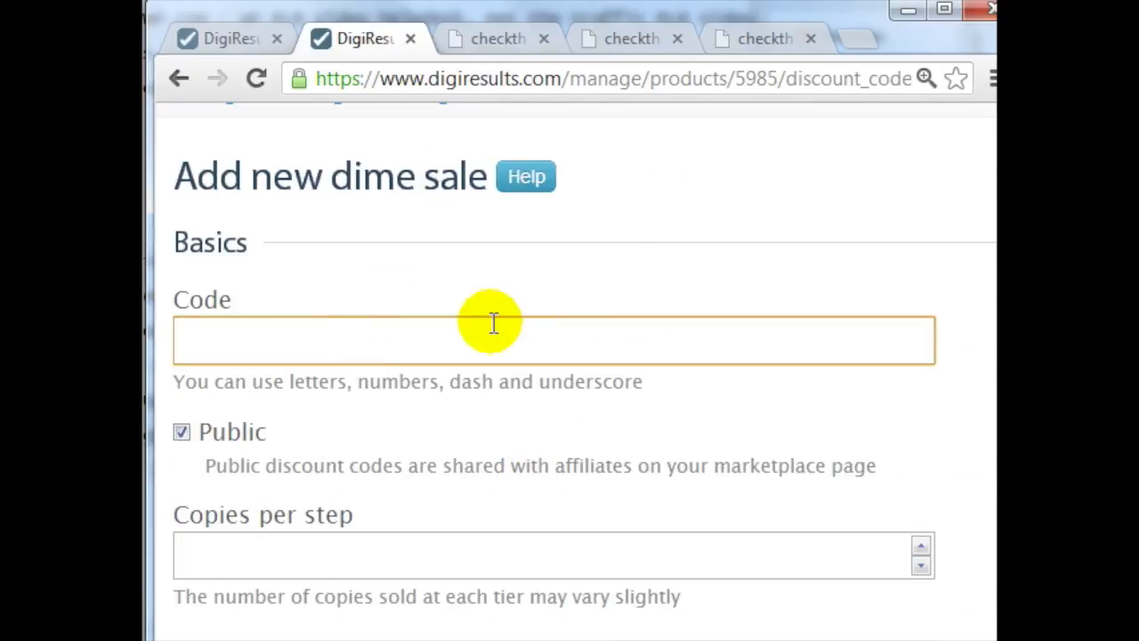
{"action": "scroll", "scroll_direction": "down", "scroll_amount": 3}
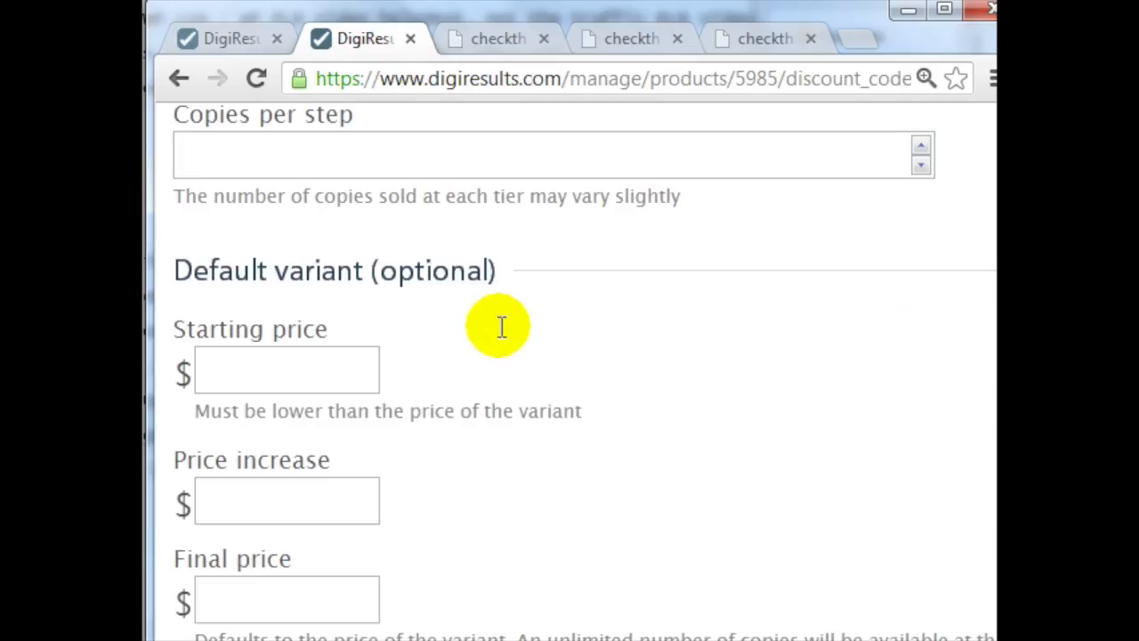
{"action": "mouse_move", "coordinate": [406, 324]}
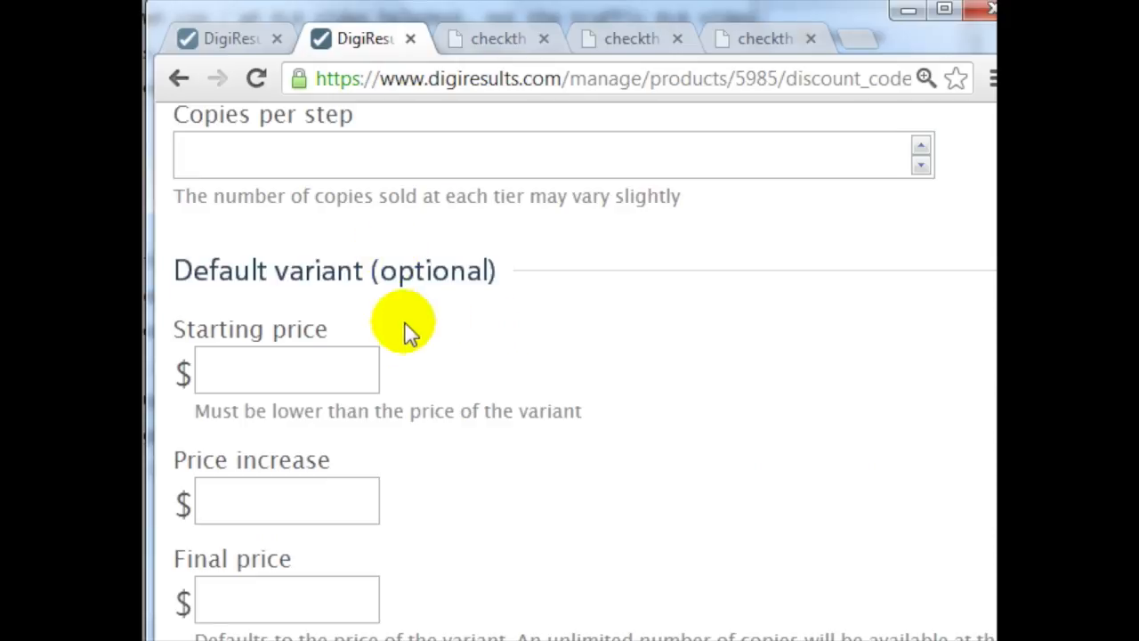
{"action": "scroll", "scroll_direction": "down", "scroll_amount": 3}
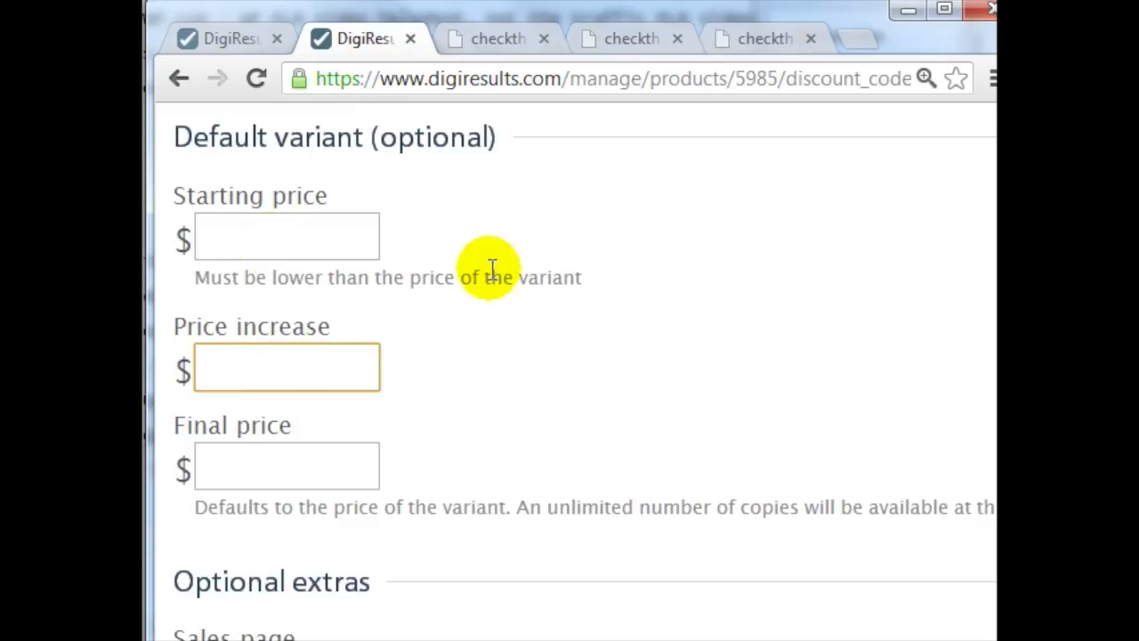
{"action": "mouse_move", "coordinate": [396, 391]}
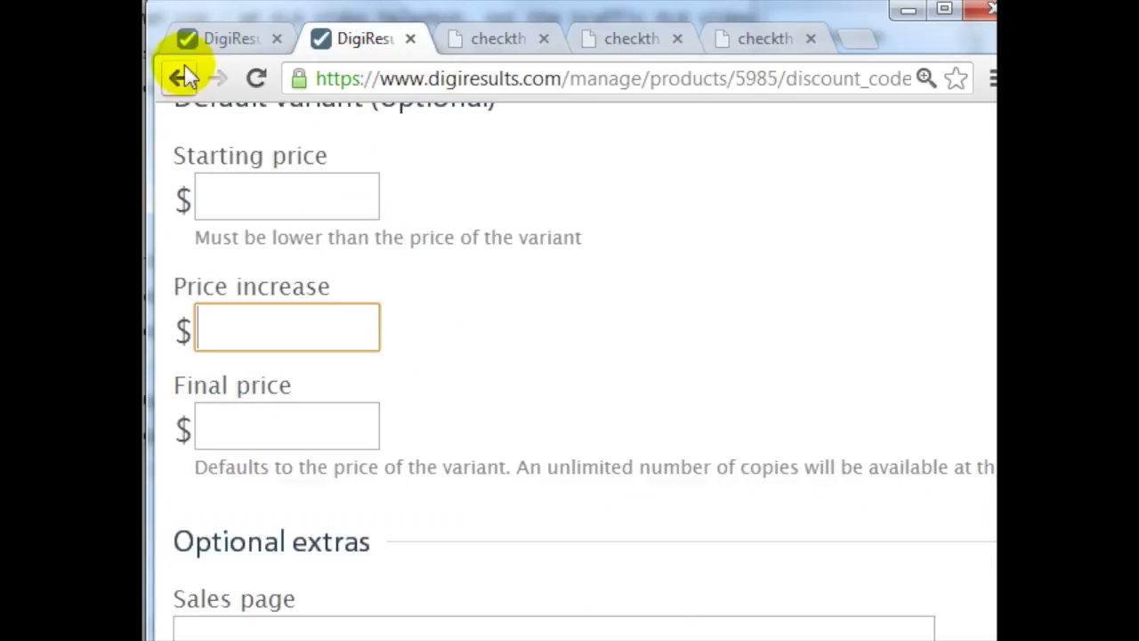
Go back to Product XYZ and get its buy button code, previewing the Add To Cart $7 button.
{"action": "left_click", "coordinate": [178, 78]}
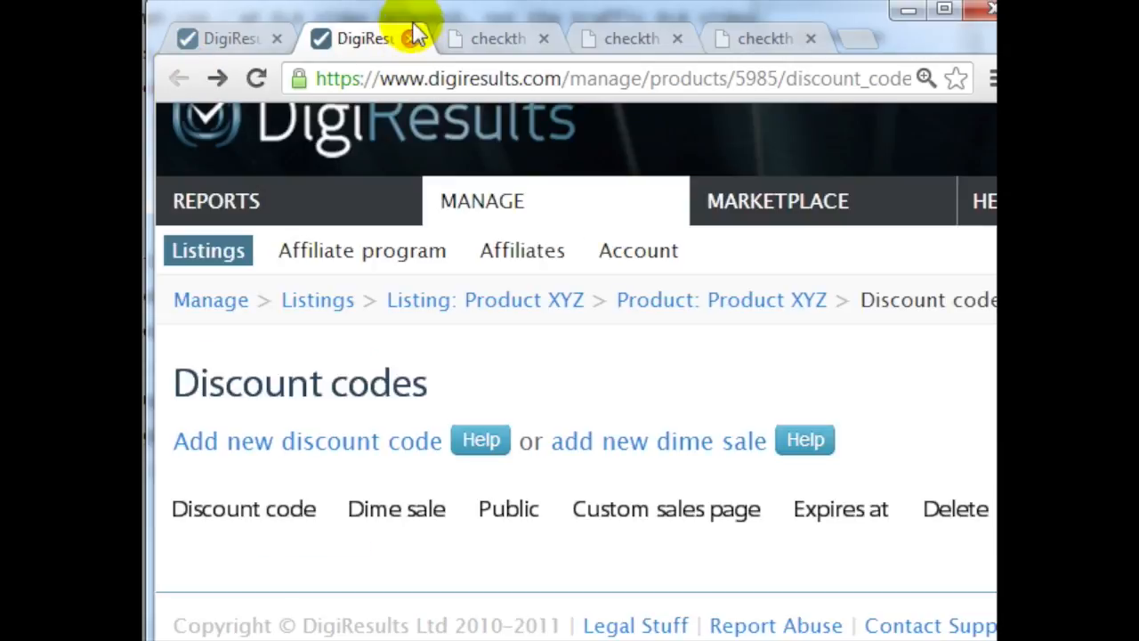
{"action": "left_click", "coordinate": [411, 39]}
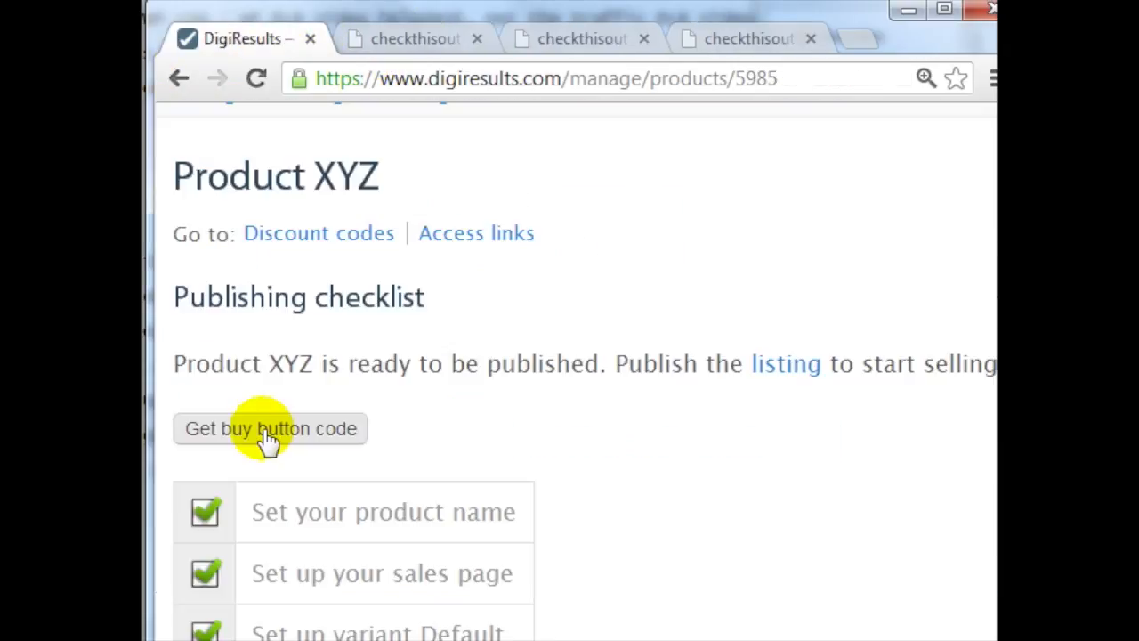
{"action": "mouse_move", "coordinate": [294, 436]}
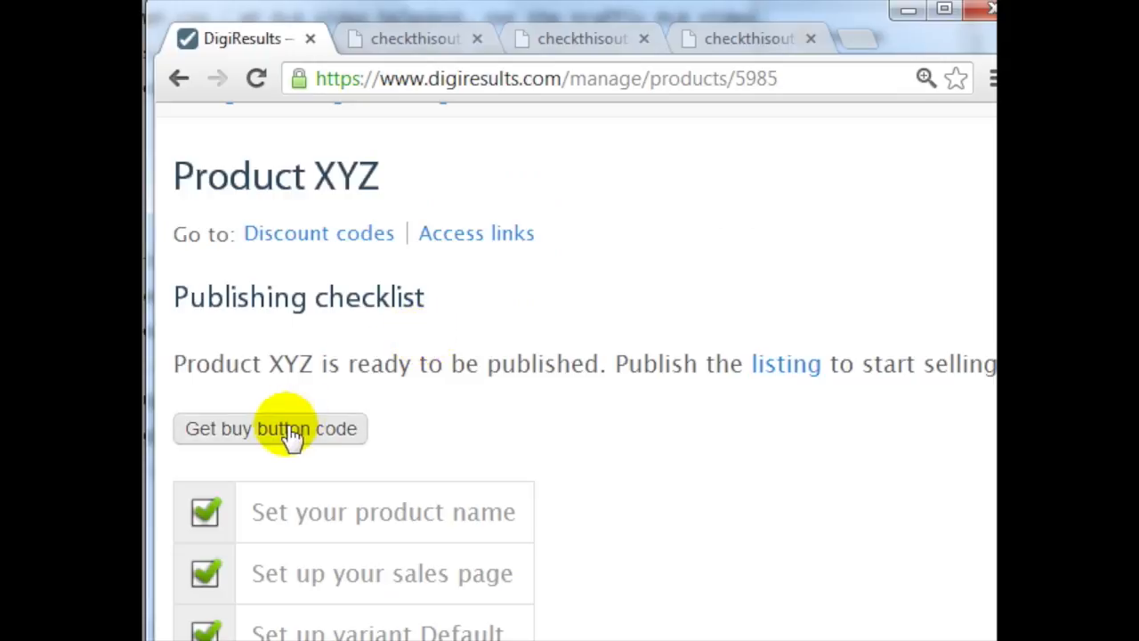
{"action": "left_click", "coordinate": [271, 427]}
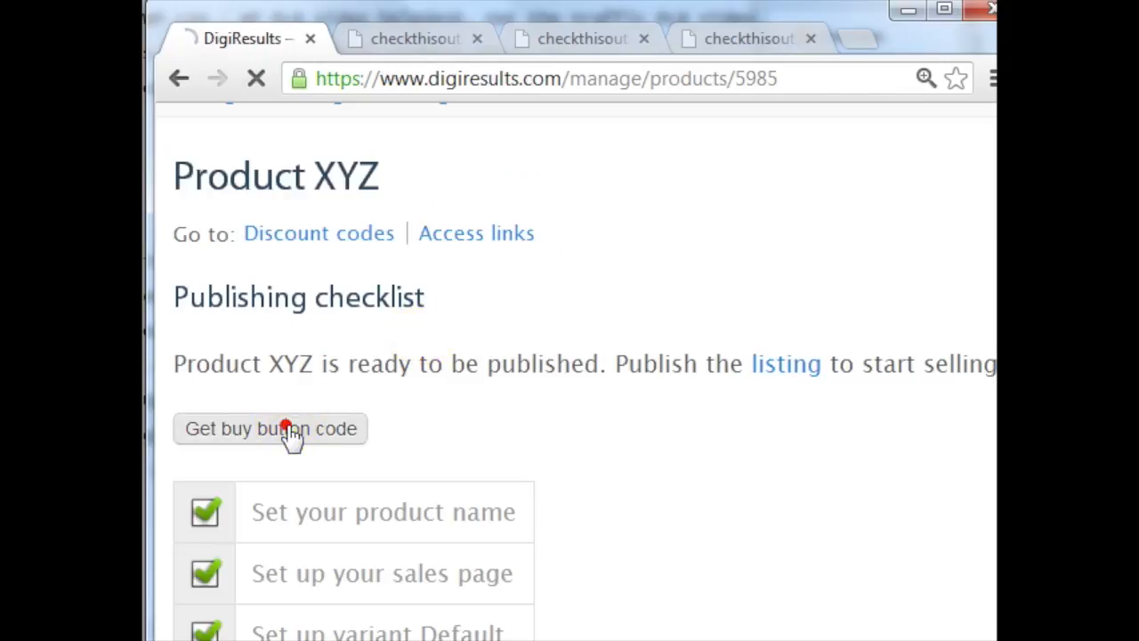
{"action": "left_click", "coordinate": [270, 427]}
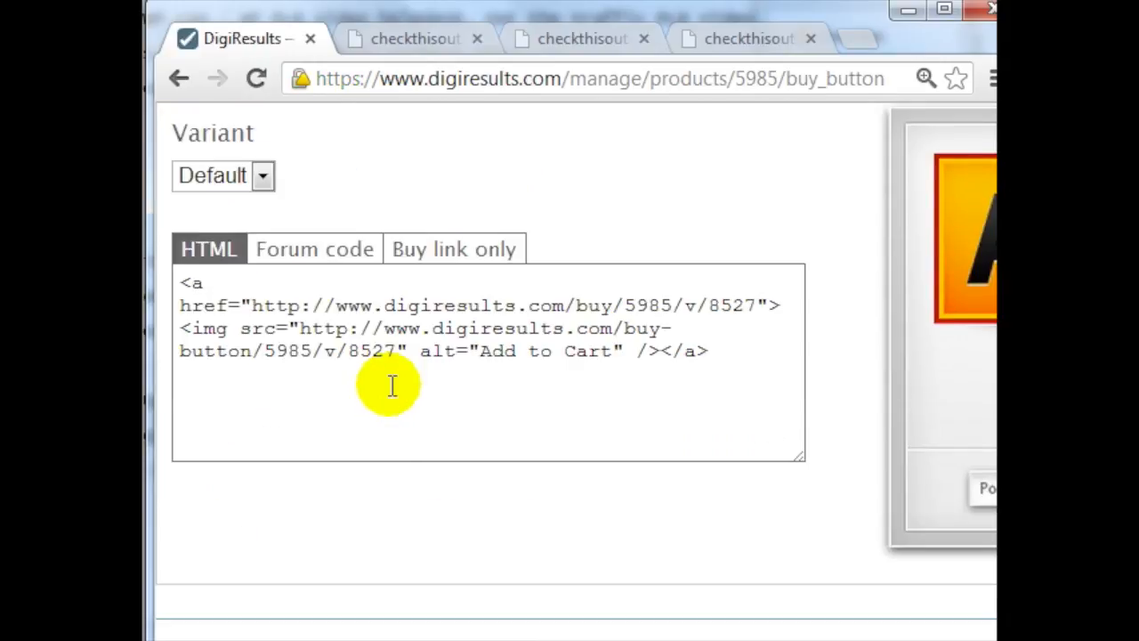
{"action": "scroll", "scroll_direction": "up", "scroll_amount": 3}
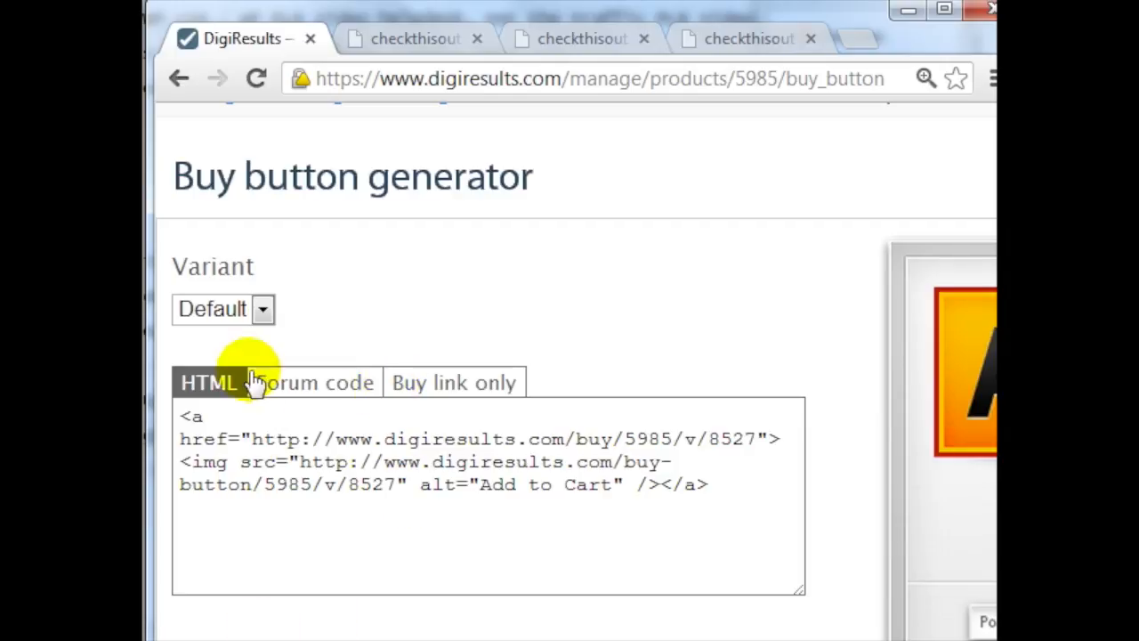
{"action": "scroll", "scroll_direction": "down", "scroll_amount": 3}
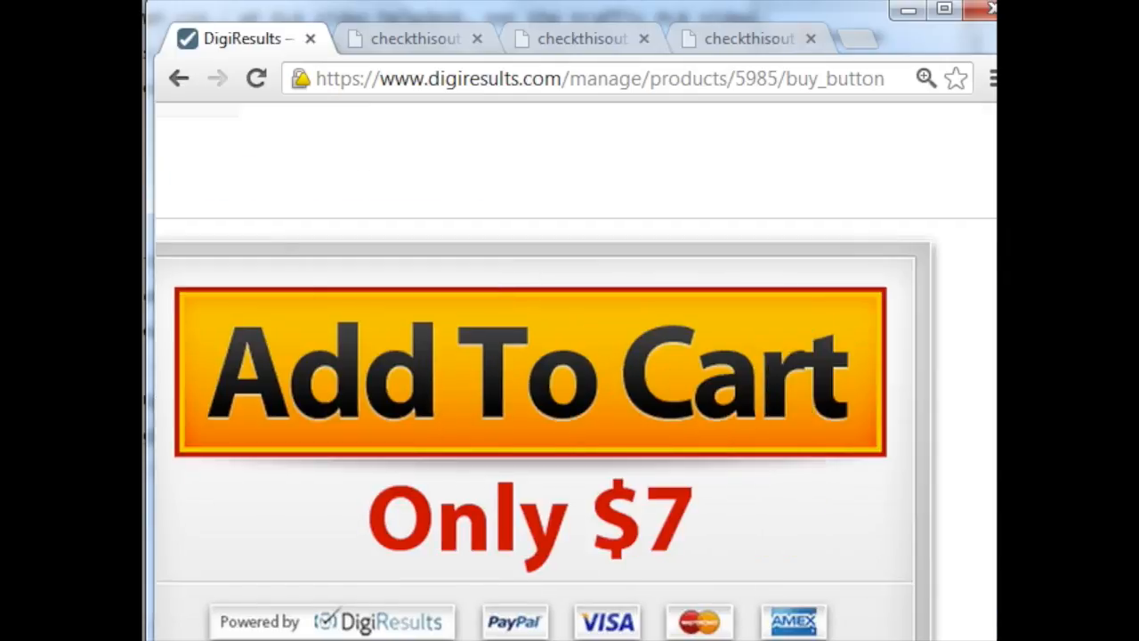
{"action": "mouse_move", "coordinate": [566, 561]}
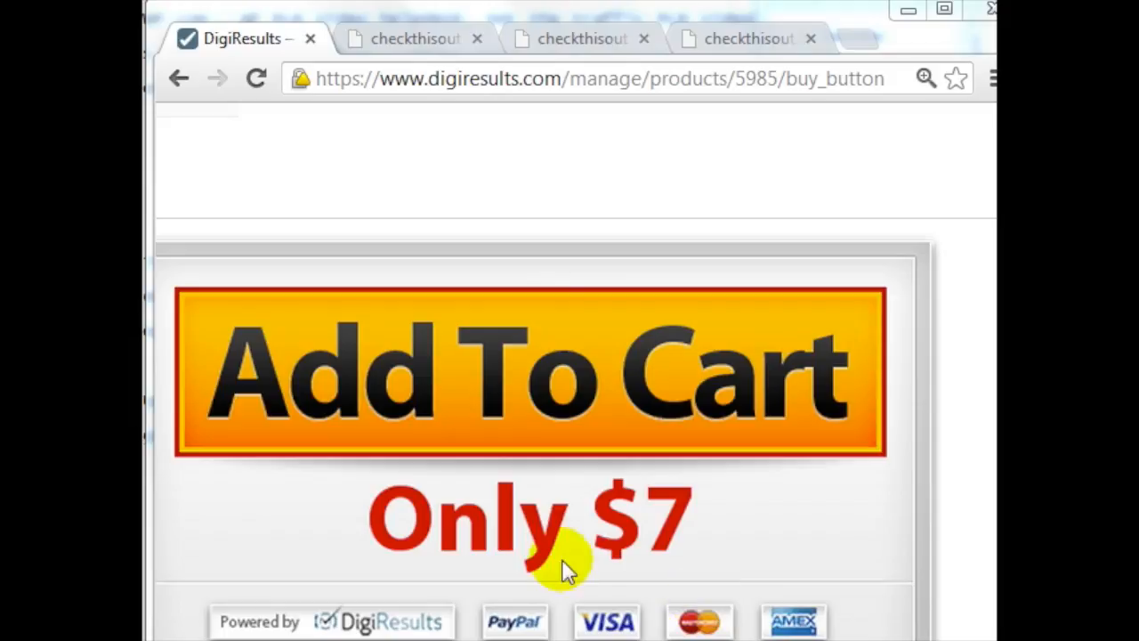
{"action": "mouse_move", "coordinate": [556, 502]}
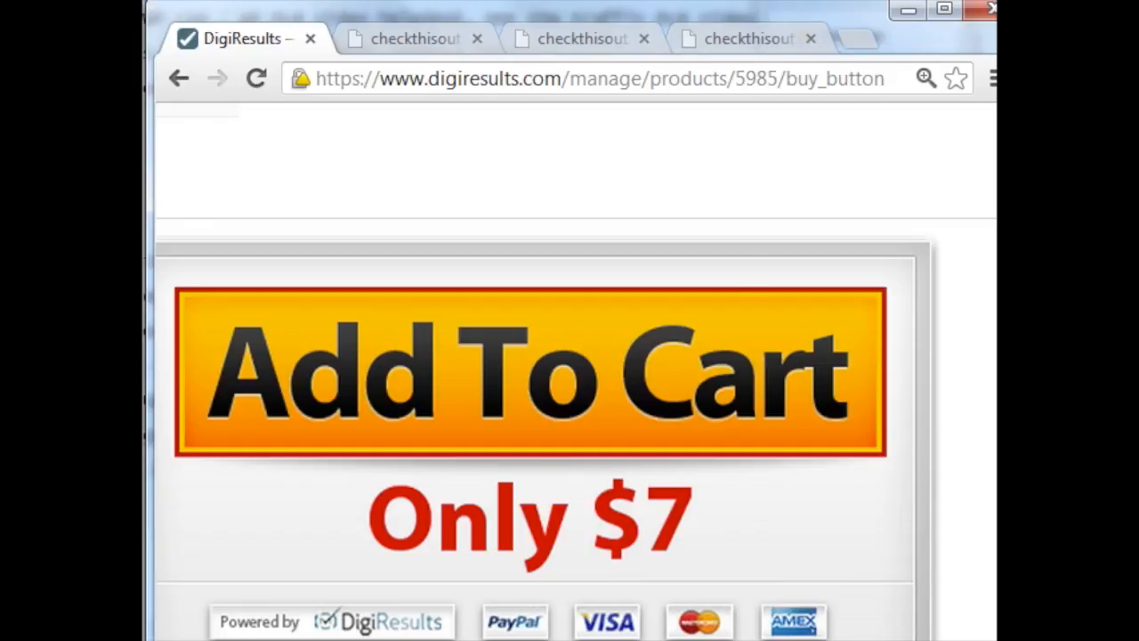
View the Buy link only version, then return to the HTML code version.
{"action": "scroll", "scroll_direction": "up", "scroll_amount": 3}
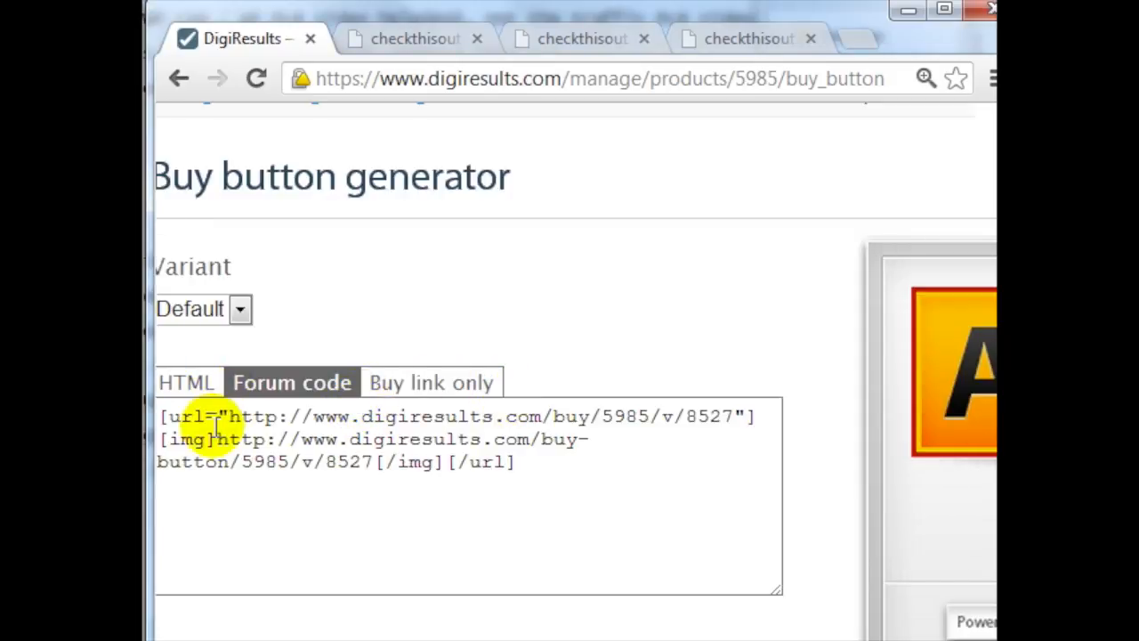
{"action": "left_click", "coordinate": [431, 381]}
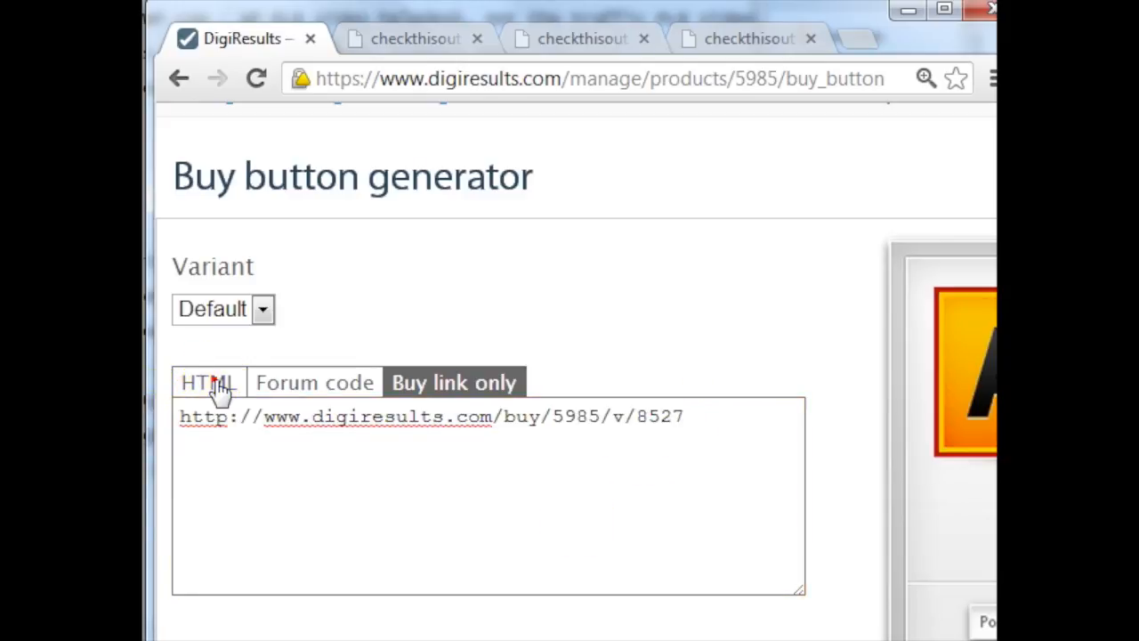
{"action": "left_click", "coordinate": [207, 381]}
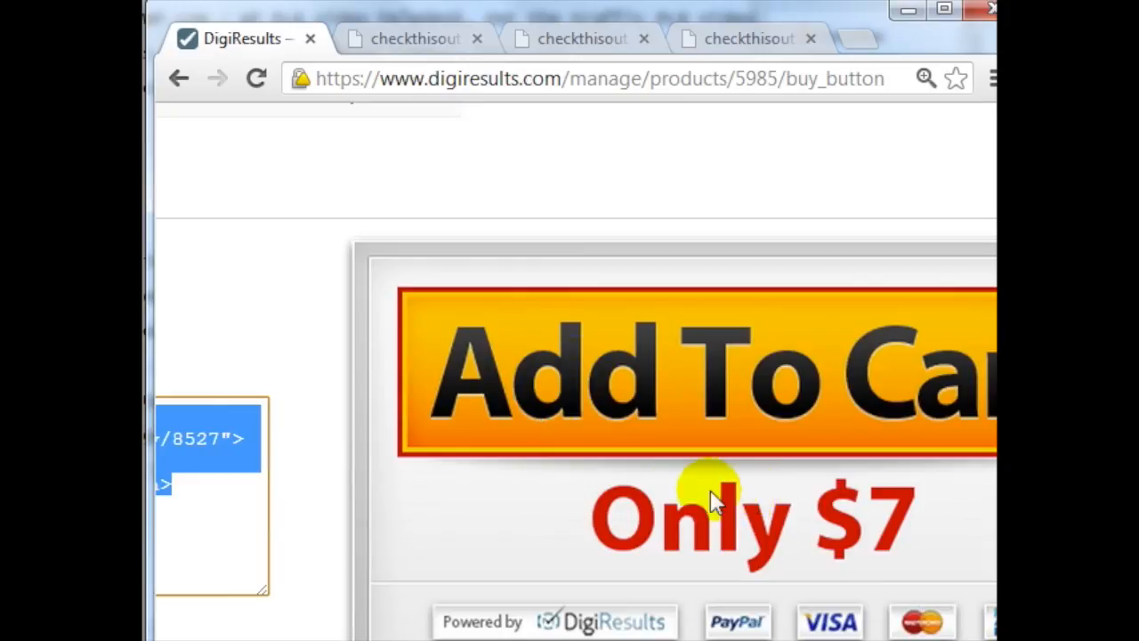
{"action": "scroll", "scroll_direction": "up", "scroll_amount": 3}
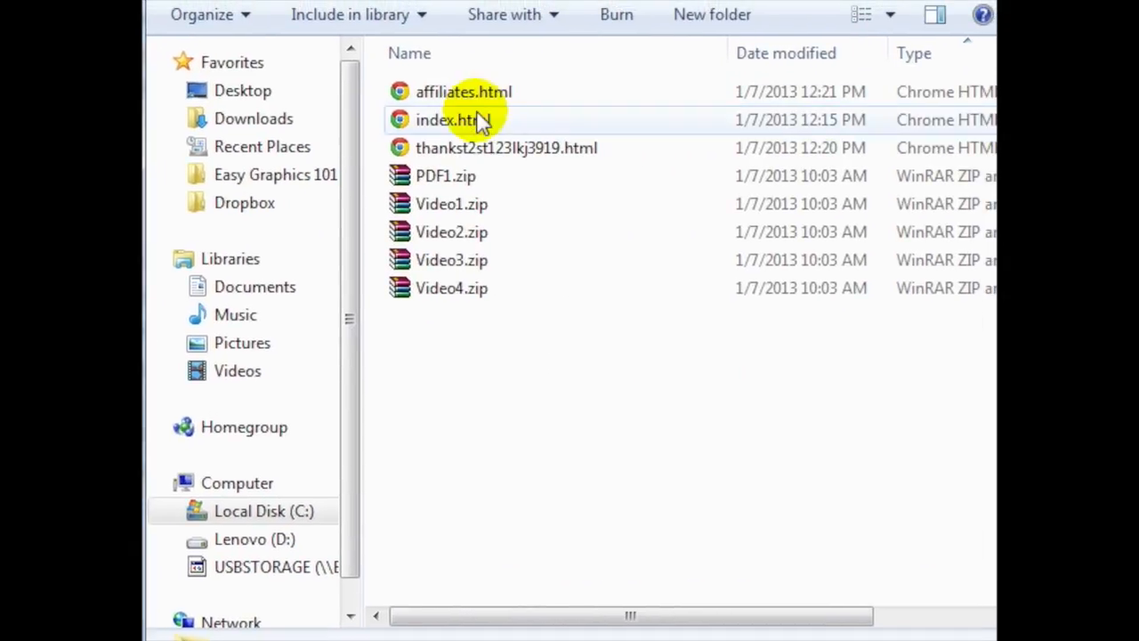
Open index.html from the local folder in KompoZer.
{"action": "left_click", "coordinate": [449, 121]}
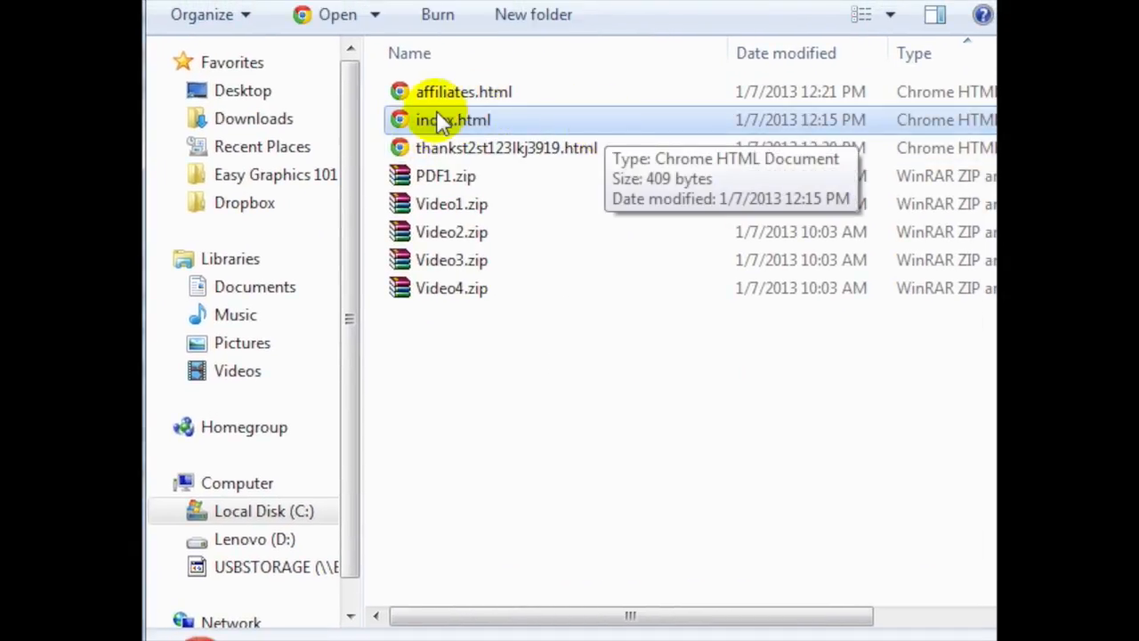
{"action": "right_click", "coordinate": [452, 119]}
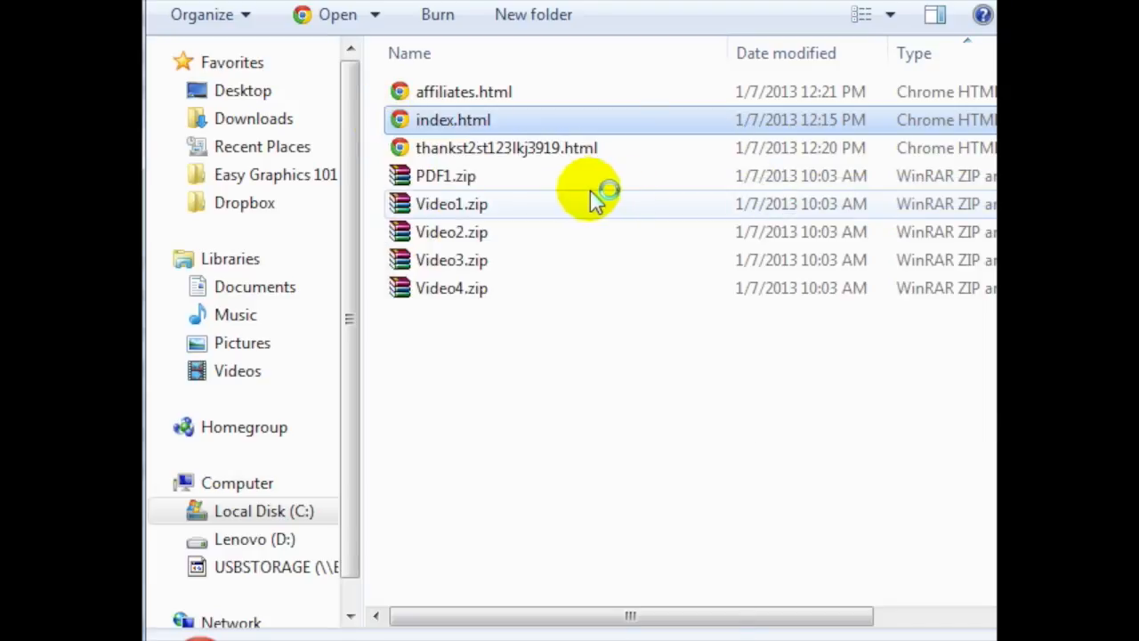
{"action": "double_click", "coordinate": [452, 119]}
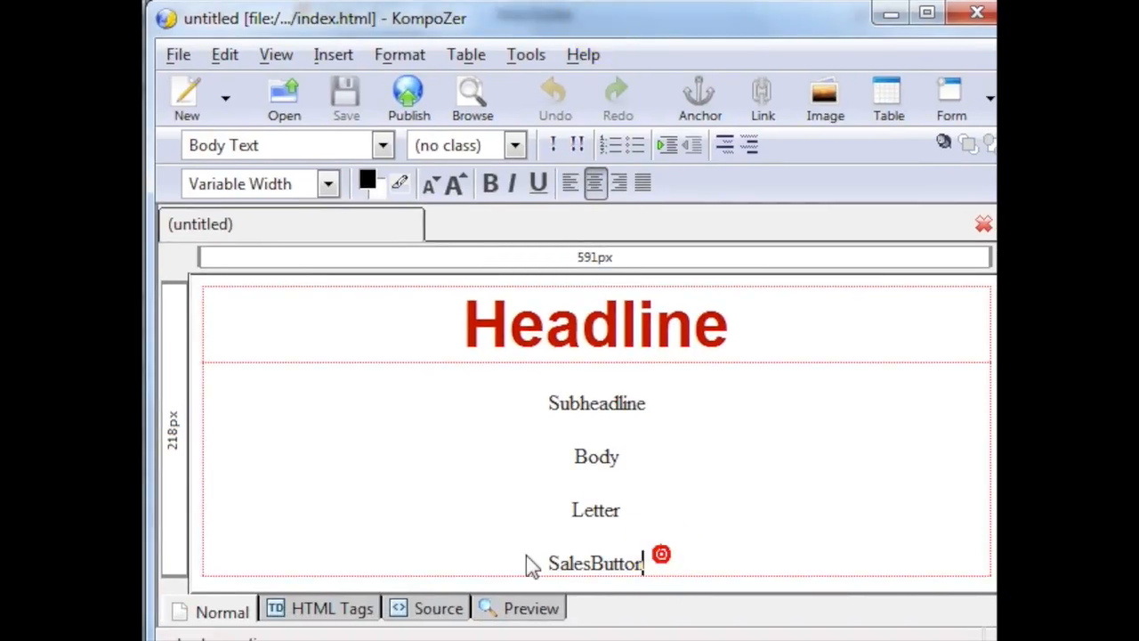
Replace the SalesButton placeholder in source with the buy-button HTML and view it in Normal mode.
{"action": "double_click", "coordinate": [594, 563]}
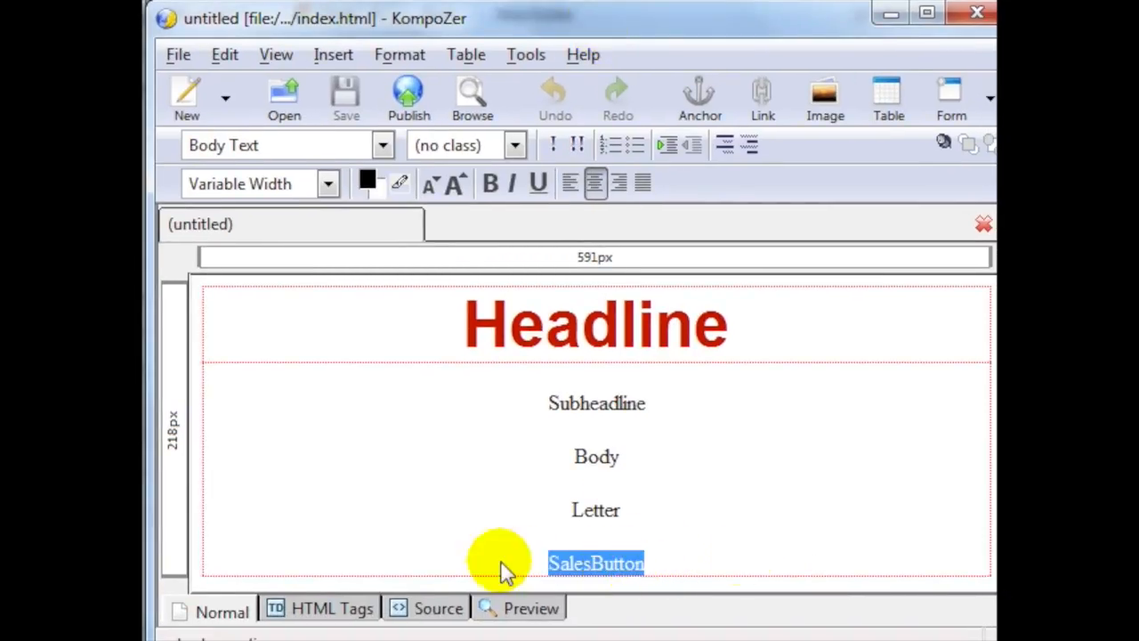
{"action": "mouse_move", "coordinate": [497, 609]}
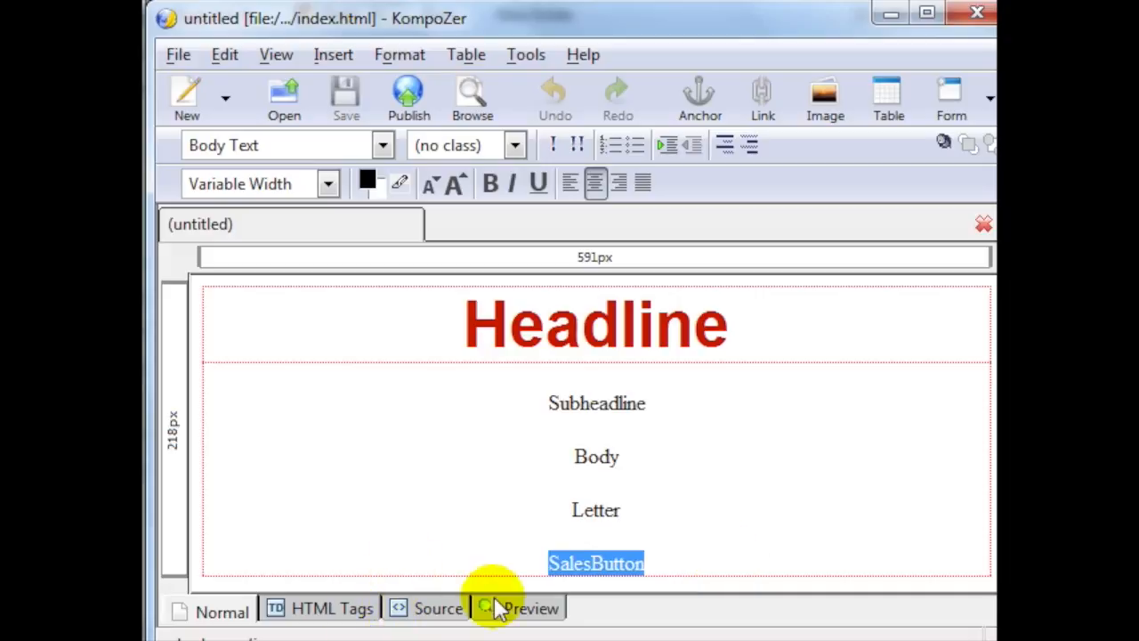
{"action": "left_click", "coordinate": [633, 562]}
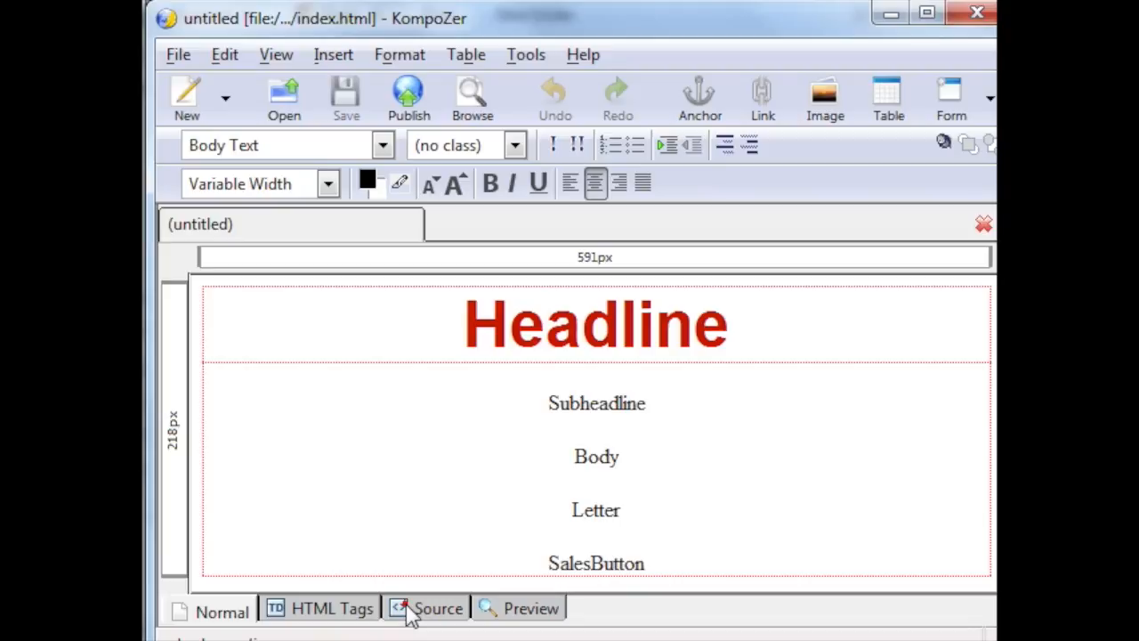
{"action": "left_click", "coordinate": [438, 607]}
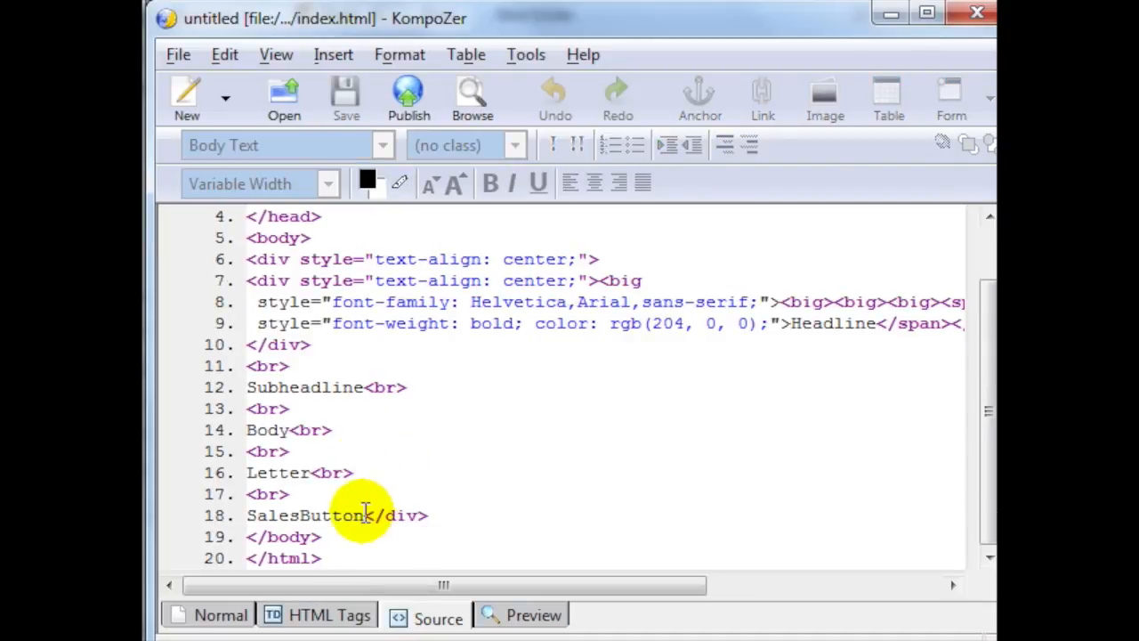
{"action": "double_click", "coordinate": [303, 514]}
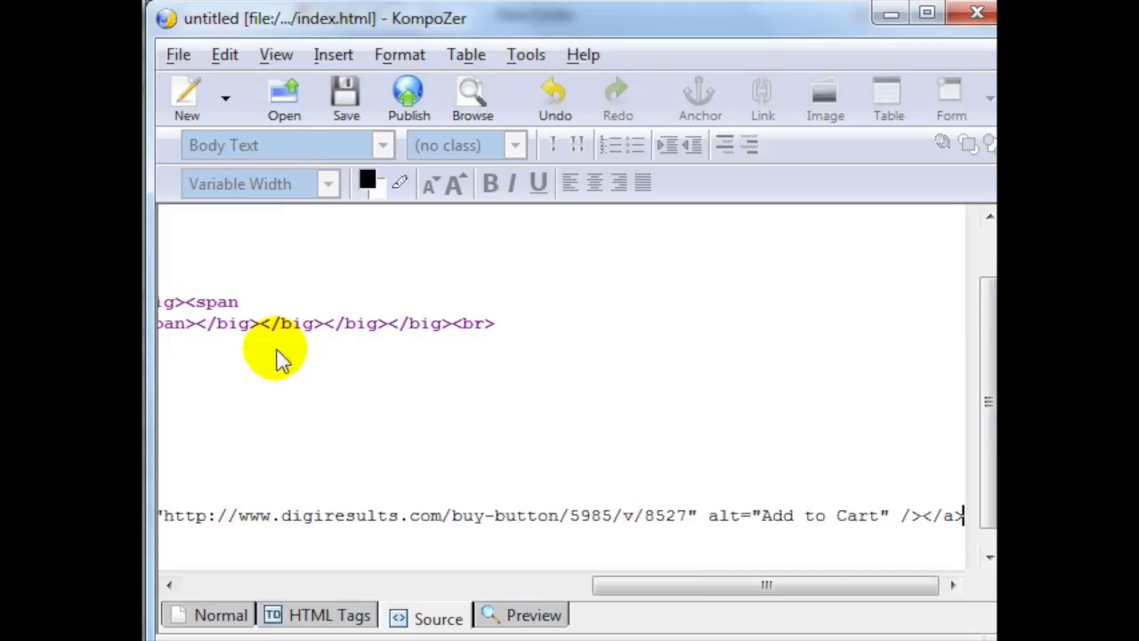
{"action": "left_click", "coordinate": [221, 616]}
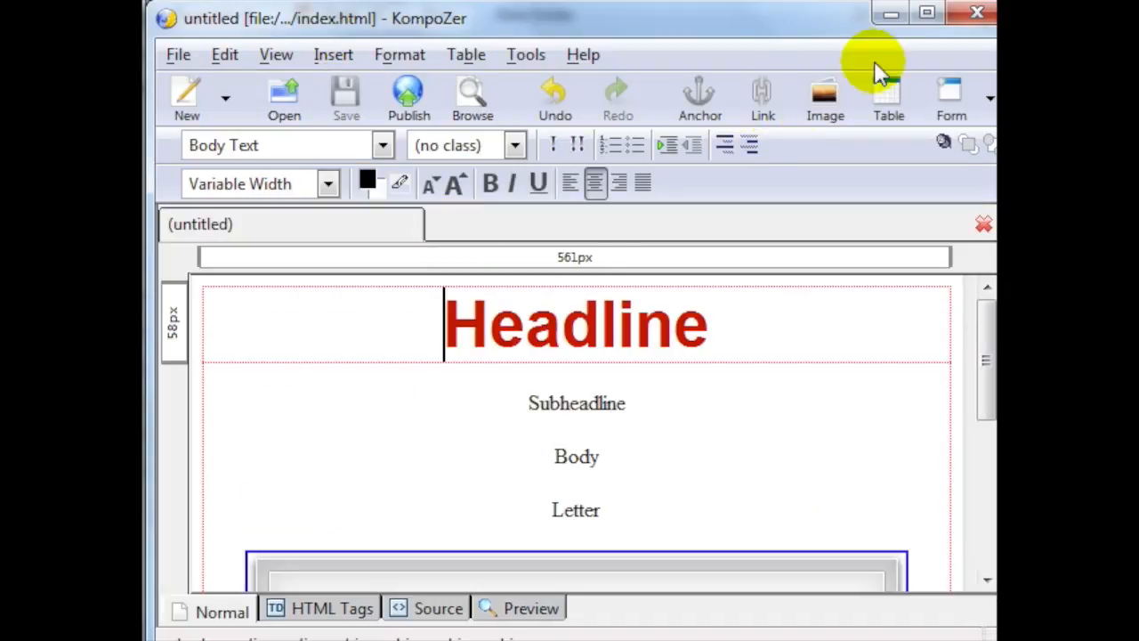
Select the Add To Cart button image below Letter and delete it.
{"action": "scroll", "scroll_direction": "down", "scroll_amount": 3}
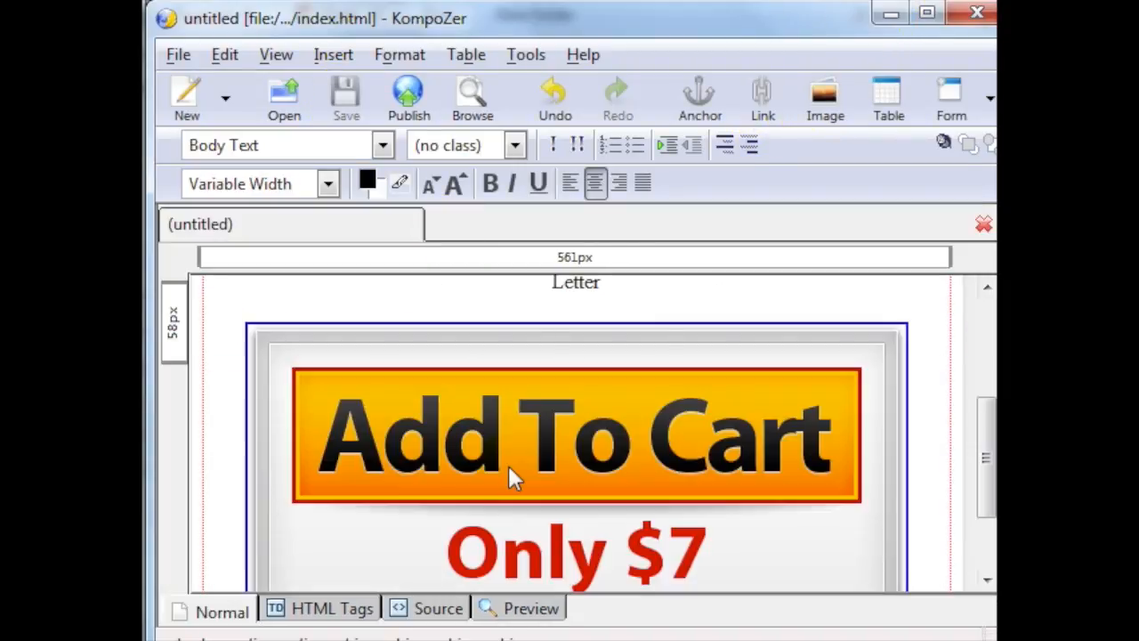
{"action": "left_click", "coordinate": [520, 462]}
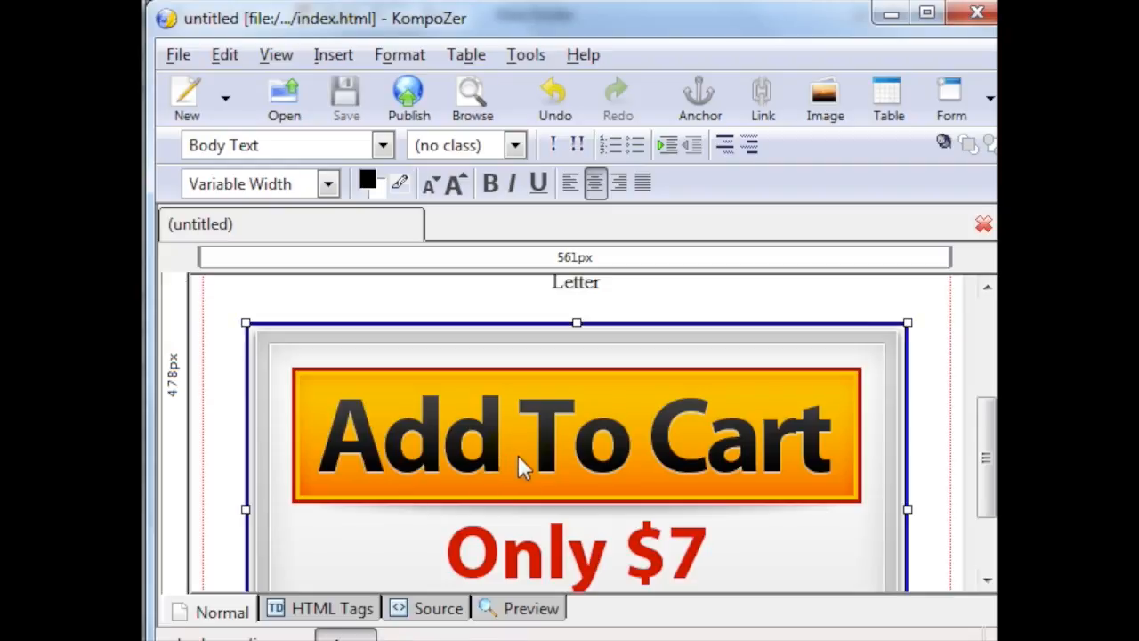
{"action": "mouse_move", "coordinate": [641, 489]}
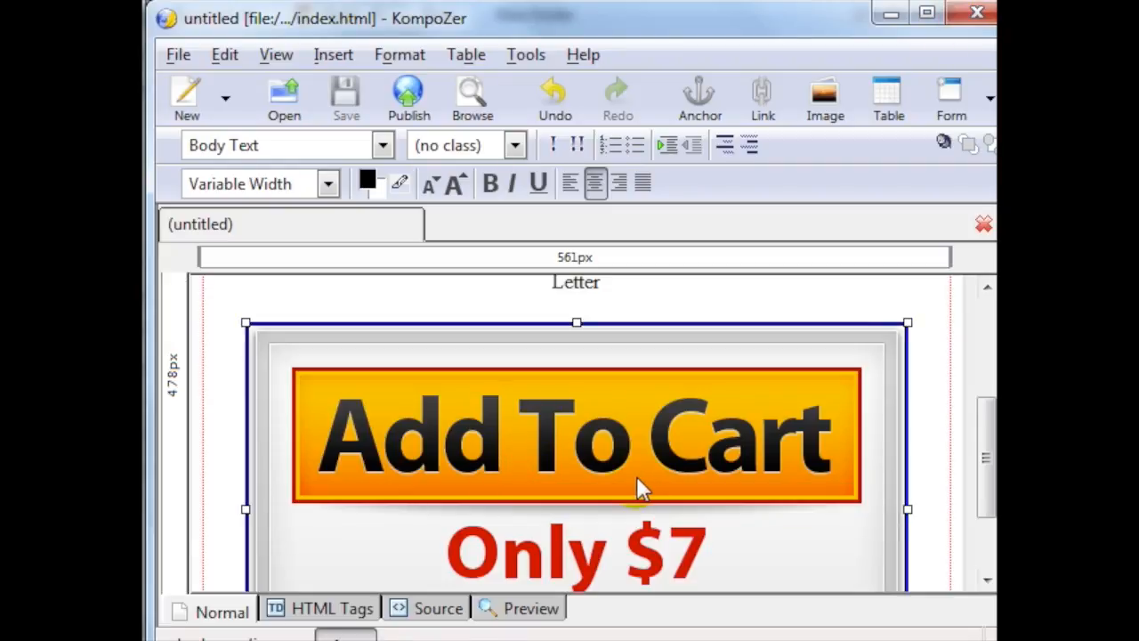
{"action": "mouse_move", "coordinate": [641, 490]}
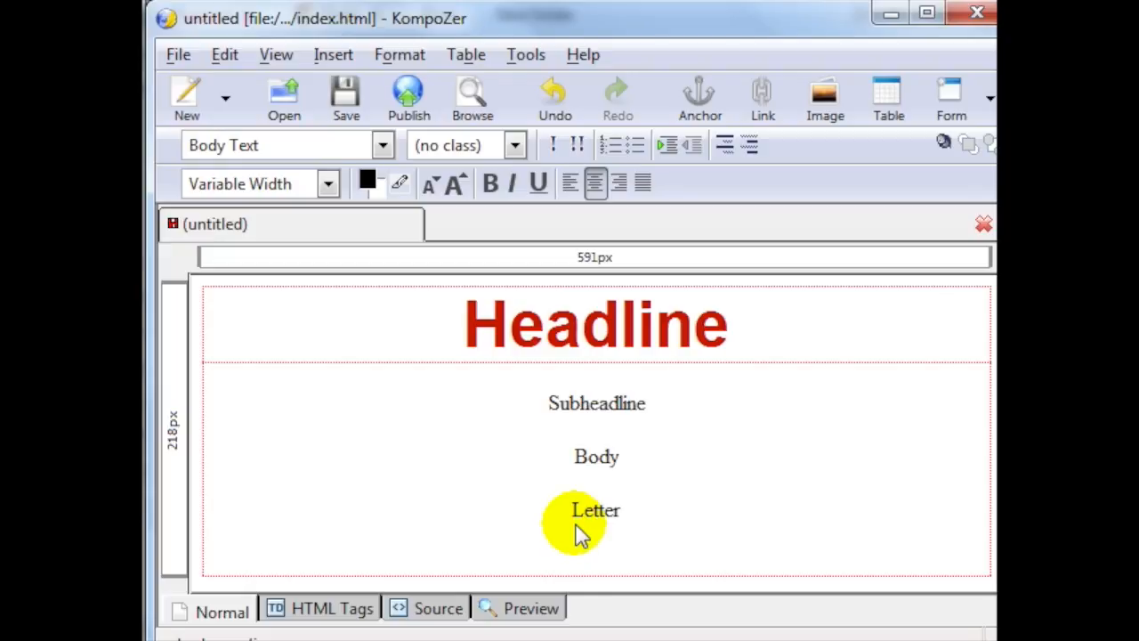
{"action": "type", "text": "C"}
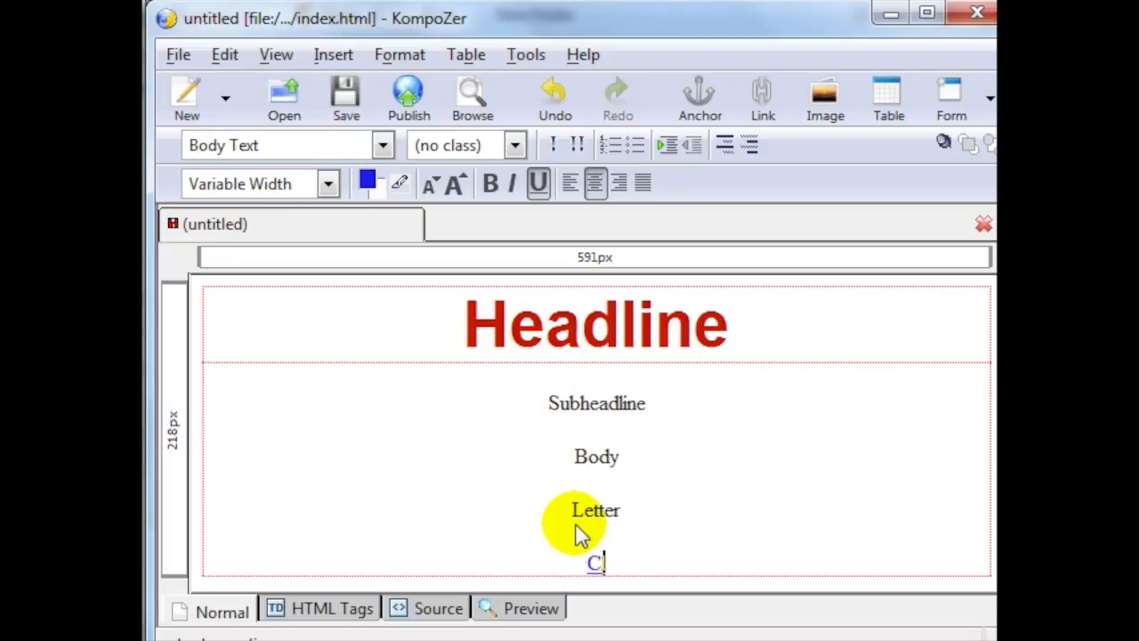
{"action": "type", "text": "lick Here to p"}
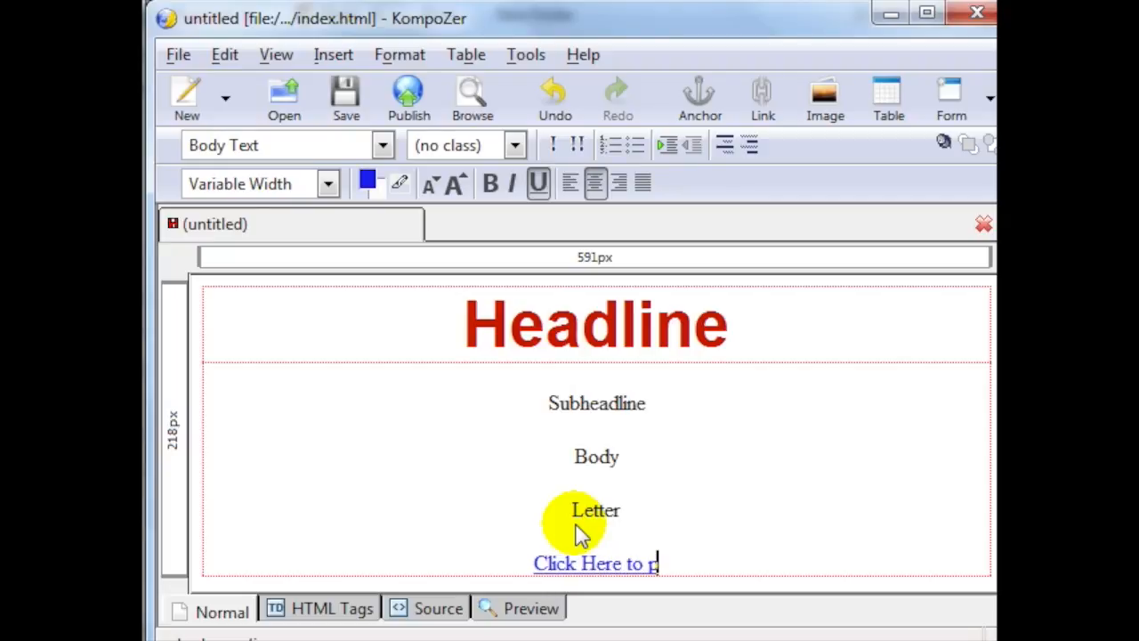
{"action": "type", "text": "urchase"}
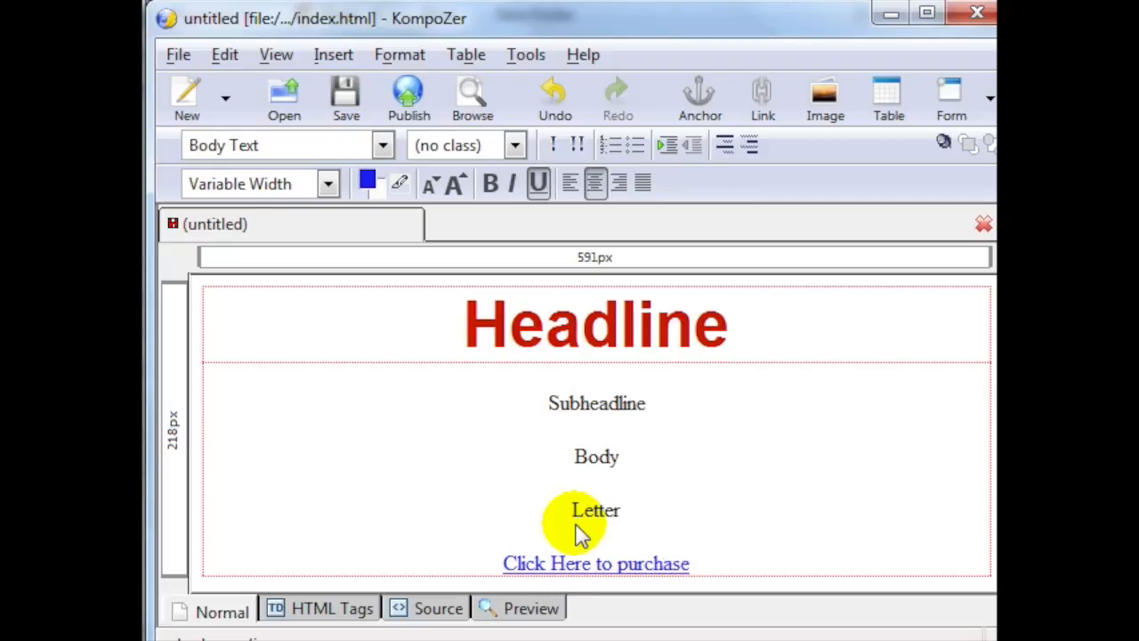
{"action": "double_click", "coordinate": [595, 563]}
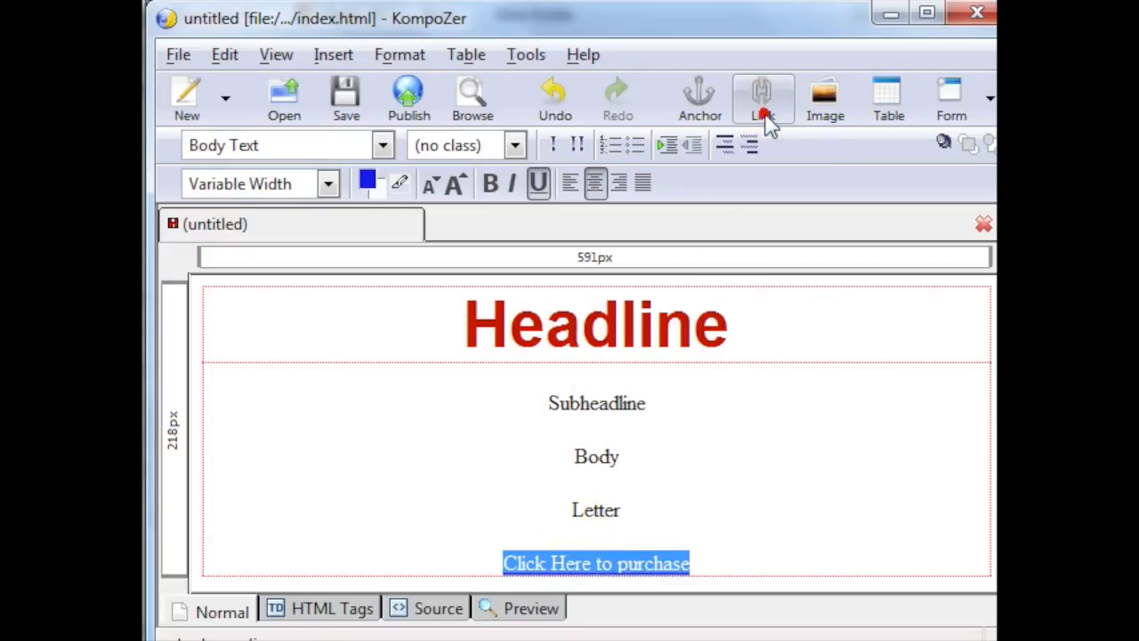
{"action": "left_click", "coordinate": [762, 96]}
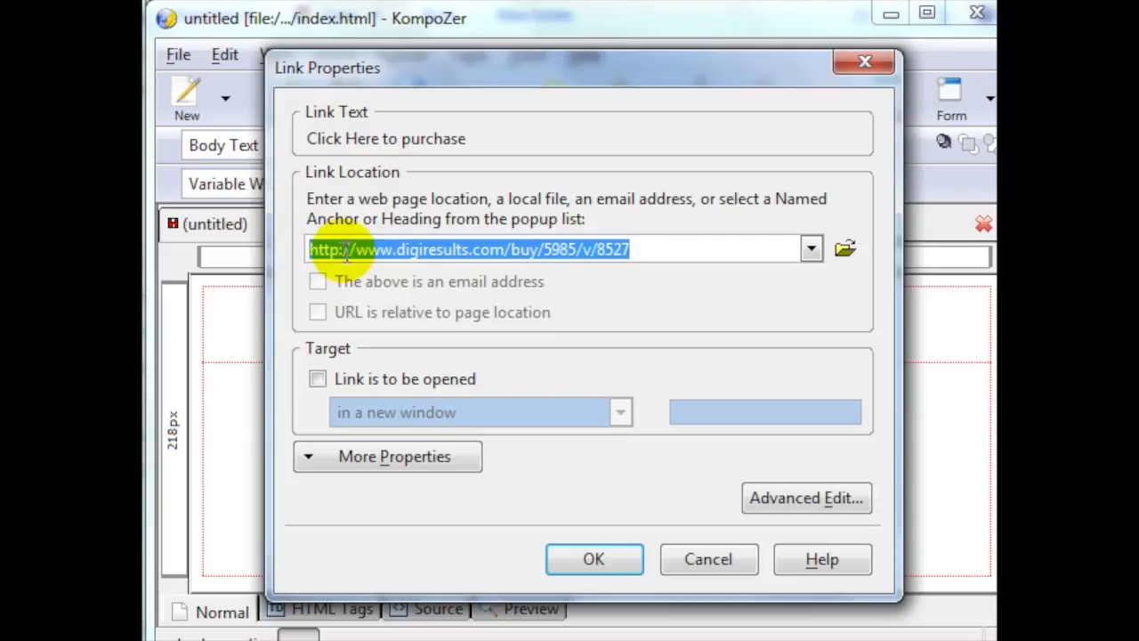
{"action": "left_click", "coordinate": [595, 559]}
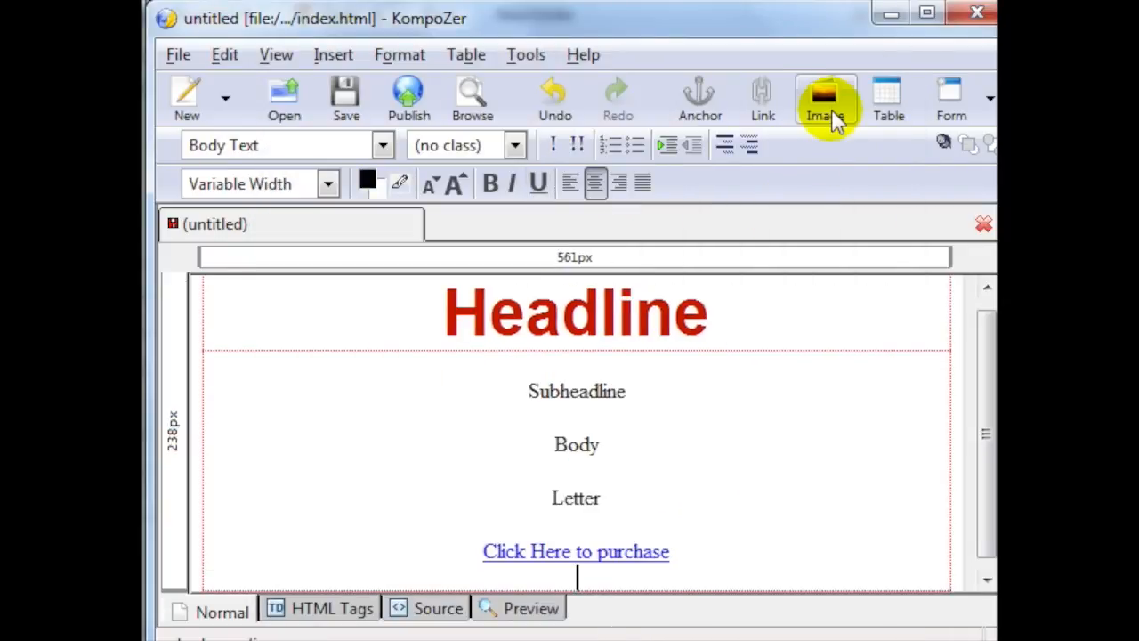
Open Image Properties and view its Link options.
{"action": "left_click", "coordinate": [826, 98]}
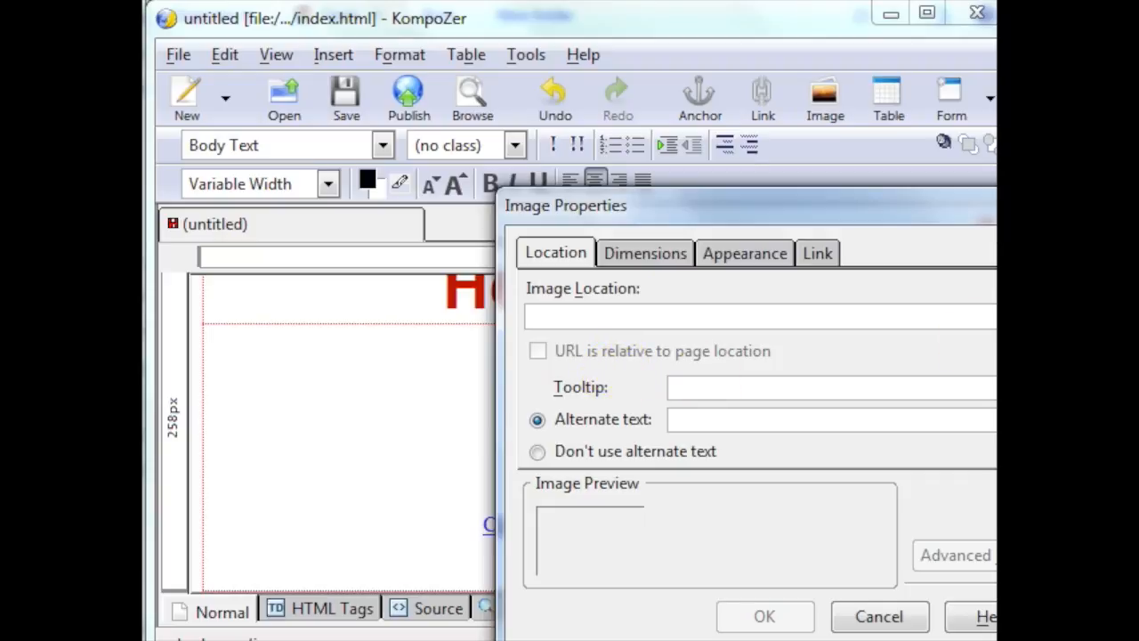
{"action": "mouse_move", "coordinate": [785, 249]}
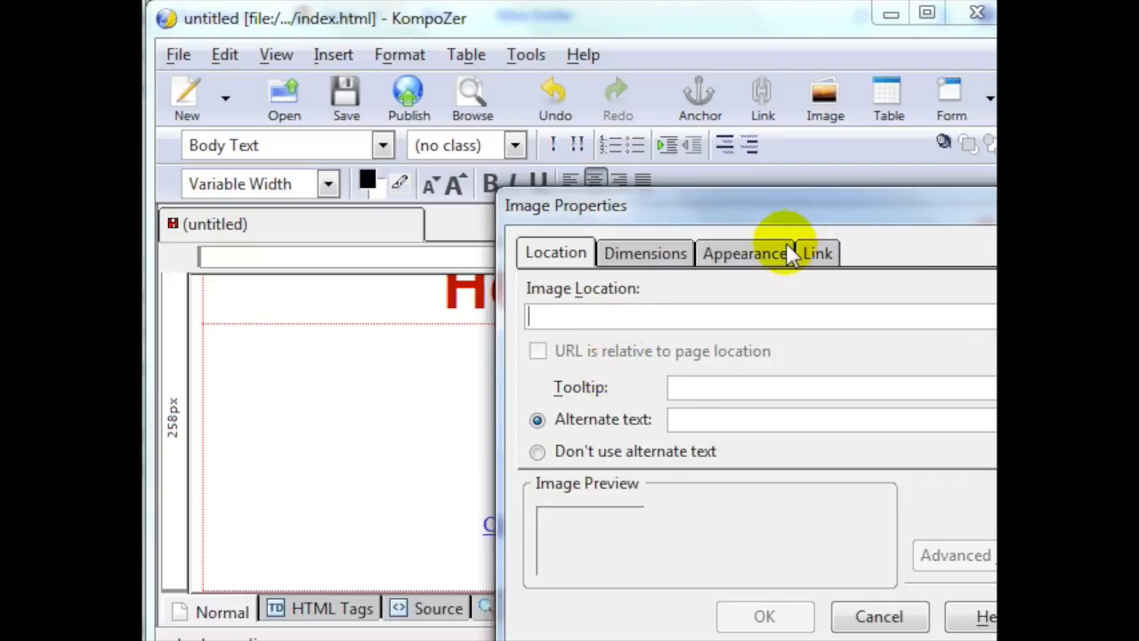
{"action": "mouse_move", "coordinate": [810, 264]}
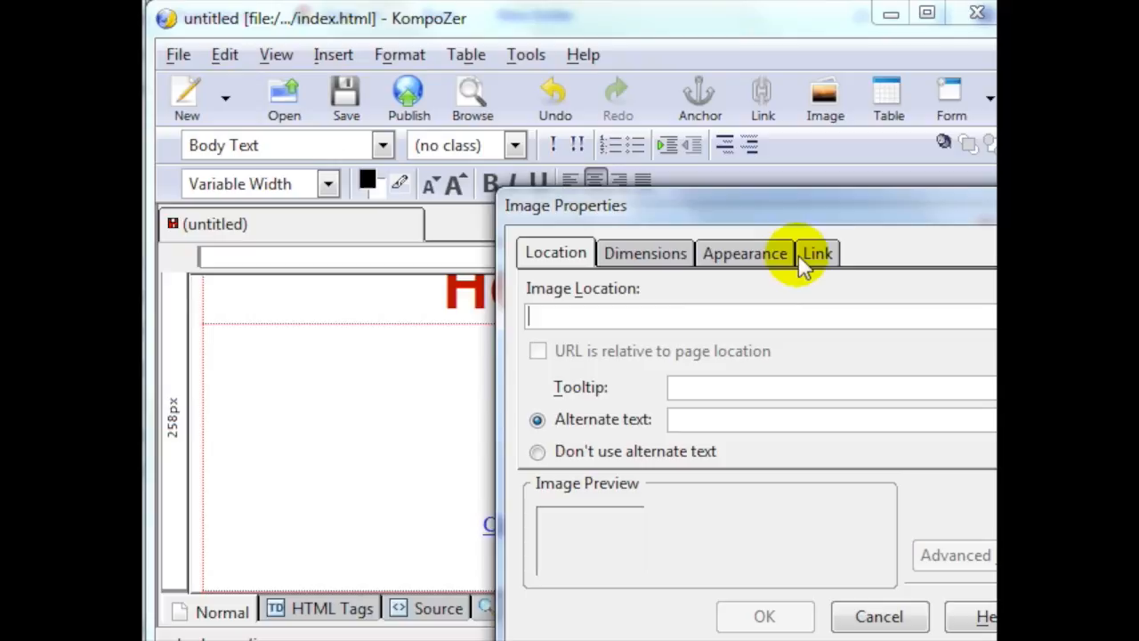
{"action": "left_click", "coordinate": [815, 253]}
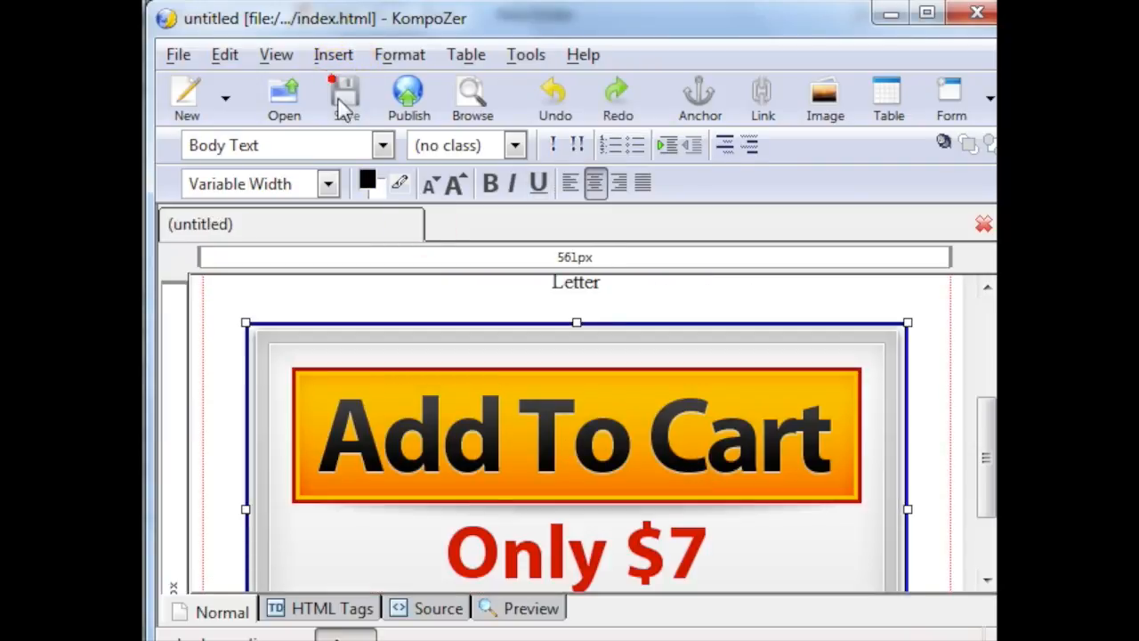
{"action": "mouse_move", "coordinate": [513, 223]}
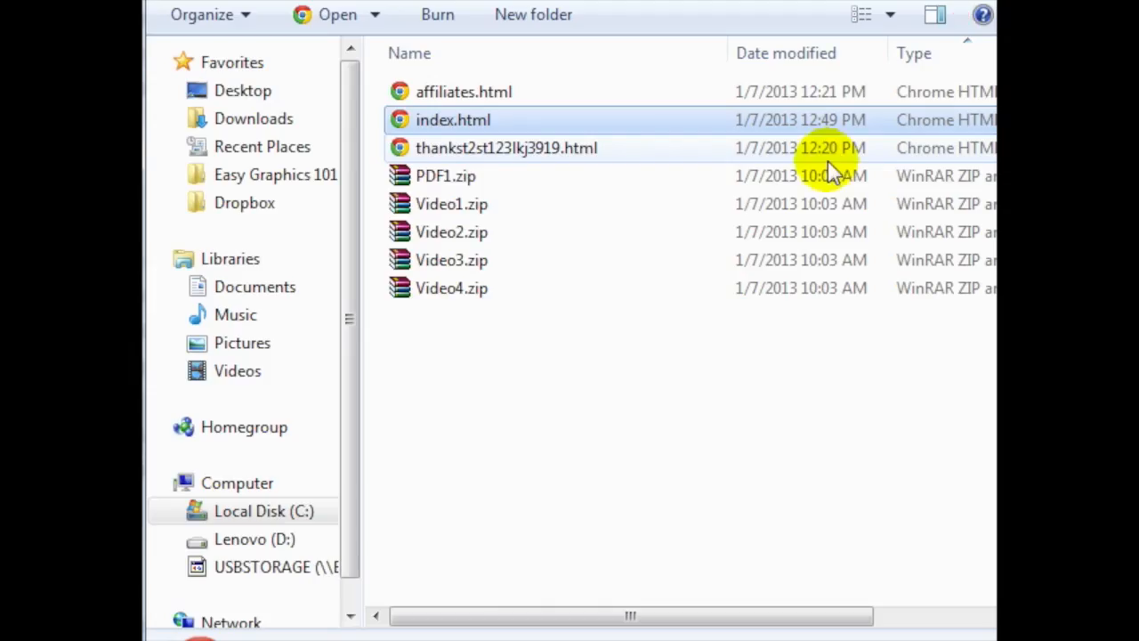
{"action": "mouse_move", "coordinate": [828, 170]}
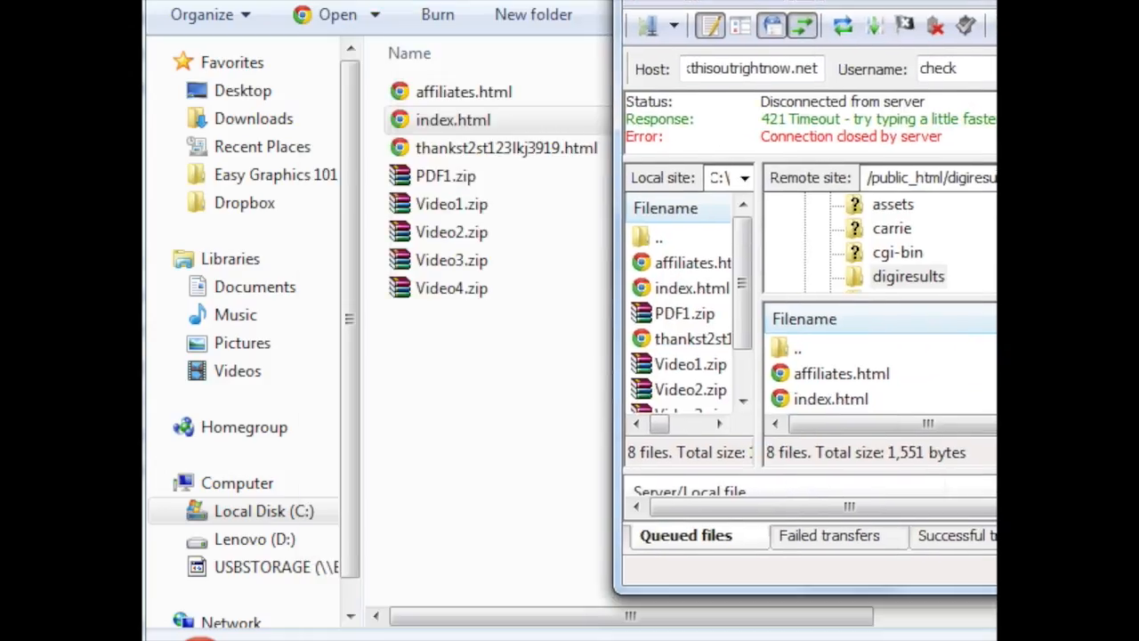
Upload index.html to /public_html/digiresults, overwriting the existing server copy.
{"action": "left_click", "coordinate": [840, 372]}
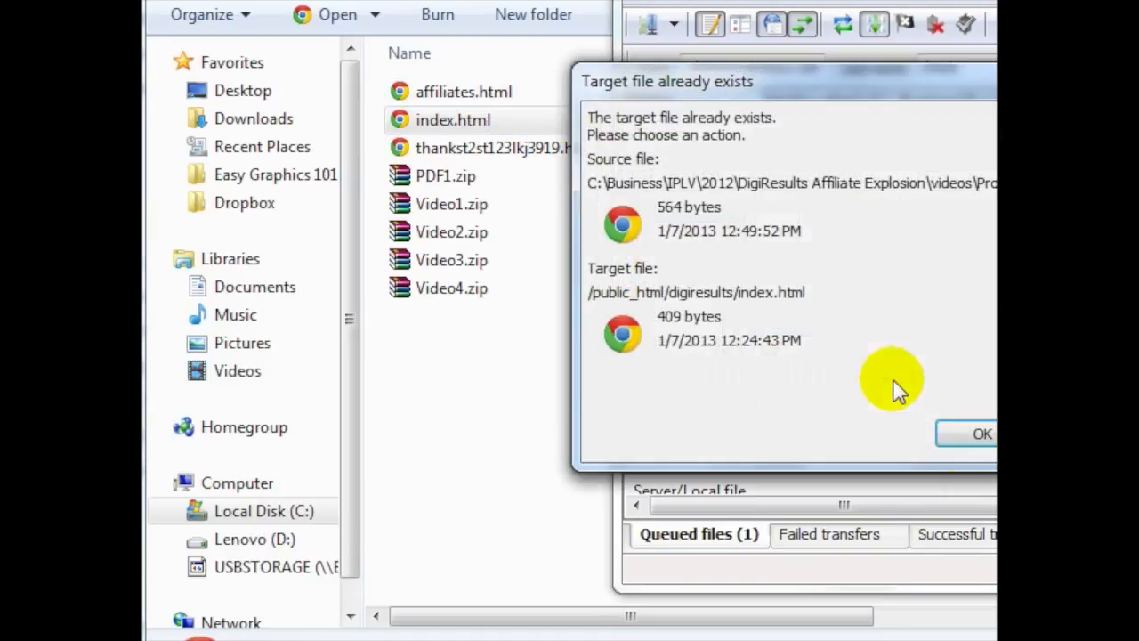
{"action": "left_click", "coordinate": [982, 434]}
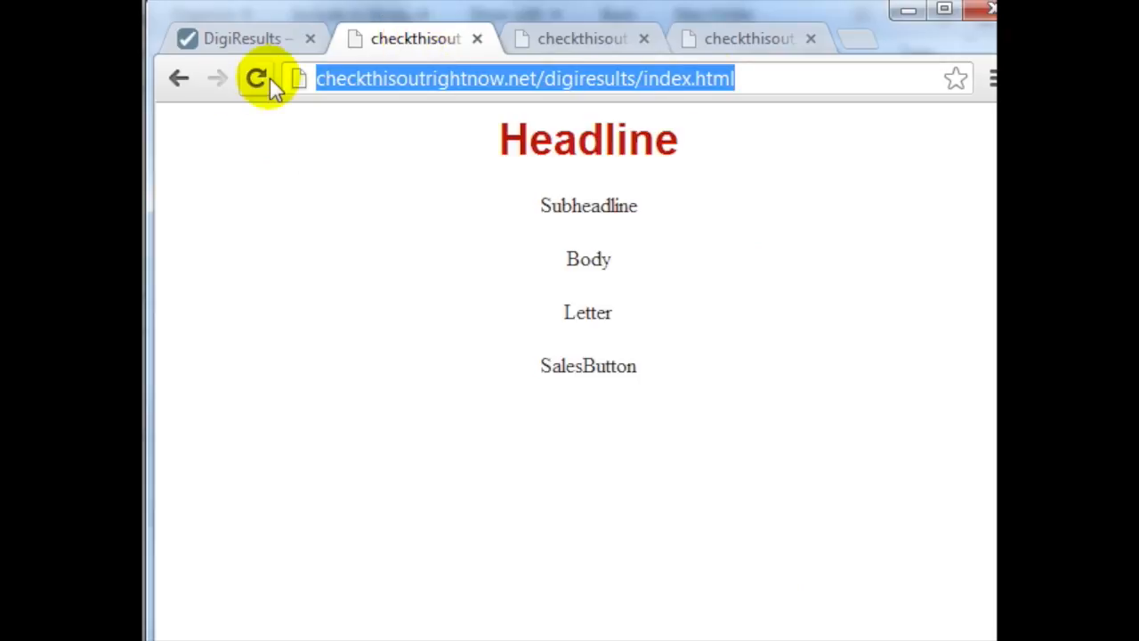
Reload the live sales page and try the Add To Cart link, which reports Product XYZ unavailable.
{"action": "left_click", "coordinate": [256, 78]}
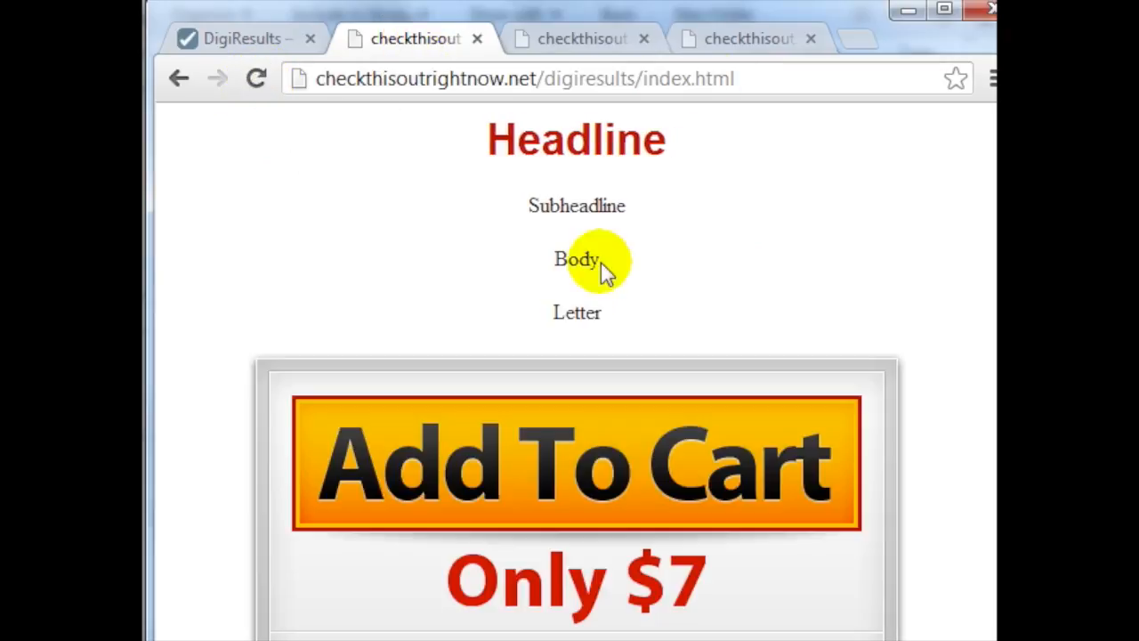
{"action": "scroll", "scroll_direction": "down", "scroll_amount": 3}
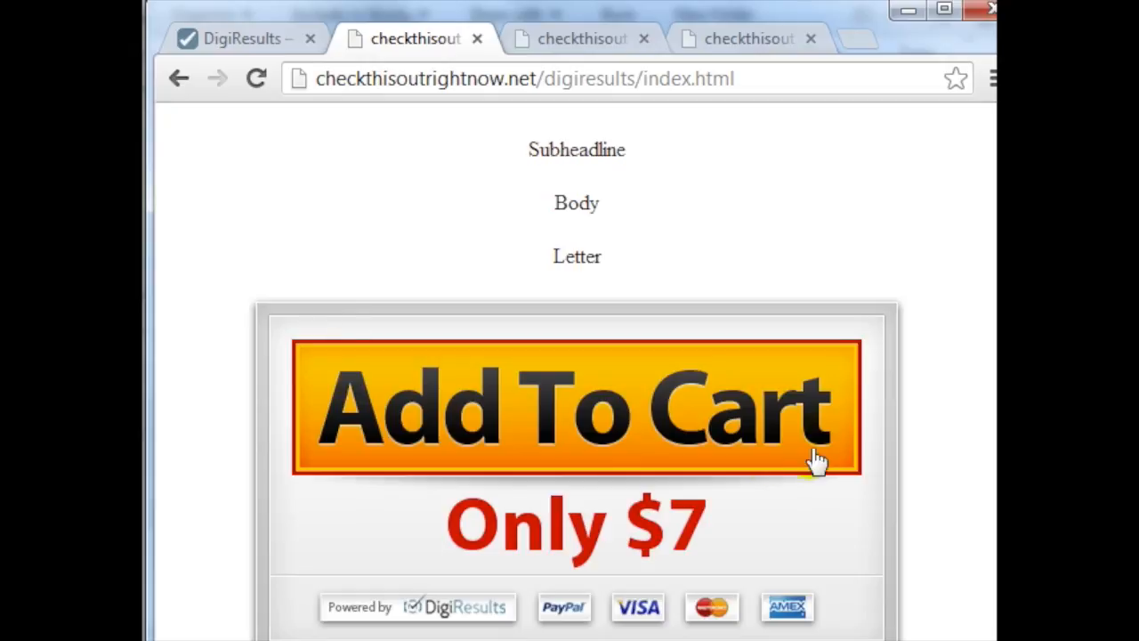
{"action": "mouse_move", "coordinate": [667, 459]}
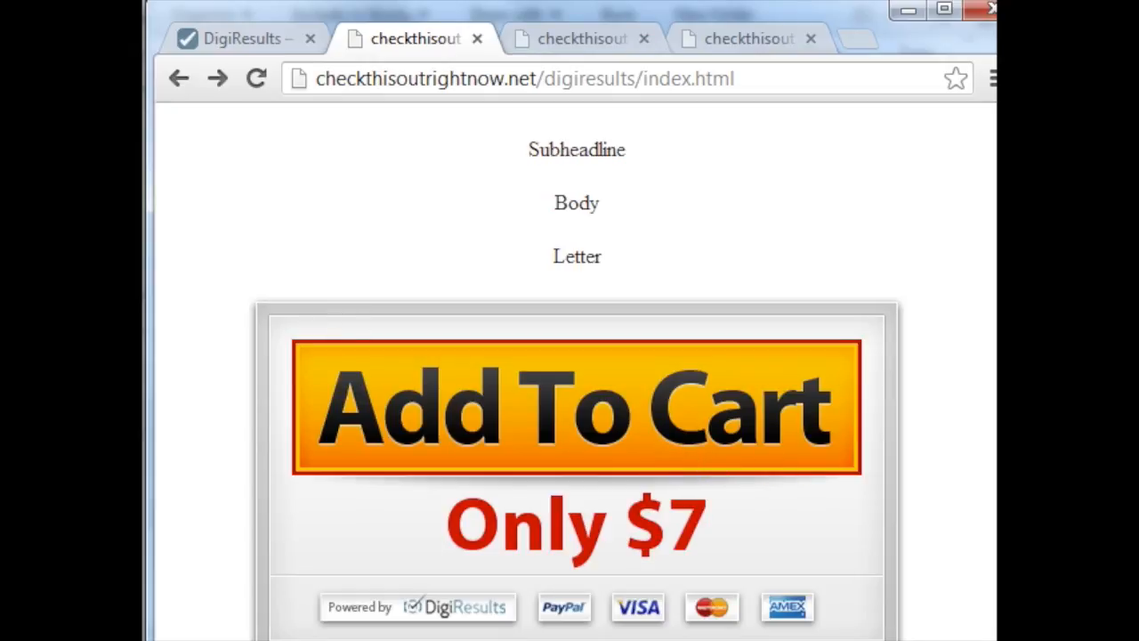
{"action": "left_click", "coordinate": [577, 408]}
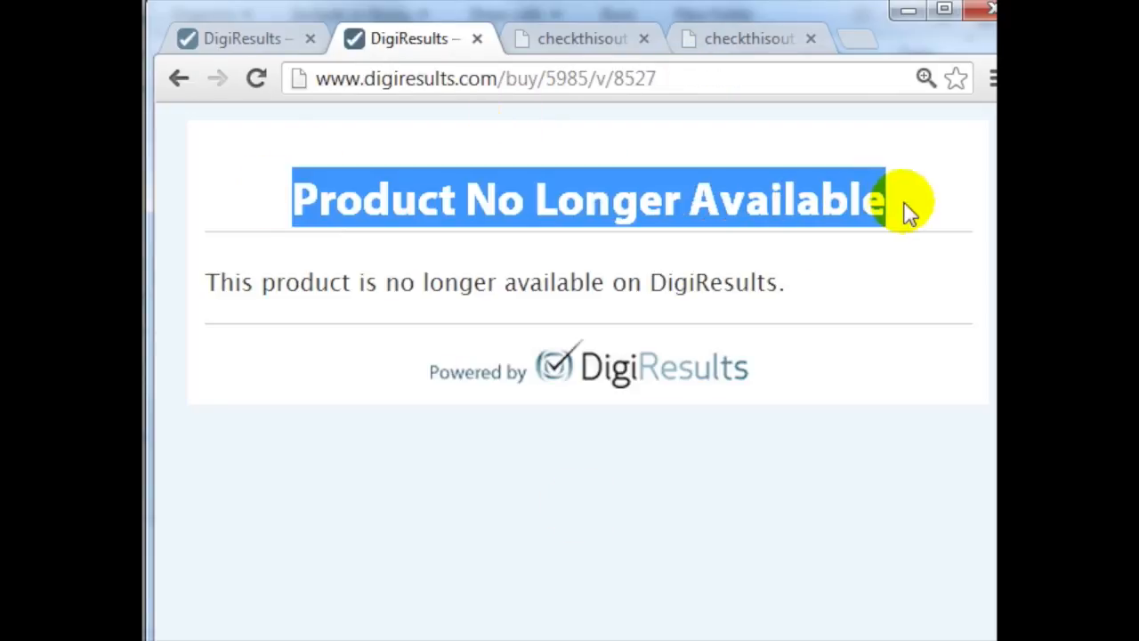
Return to the Product XYZ listing in the DigiResults tab.
{"action": "left_click", "coordinate": [240, 39]}
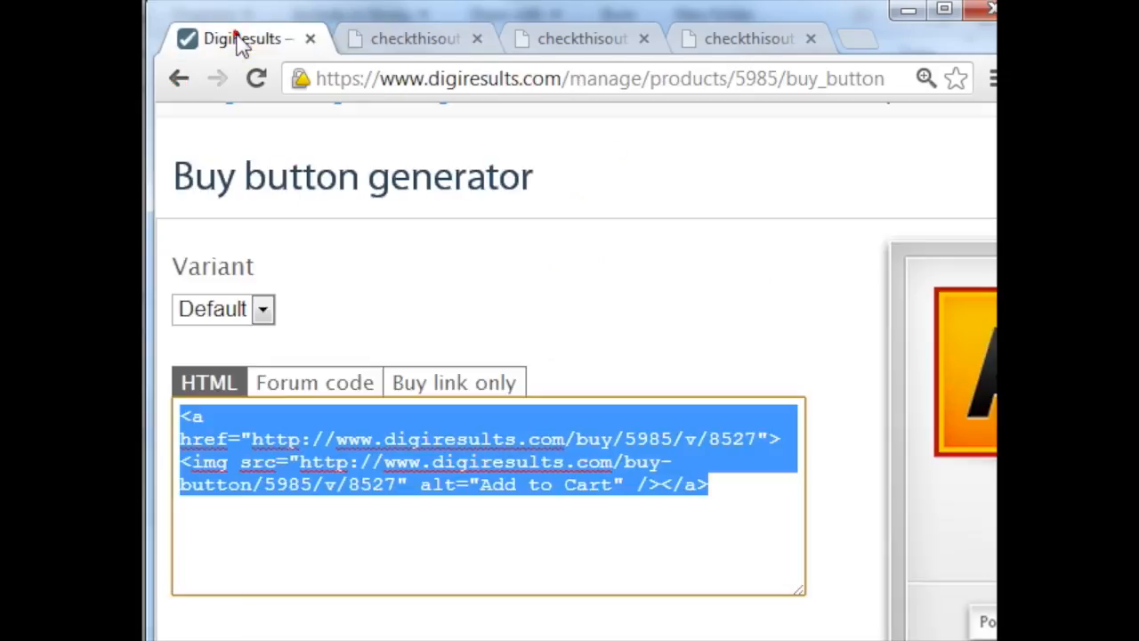
{"action": "scroll", "scroll_direction": "up", "scroll_amount": 3}
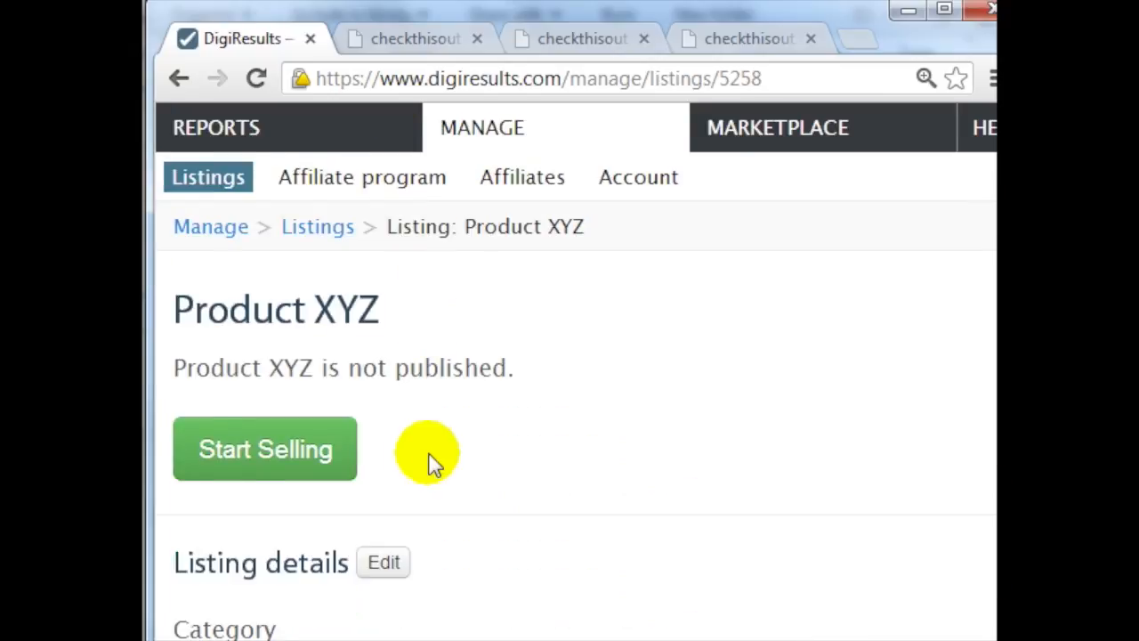
{"action": "mouse_move", "coordinate": [509, 226]}
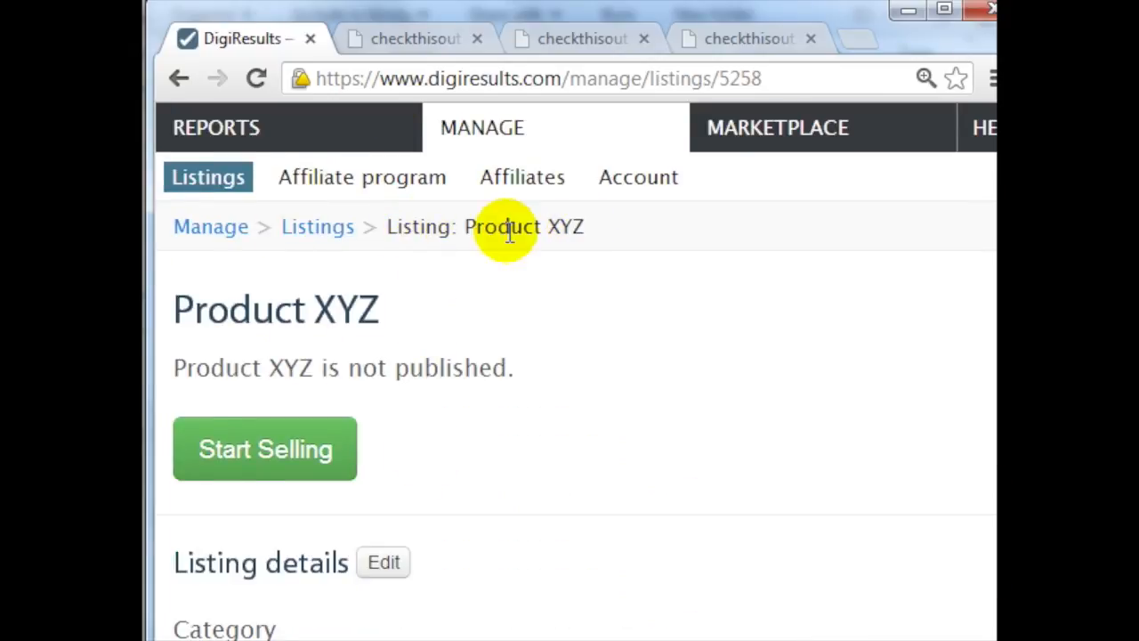
{"action": "mouse_move", "coordinate": [338, 433]}
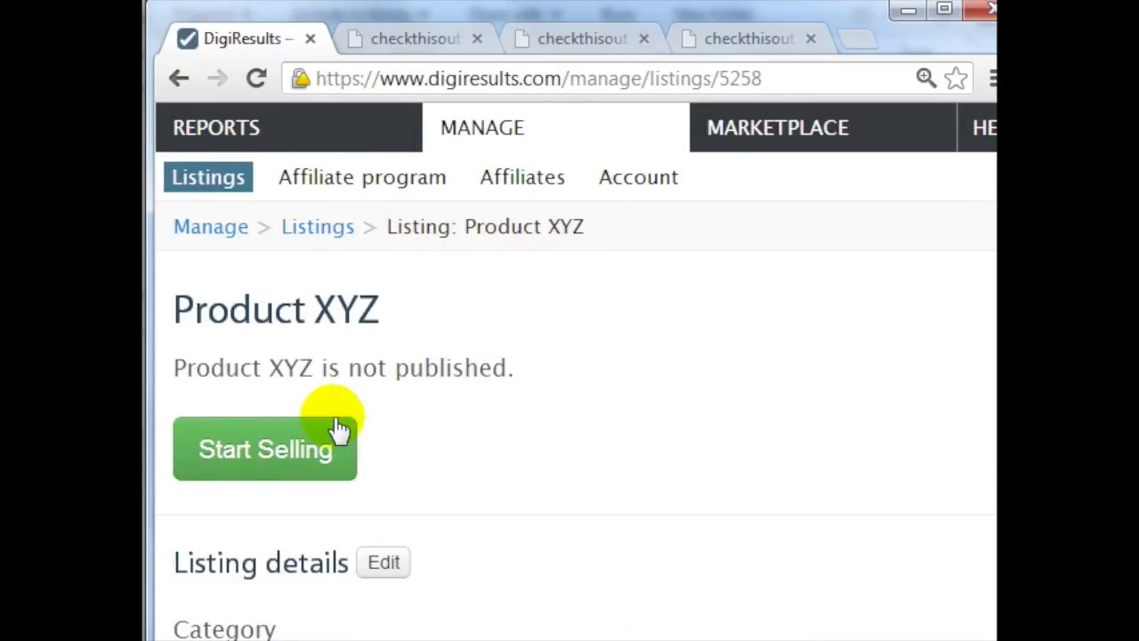
Start Selling Product XYZ so the listing is published, then return to the live sales page.
{"action": "left_click", "coordinate": [264, 448]}
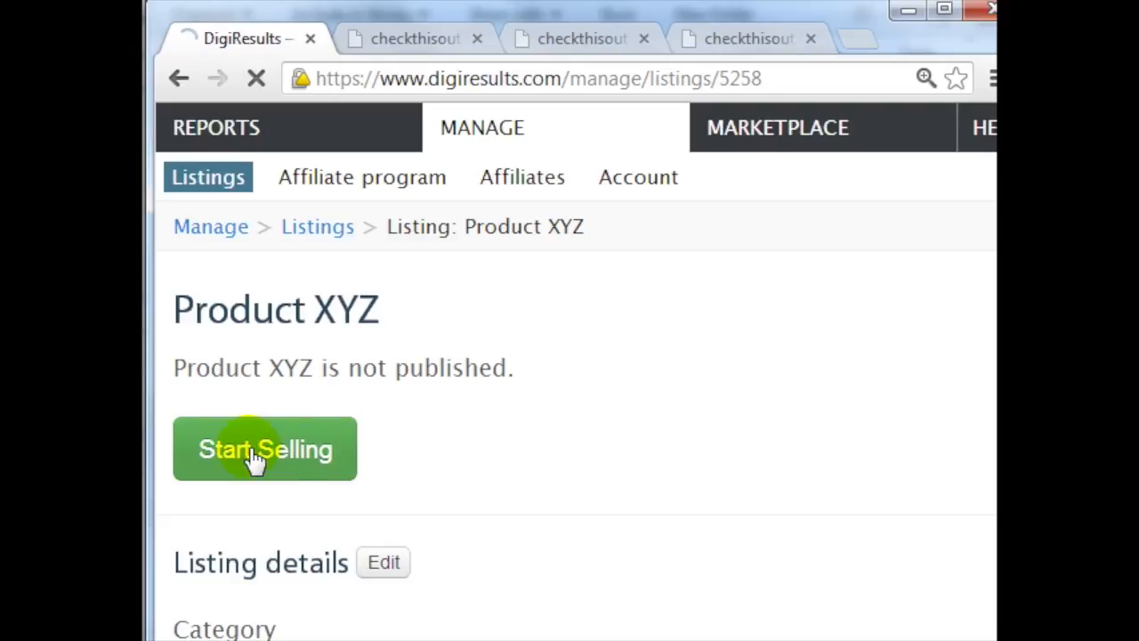
{"action": "left_click", "coordinate": [266, 449]}
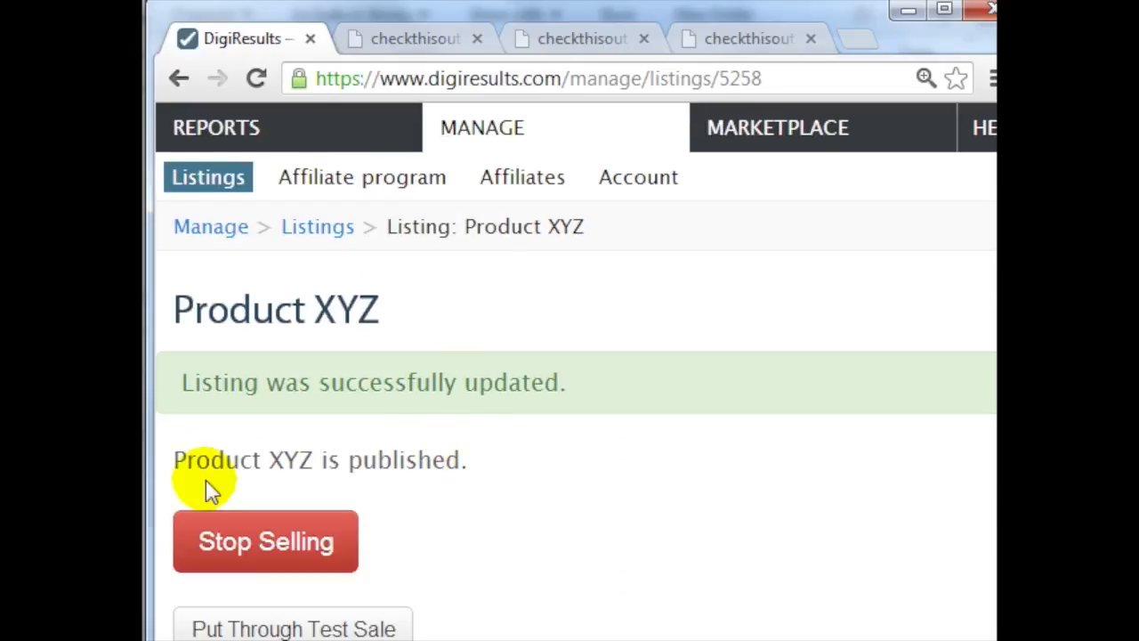
{"action": "mouse_move", "coordinate": [484, 459]}
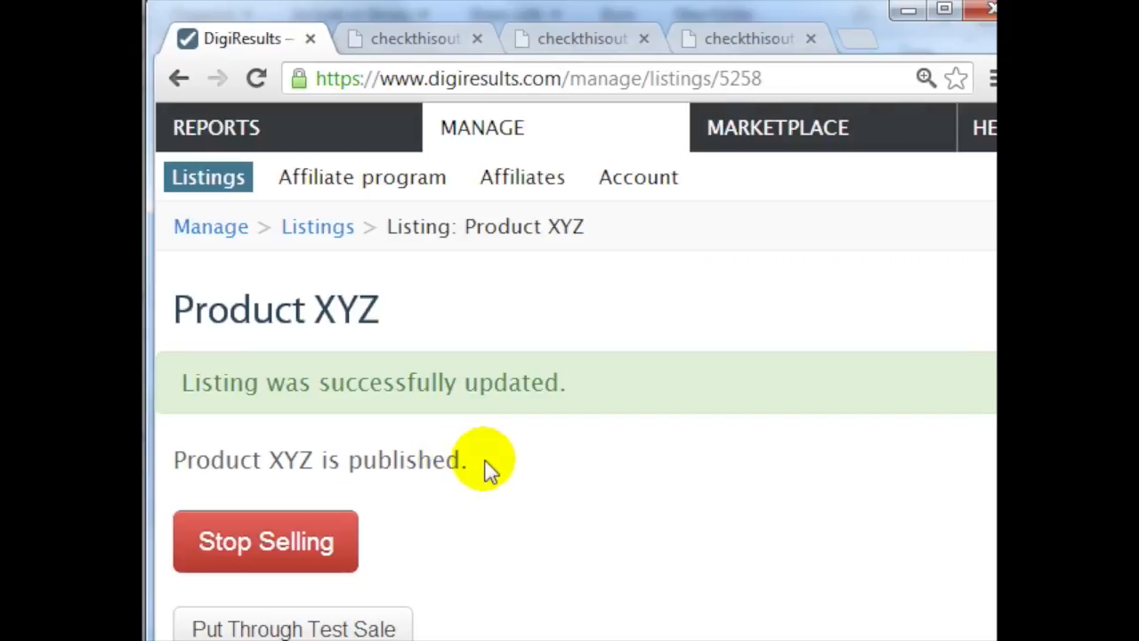
{"action": "left_click", "coordinate": [413, 39]}
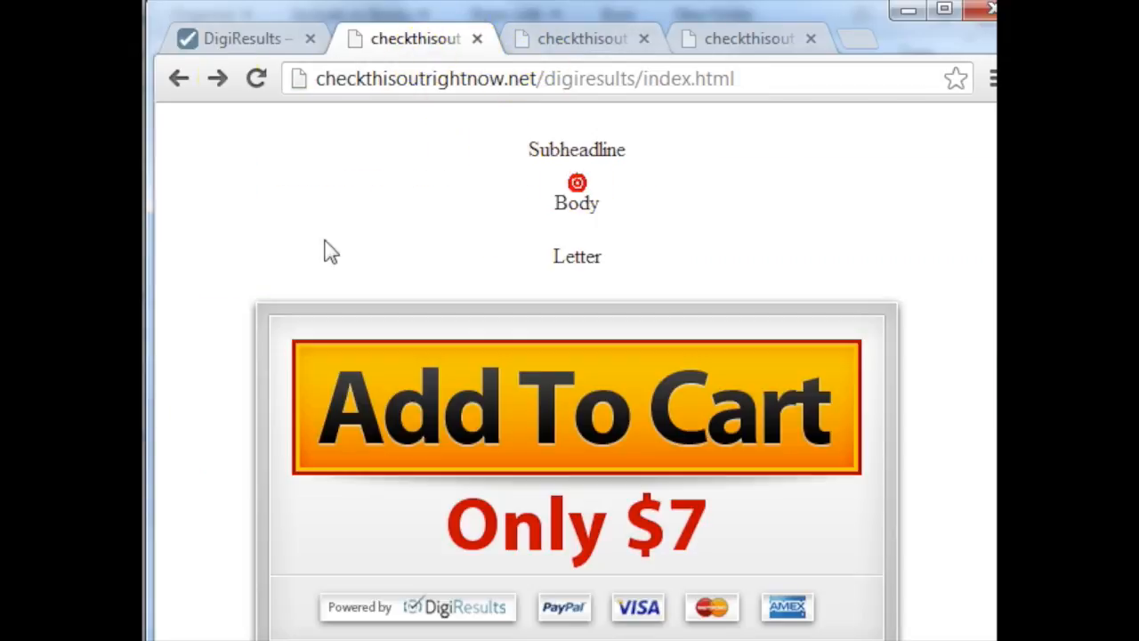
{"action": "mouse_move", "coordinate": [584, 410]}
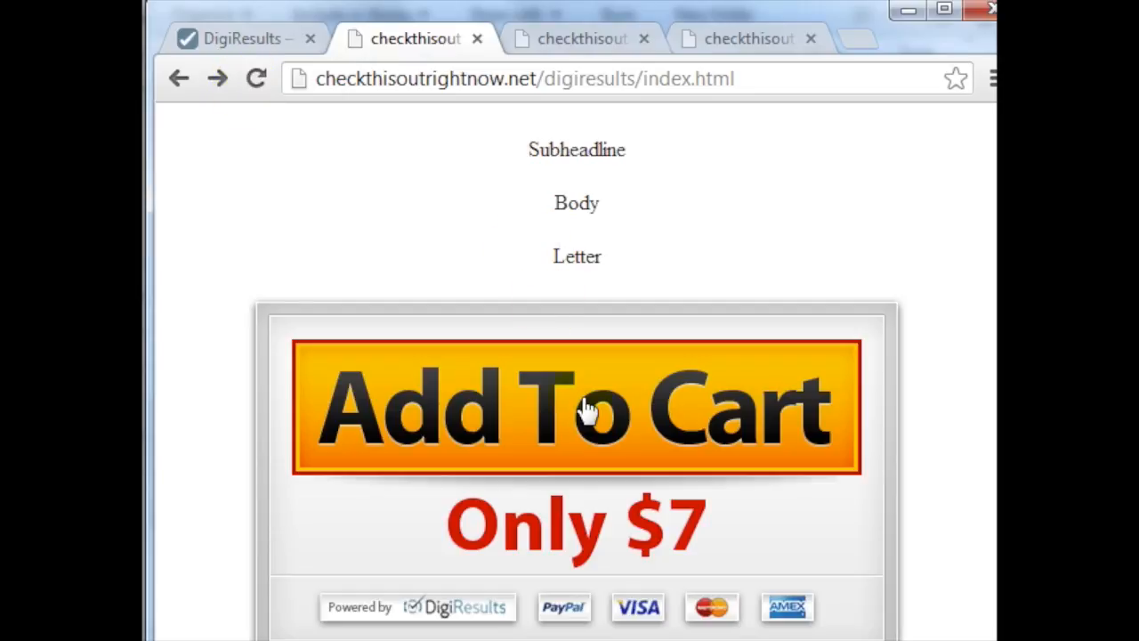
Use Add To Cart on the live page to reach the $7.00 PayPal checkout for Product XYZ.
{"action": "left_click", "coordinate": [576, 408]}
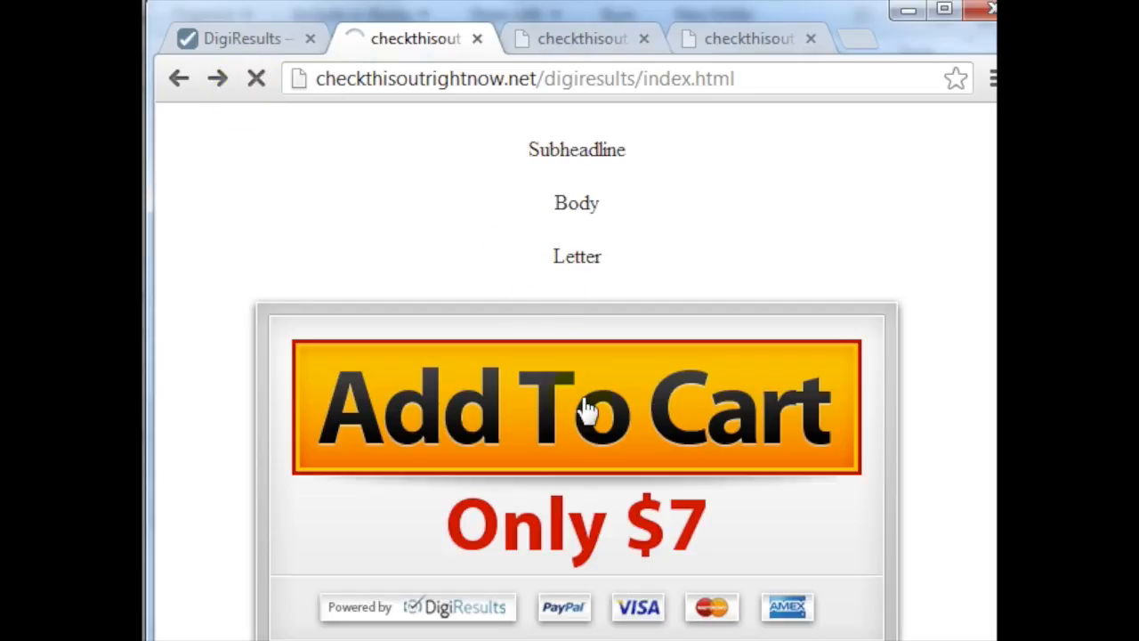
{"action": "left_click", "coordinate": [576, 408]}
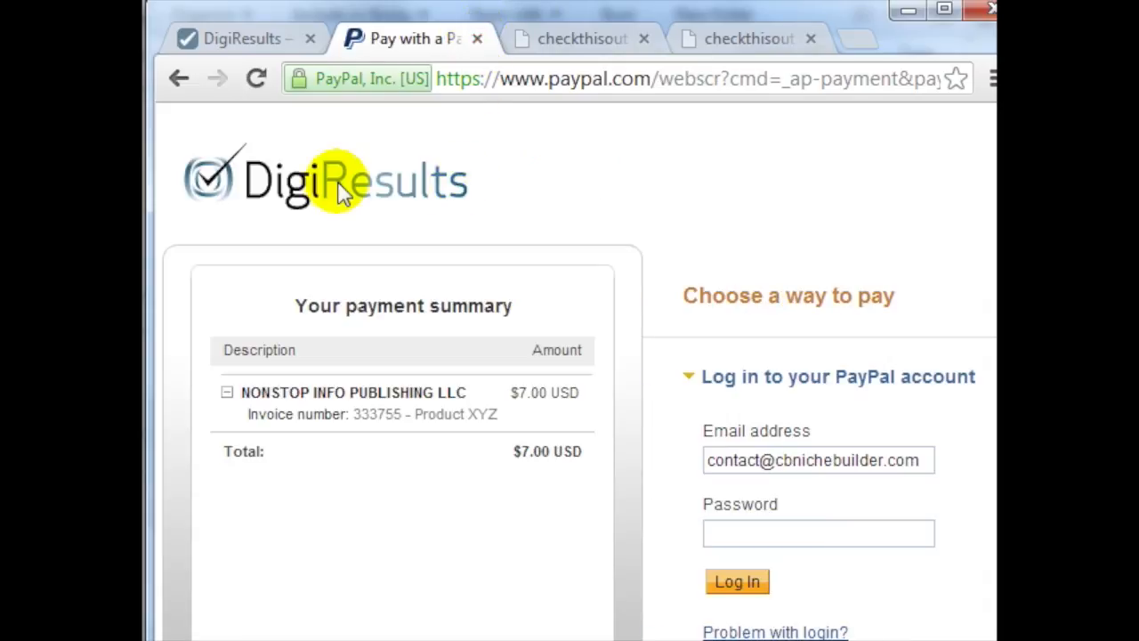
{"action": "mouse_move", "coordinate": [218, 281]}
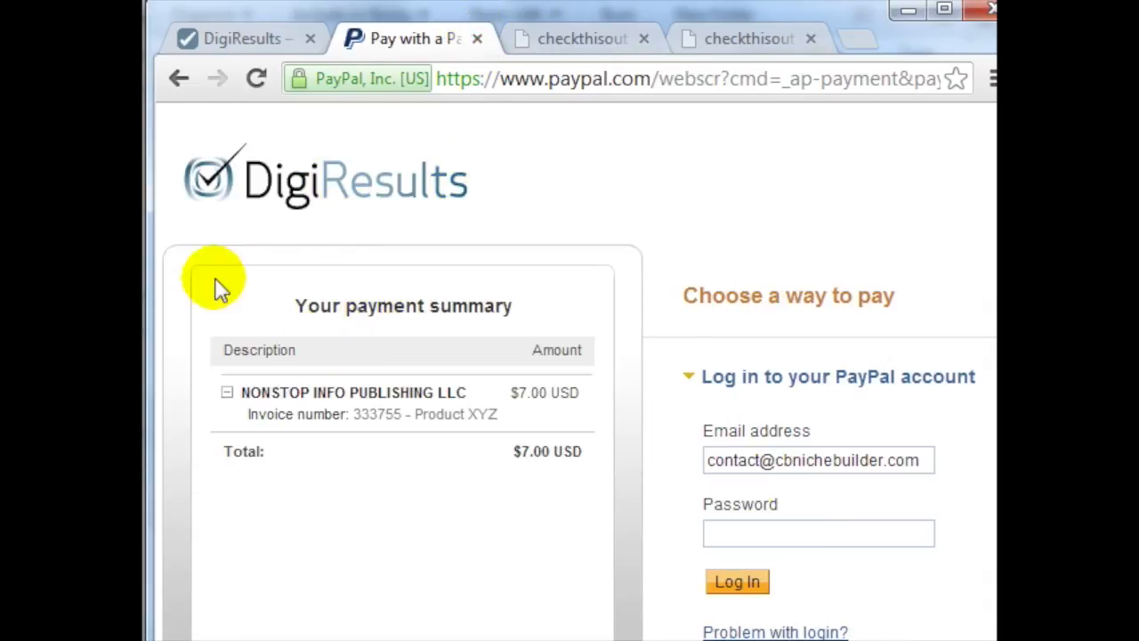
{"action": "mouse_move", "coordinate": [502, 377]}
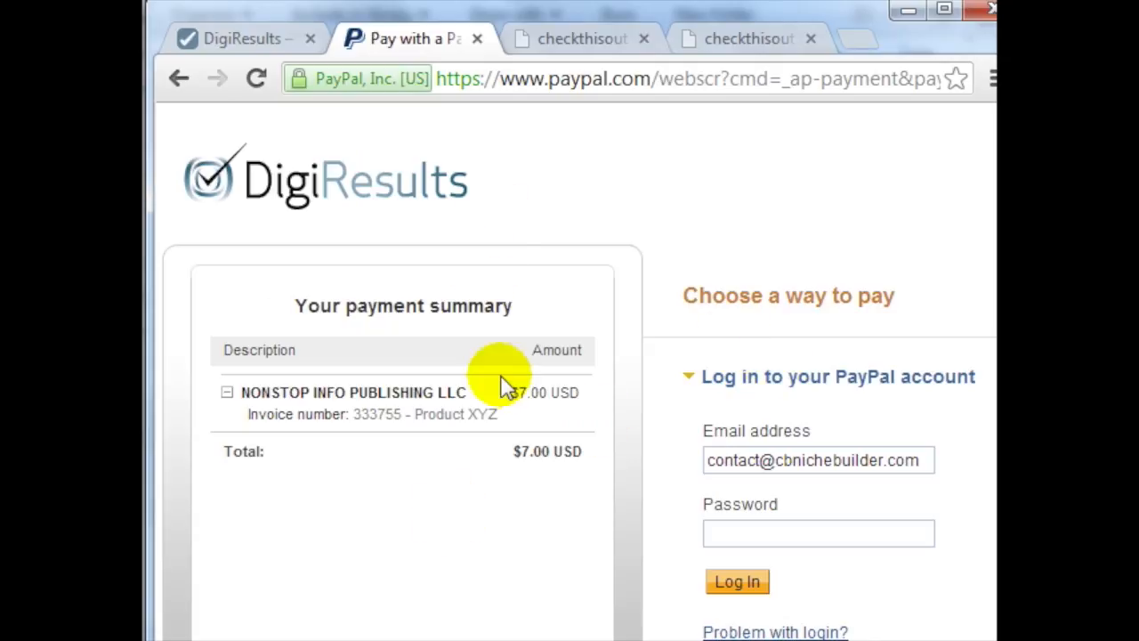
Review the published Product XYZ listing's test sale option, sales page link and affiliate marketplace status.
{"action": "left_click", "coordinate": [240, 39]}
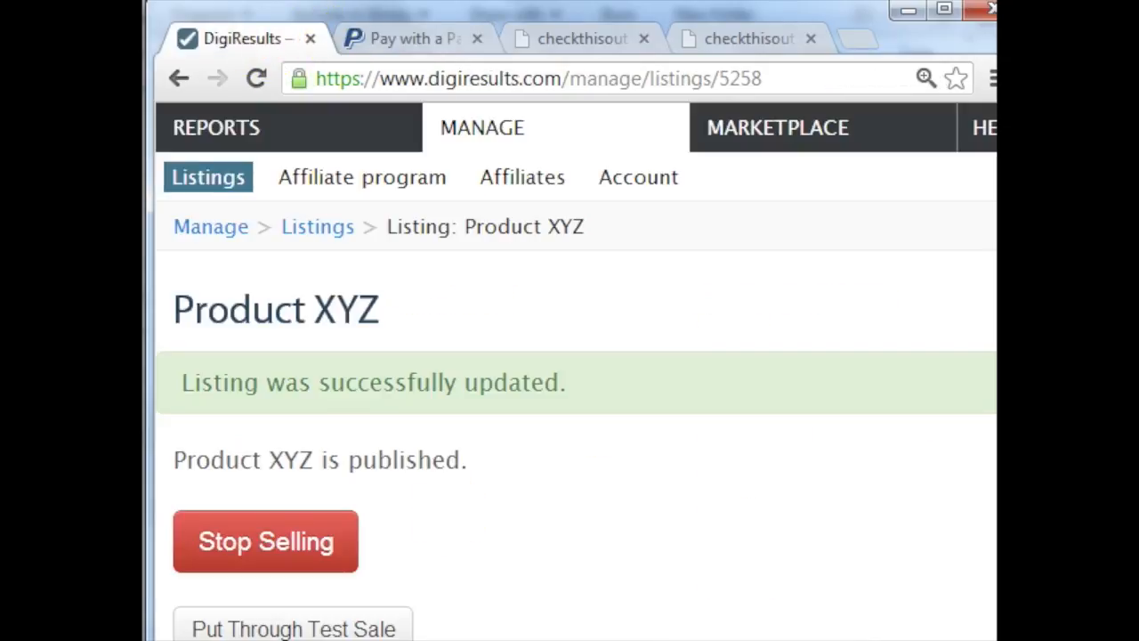
{"action": "mouse_move", "coordinate": [645, 337]}
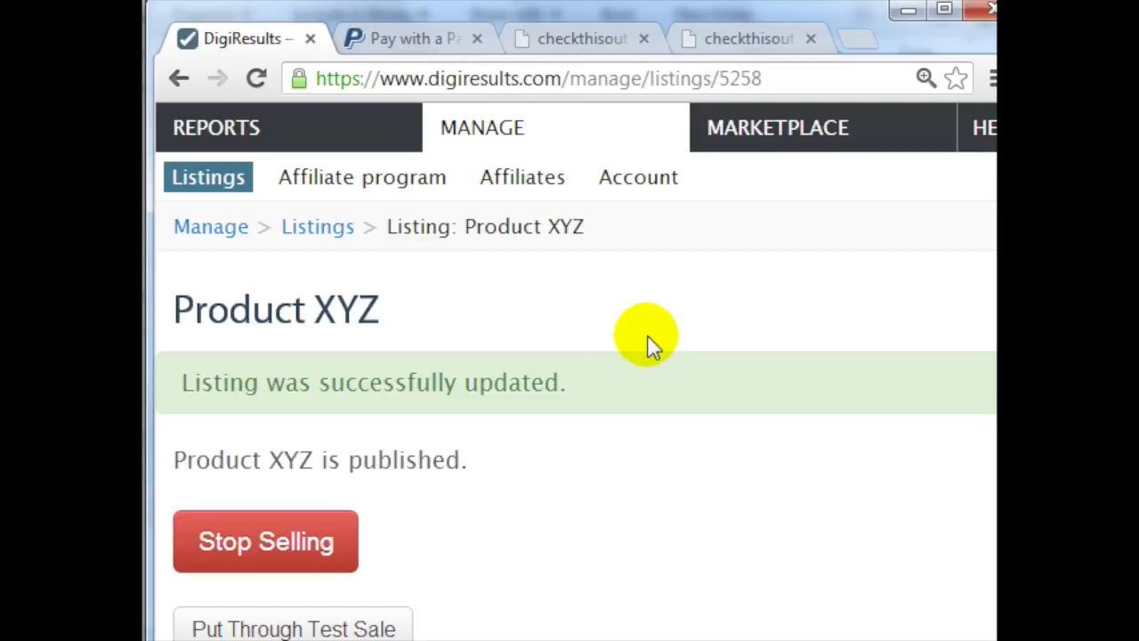
{"action": "scroll", "scroll_direction": "down", "scroll_amount": 3}
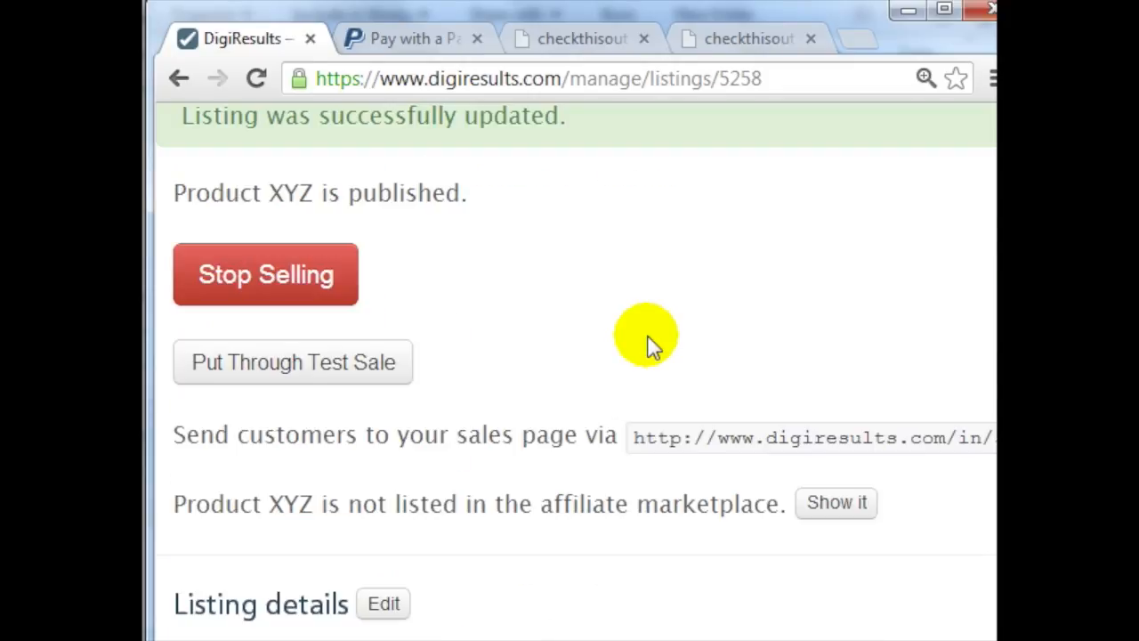
{"action": "scroll", "scroll_direction": "up", "scroll_amount": 3}
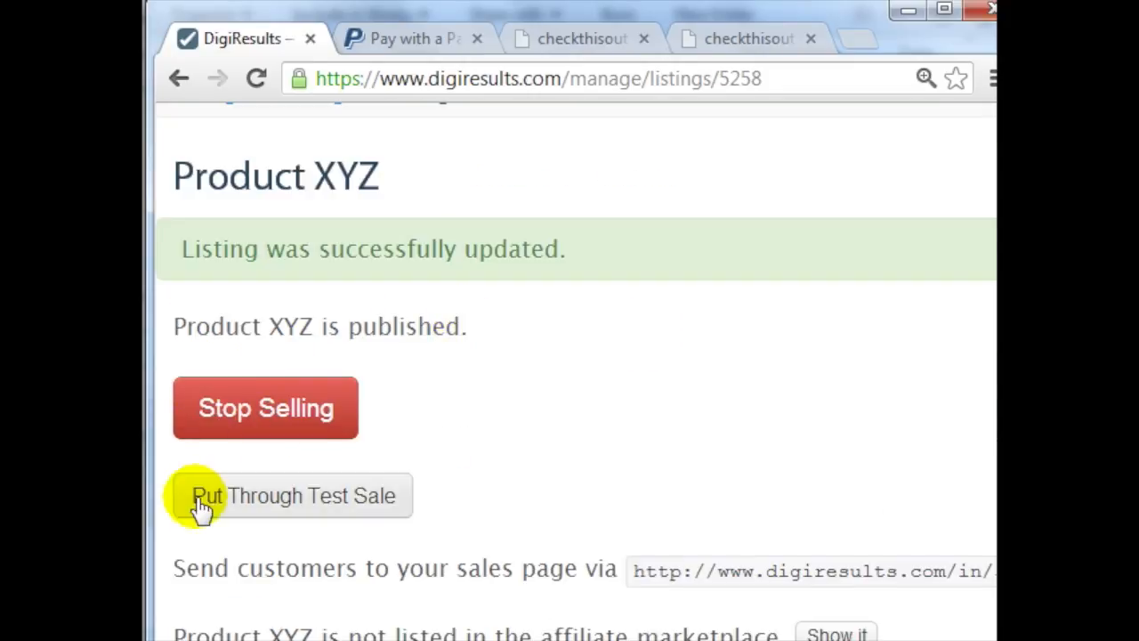
{"action": "mouse_move", "coordinate": [353, 495]}
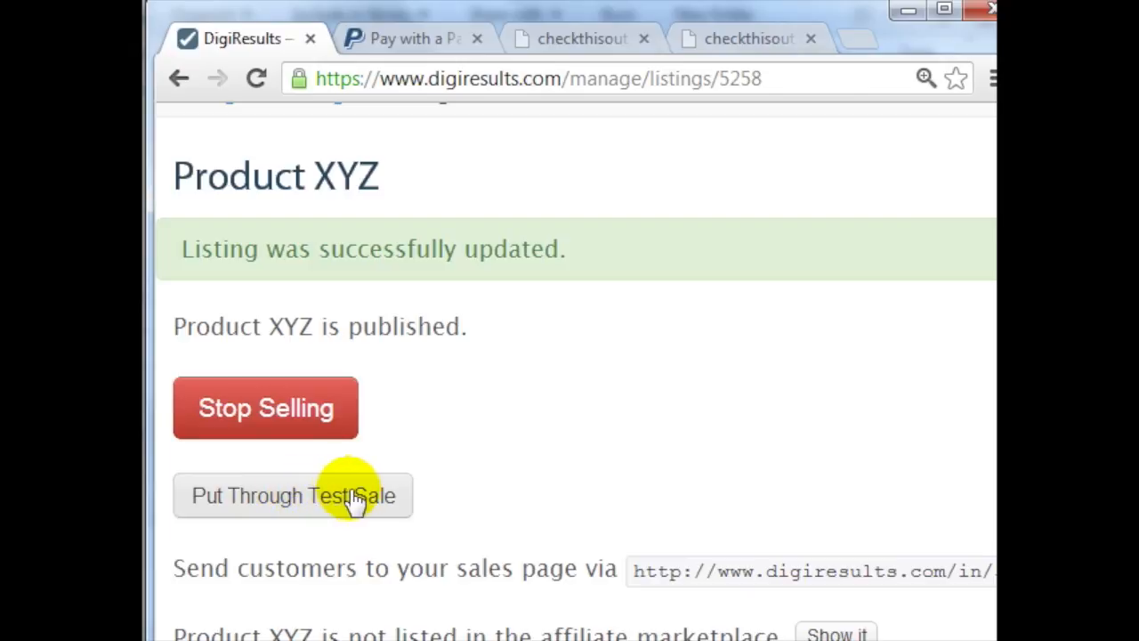
{"action": "mouse_move", "coordinate": [406, 499]}
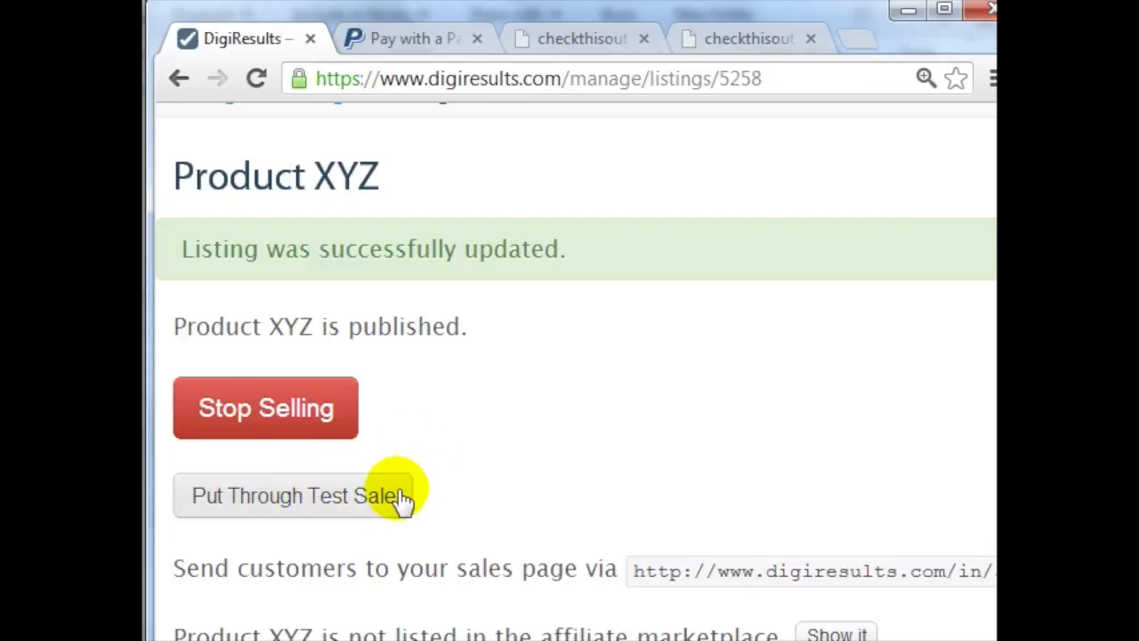
{"action": "scroll", "scroll_direction": "down", "scroll_amount": 3}
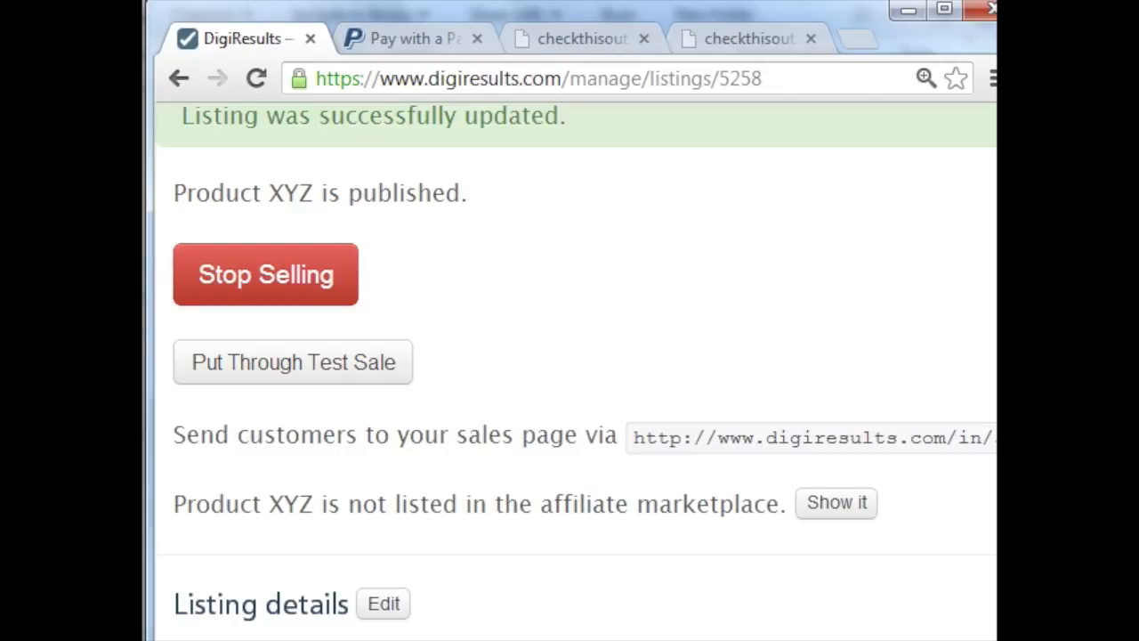
{"action": "left_click", "coordinate": [187, 502]}
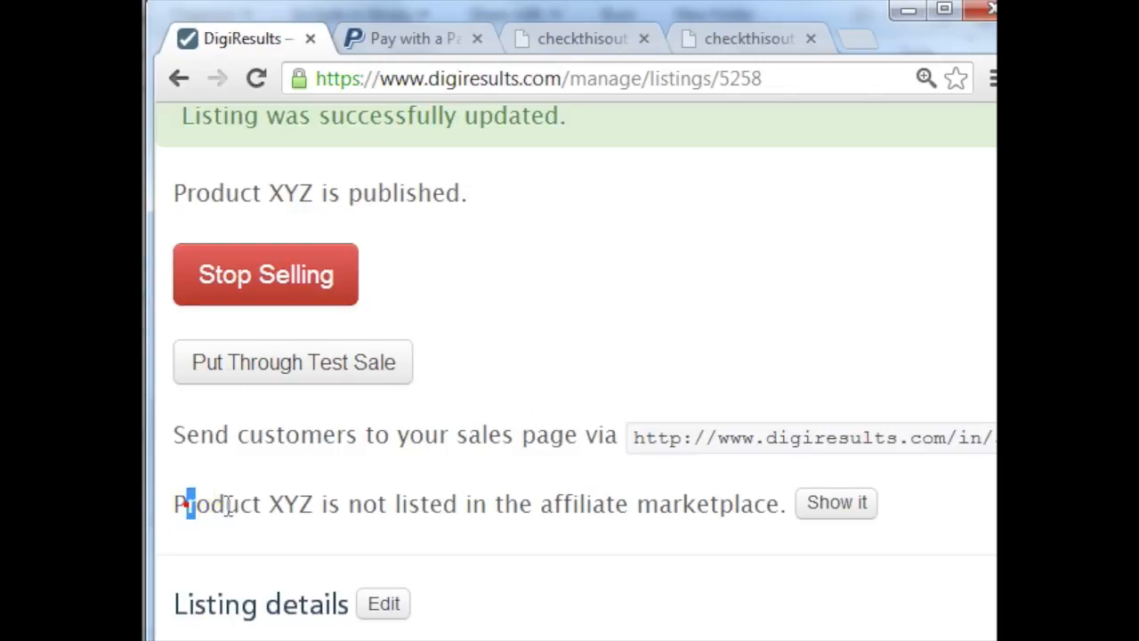
{"action": "mouse_move", "coordinate": [570, 495]}
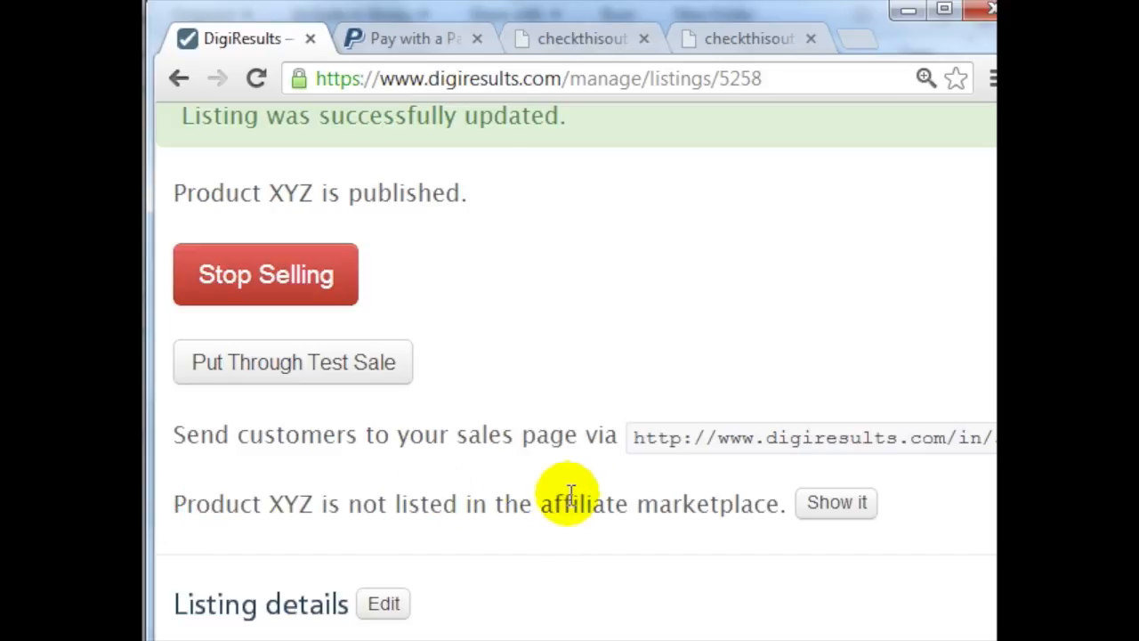
{"action": "mouse_move", "coordinate": [773, 496]}
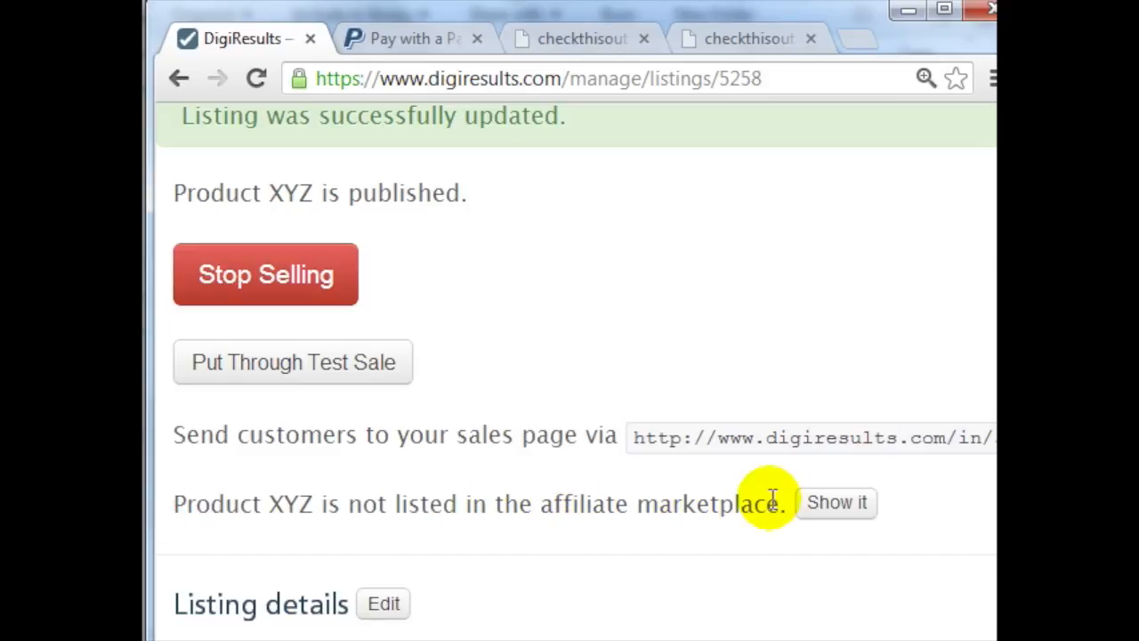